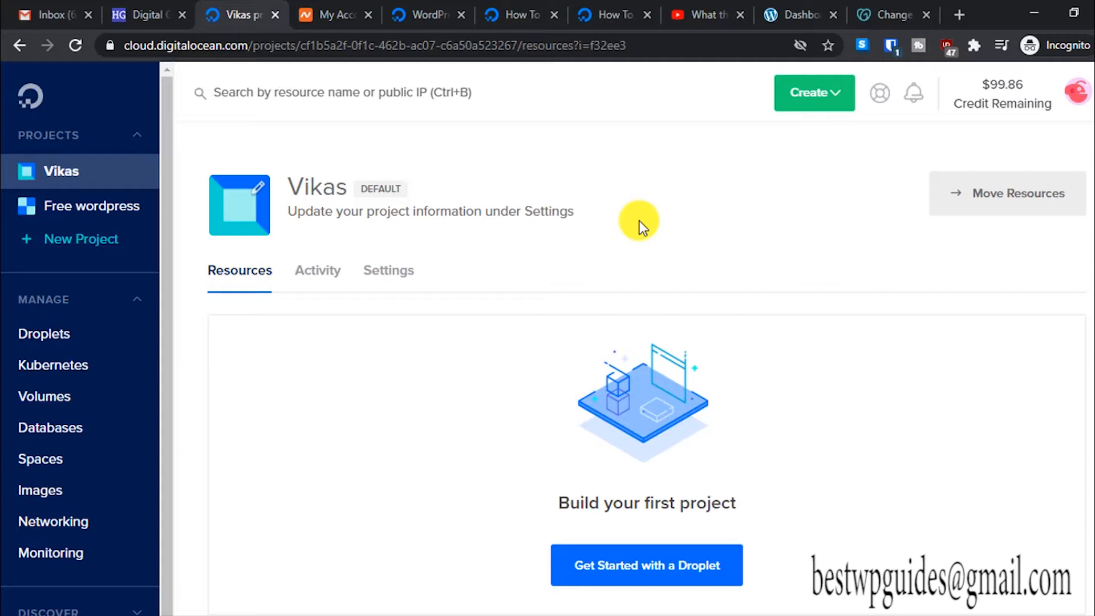
{"action": "mouse_move", "coordinate": [889, 262]}
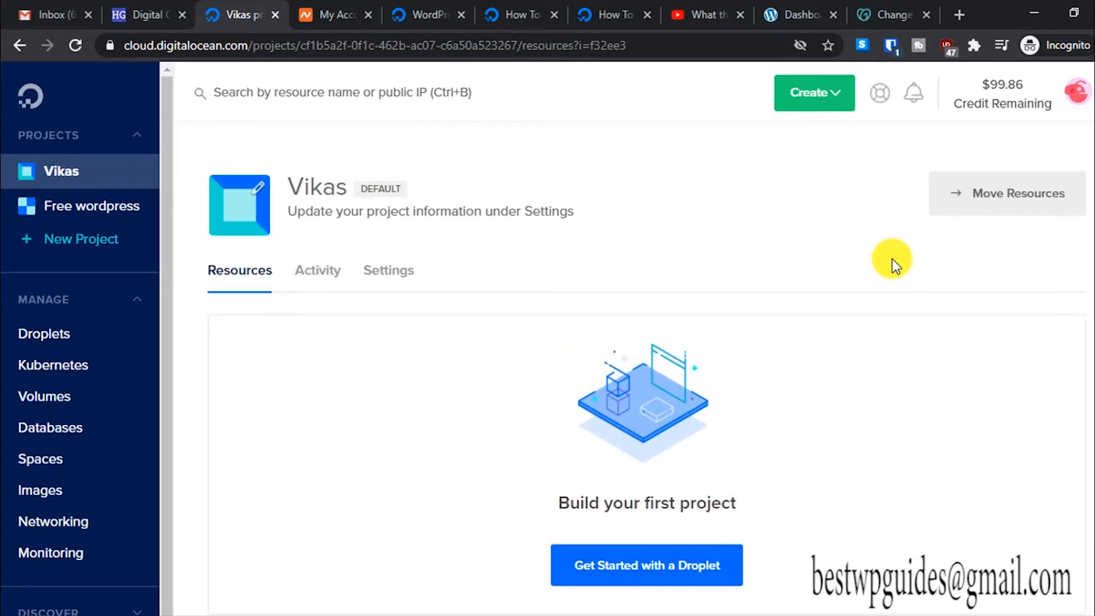
{"action": "mouse_move", "coordinate": [859, 153]}
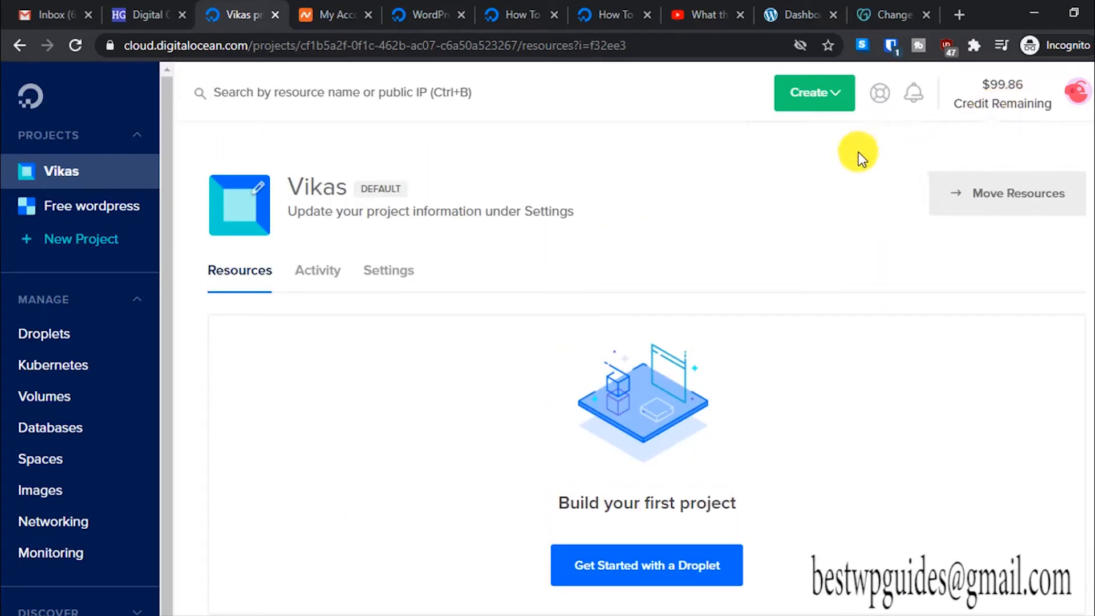
{"action": "mouse_move", "coordinate": [1013, 125]}
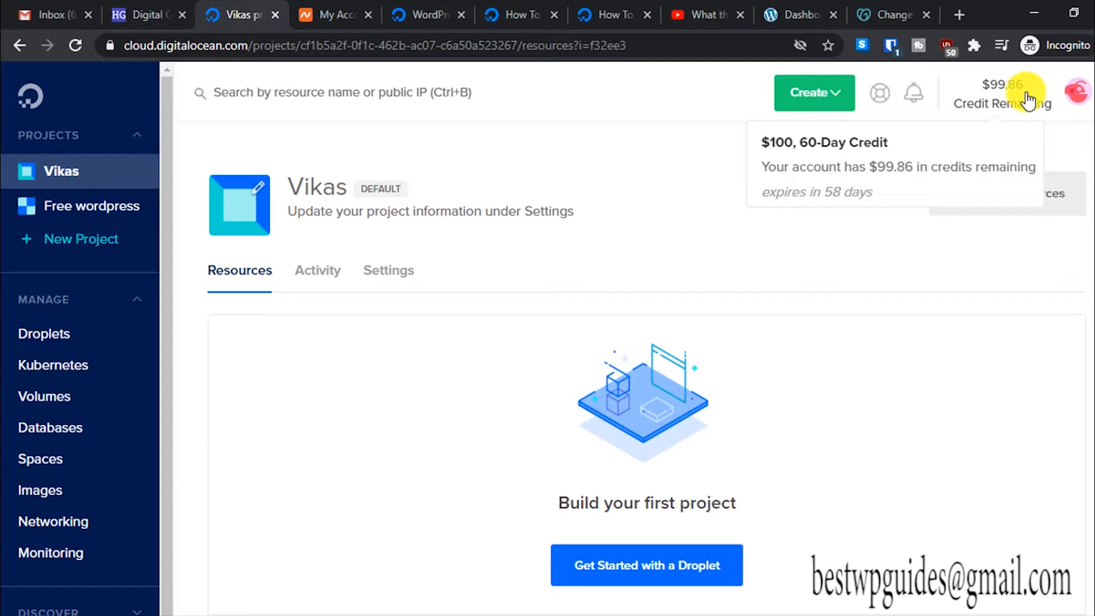
{"action": "mouse_move", "coordinate": [754, 146]}
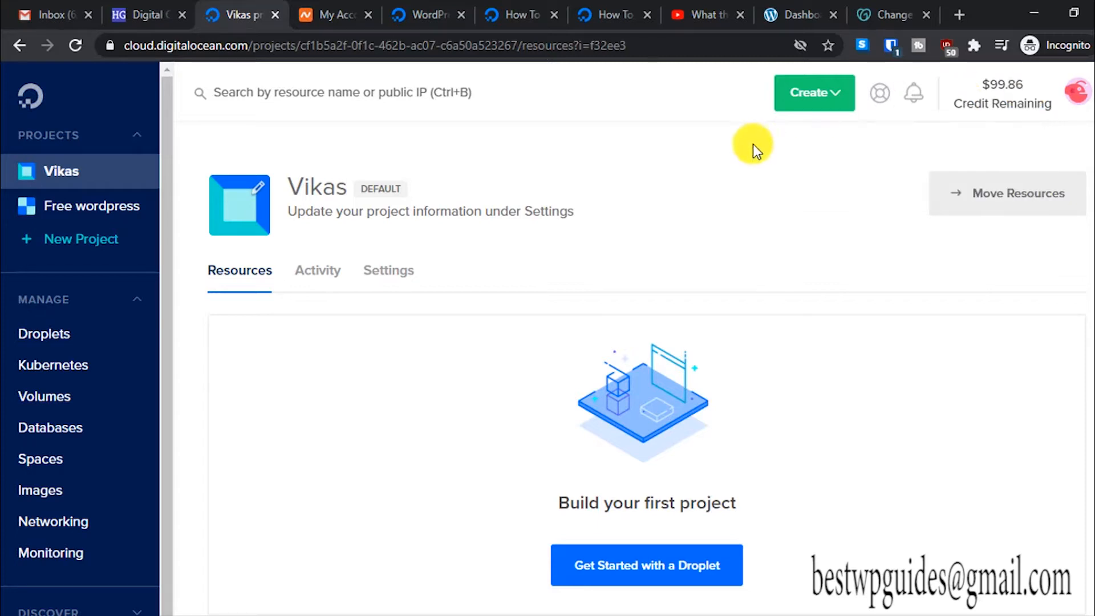
{"action": "mouse_move", "coordinate": [559, 203]}
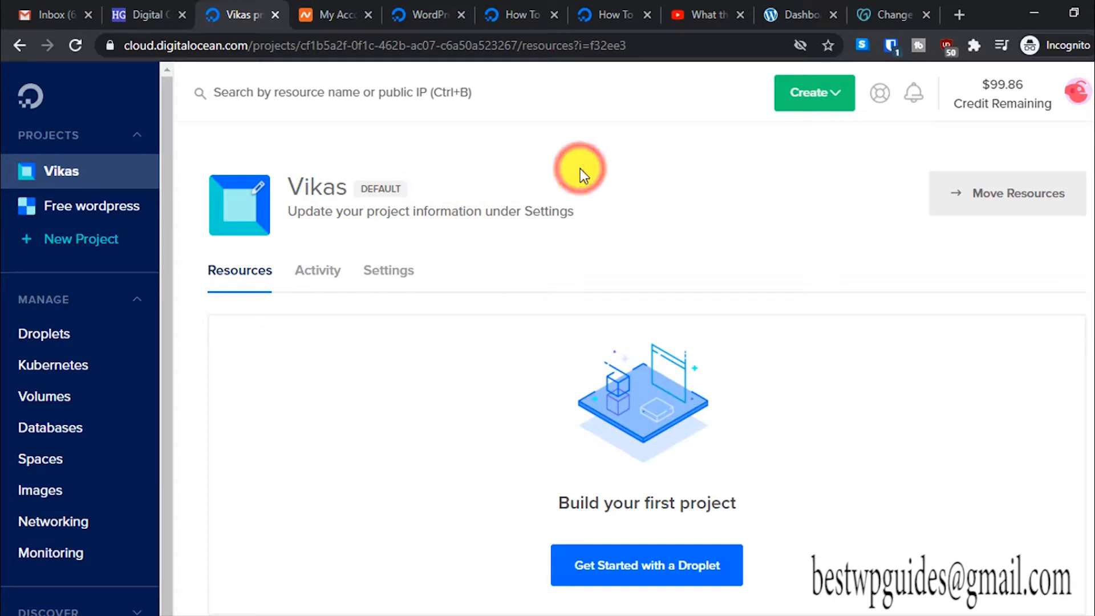
{"action": "mouse_move", "coordinate": [527, 307]}
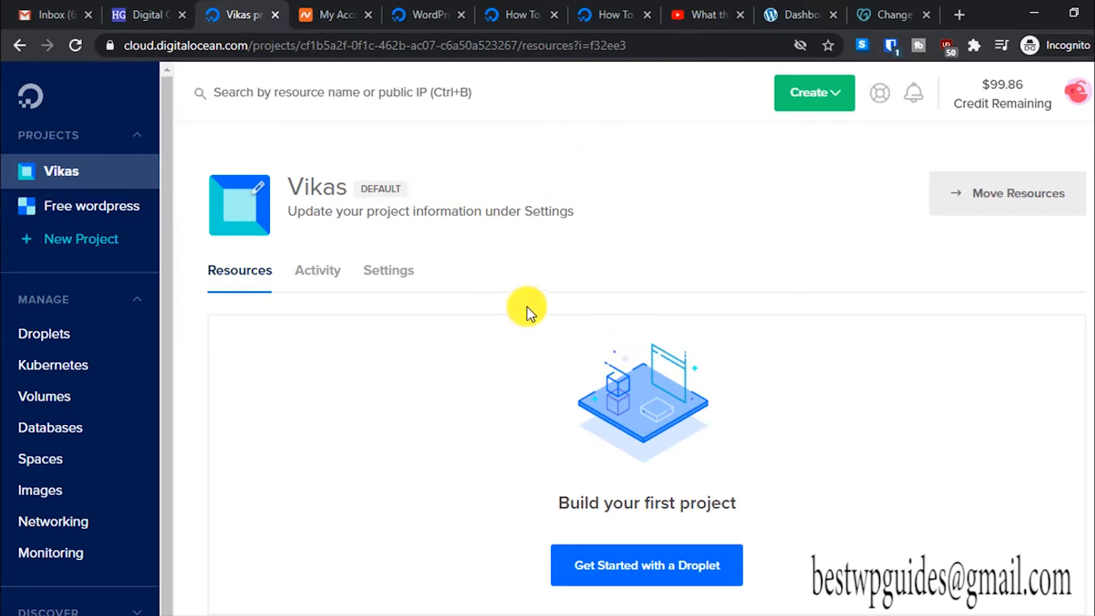
{"action": "mouse_move", "coordinate": [502, 299]}
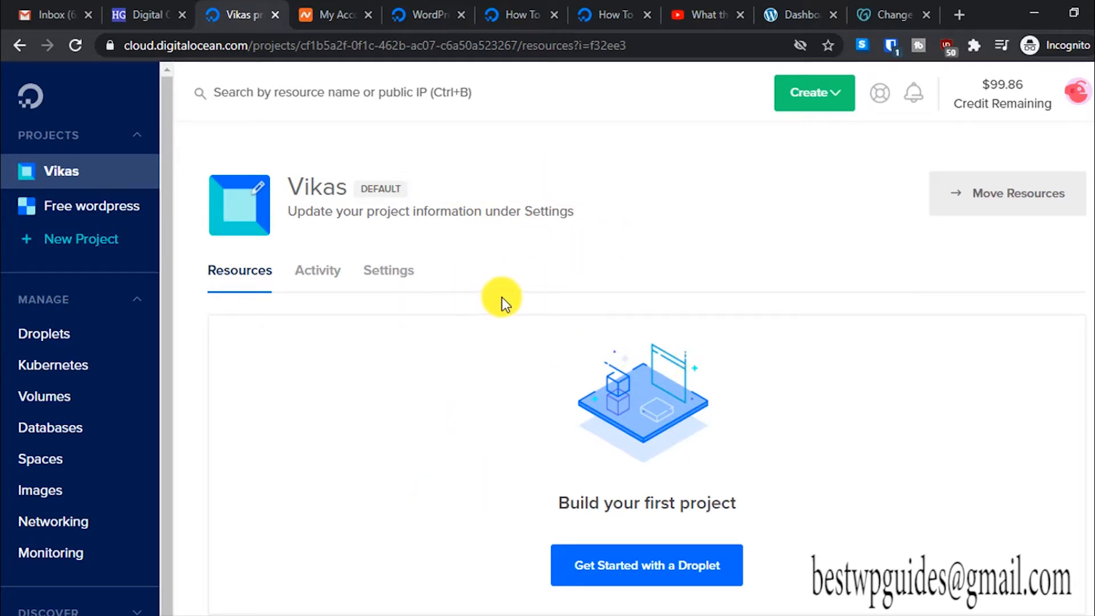
{"action": "mouse_move", "coordinate": [503, 297]}
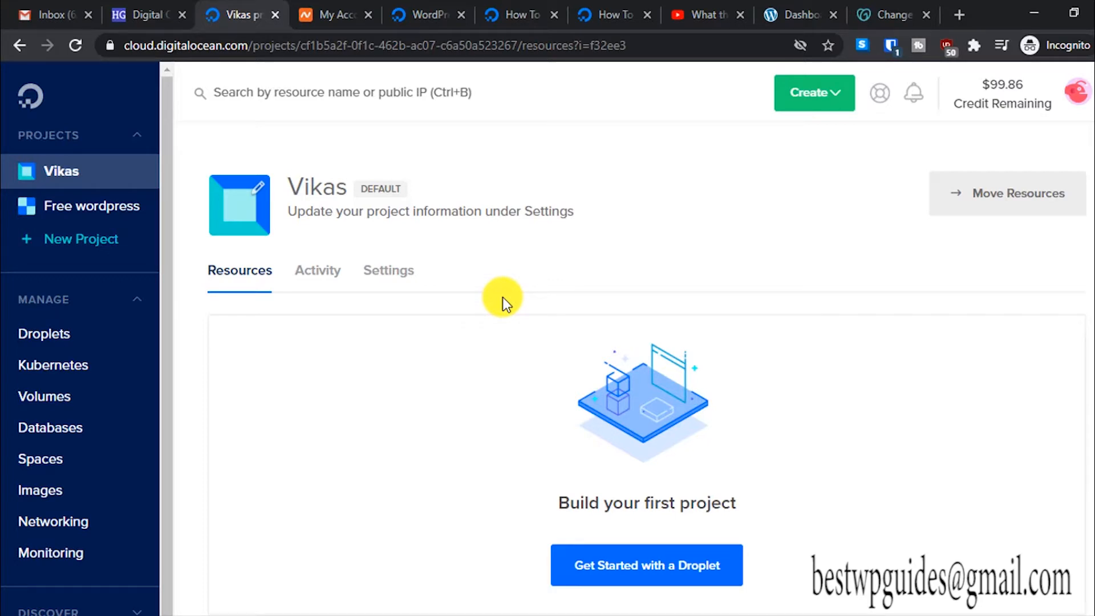
{"action": "mouse_move", "coordinate": [454, 133]}
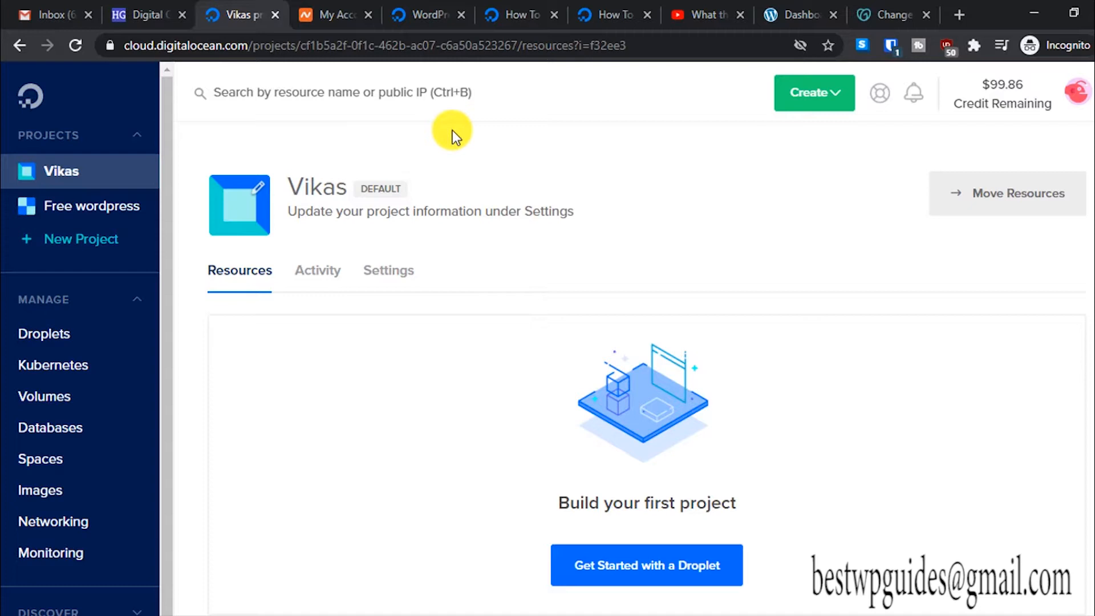
{"action": "mouse_move", "coordinate": [463, 133]}
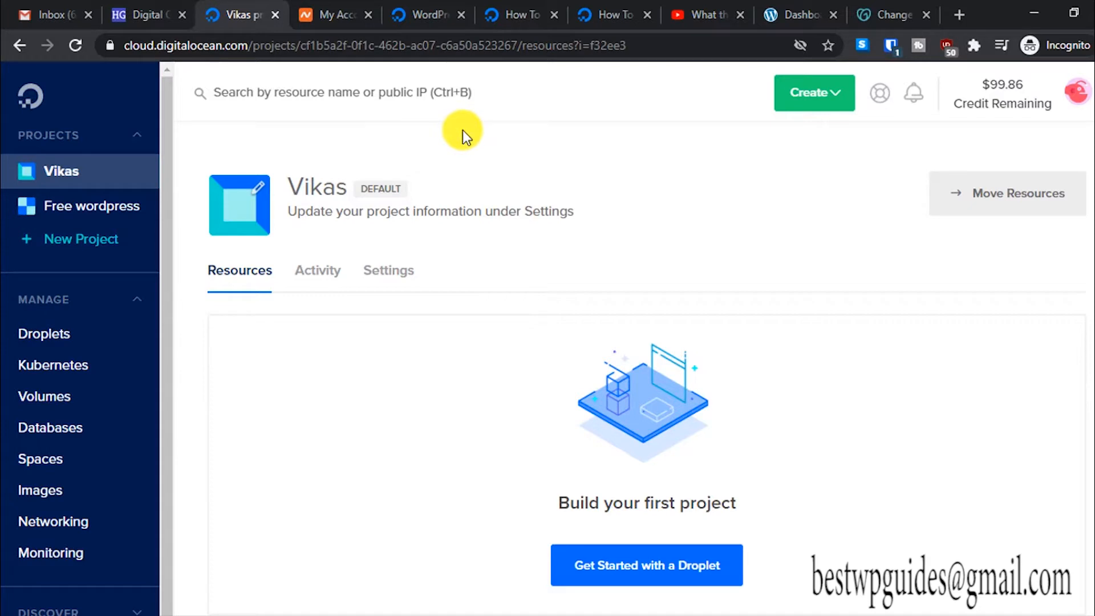
{"action": "mouse_move", "coordinate": [377, 133]}
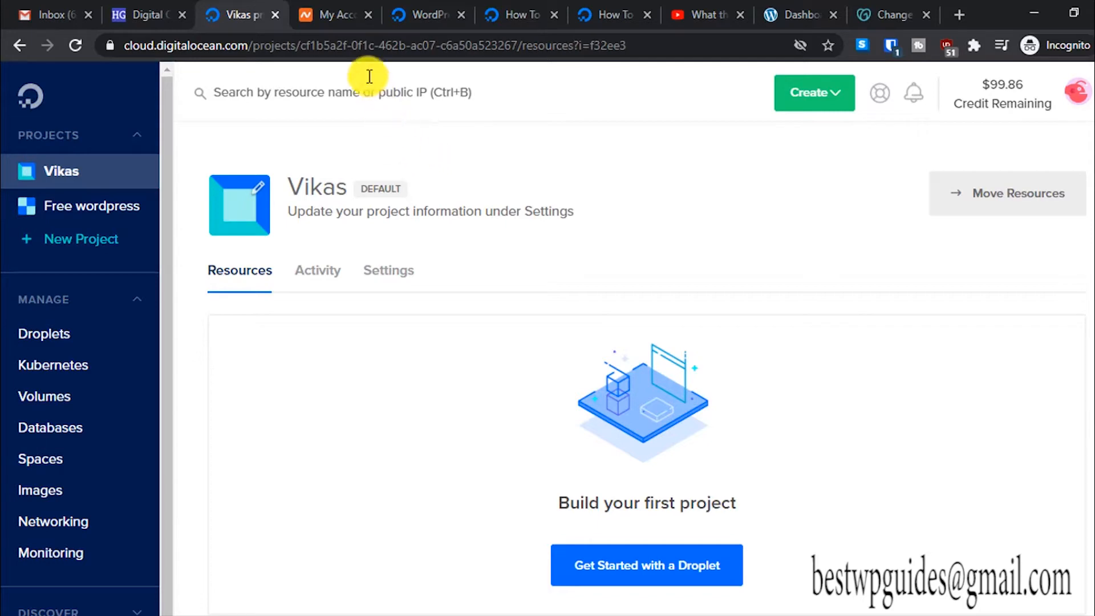
Step: Switch to Namecheap and scroll to the recently active domains, including mybbsecurity.net
{"action": "left_click", "coordinate": [333, 14]}
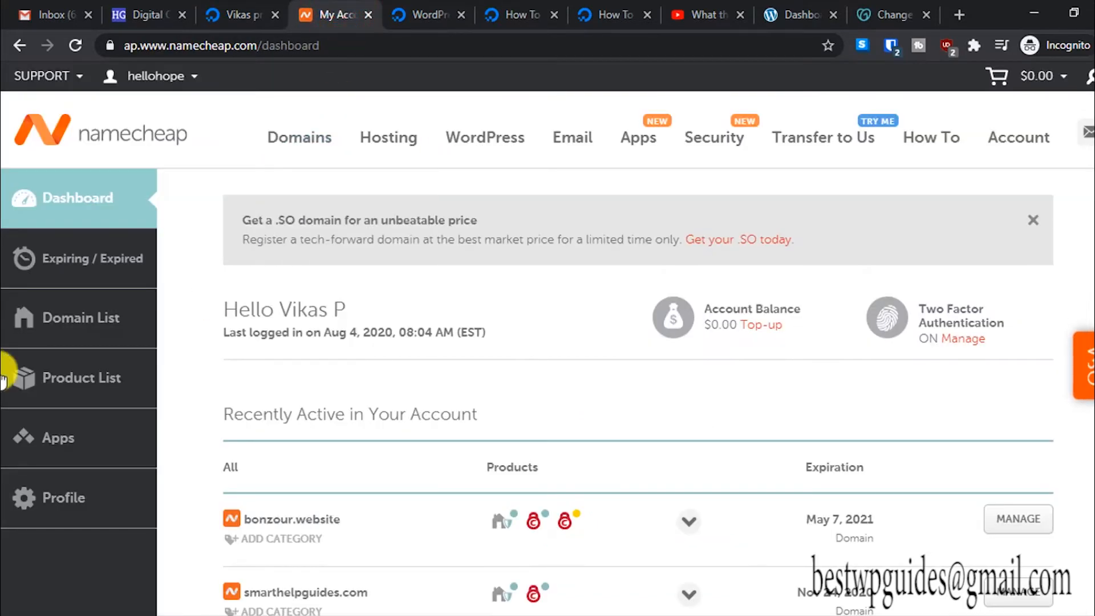
{"action": "scroll", "scroll_direction": "down", "scroll_amount": 3}
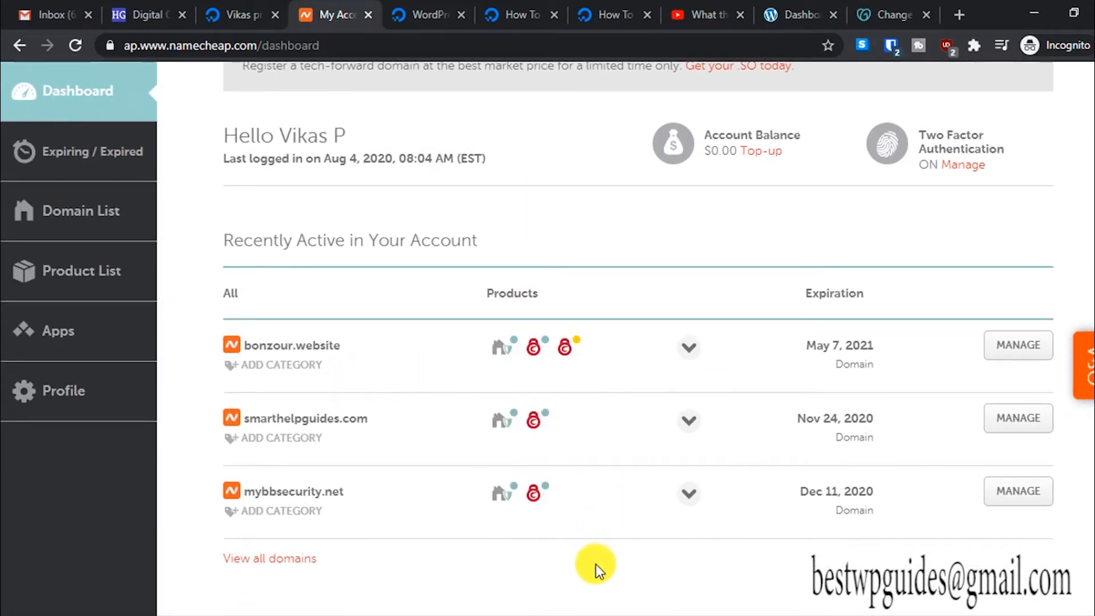
{"action": "mouse_move", "coordinate": [955, 516]}
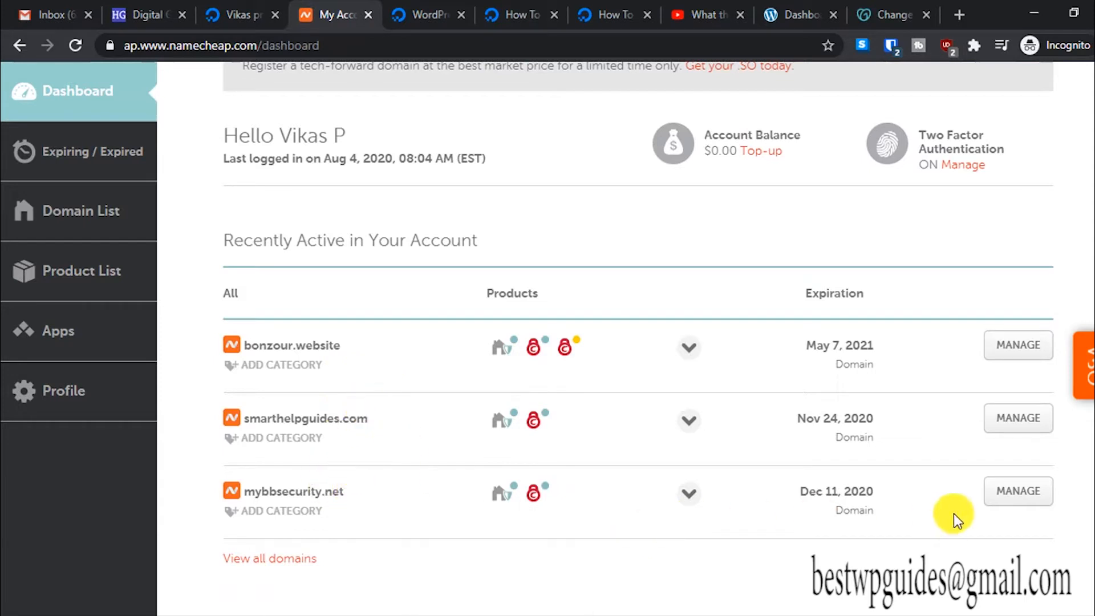
{"action": "mouse_move", "coordinate": [804, 508]}
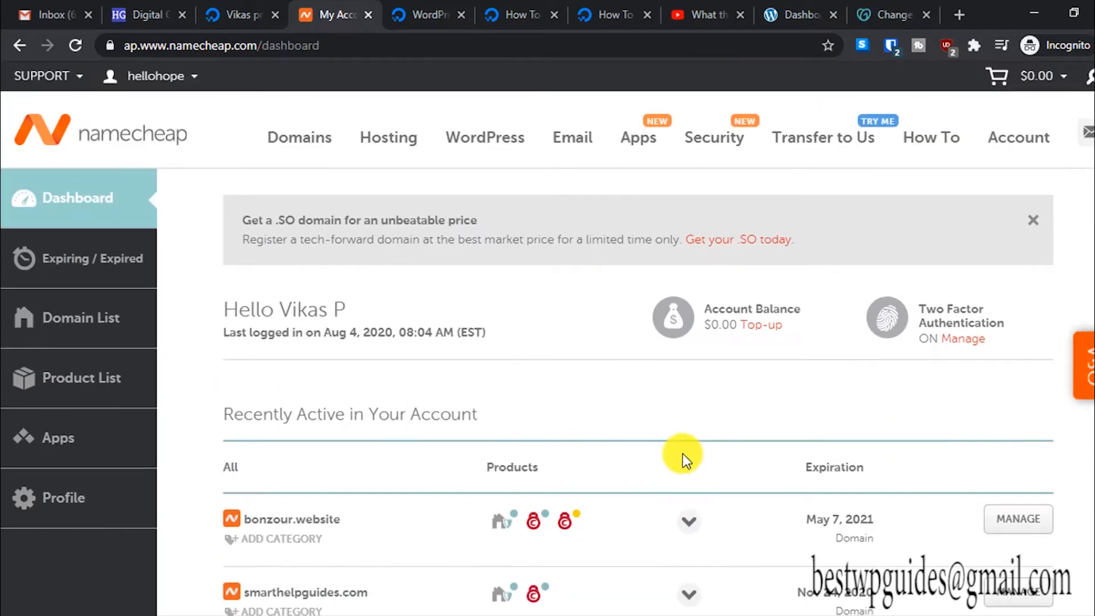
{"action": "scroll", "scroll_direction": "down", "scroll_amount": 3}
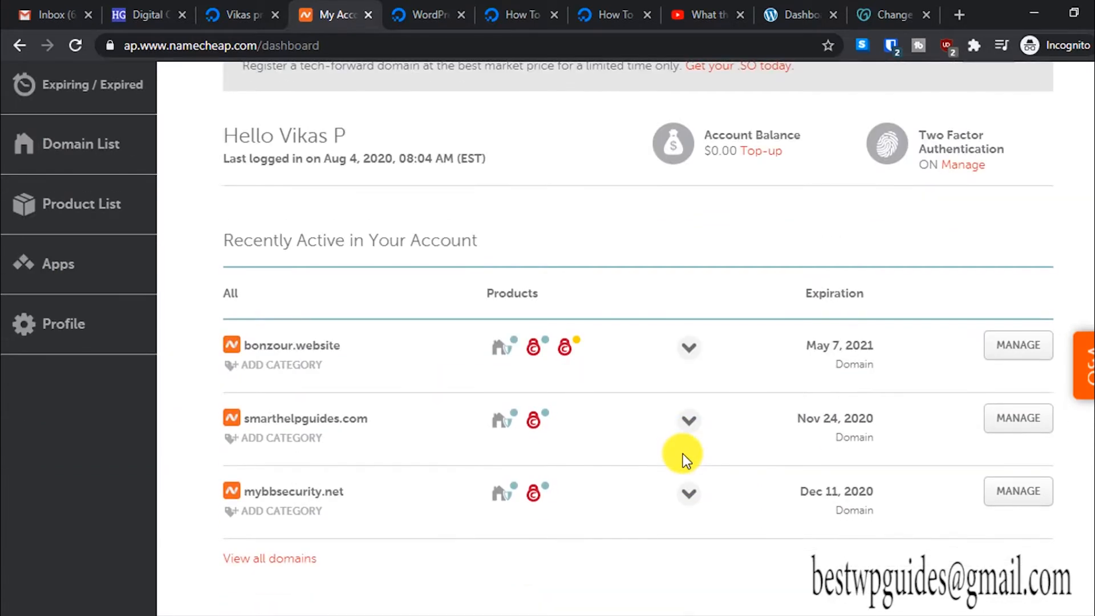
{"action": "mouse_move", "coordinate": [352, 559]}
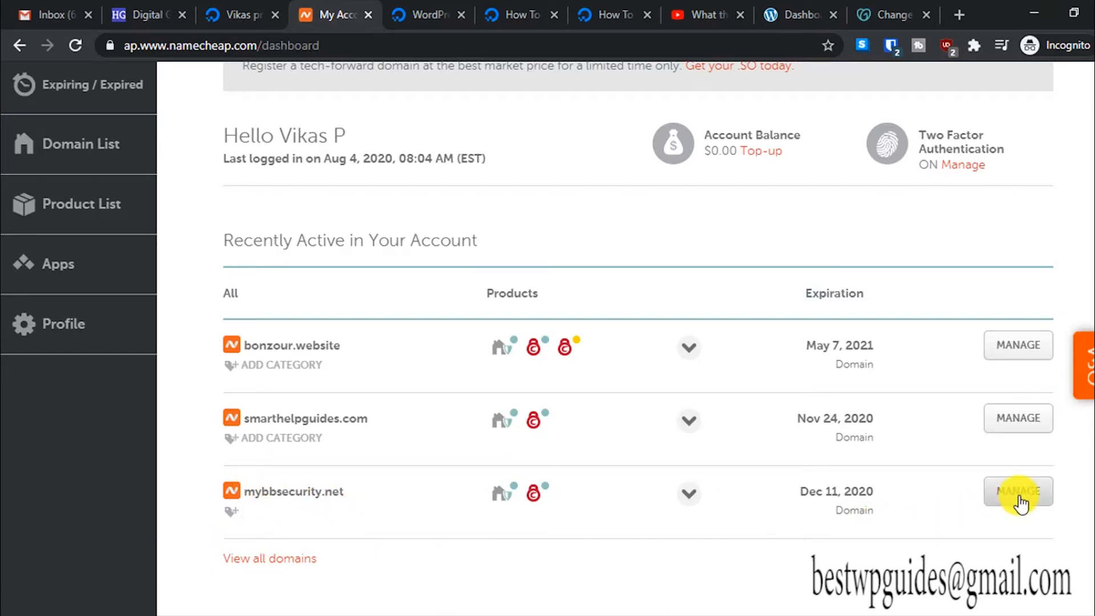
Step: Open MANAGE for mybbsecurity.net and scroll down to its Nameservers section
{"action": "left_click", "coordinate": [1017, 491]}
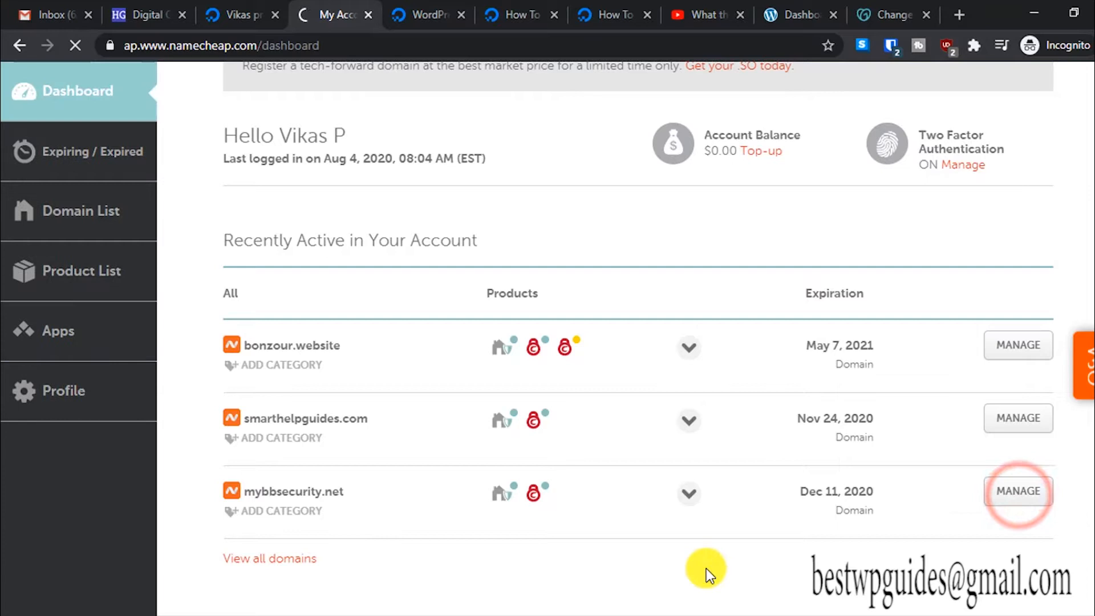
{"action": "left_click", "coordinate": [1018, 491]}
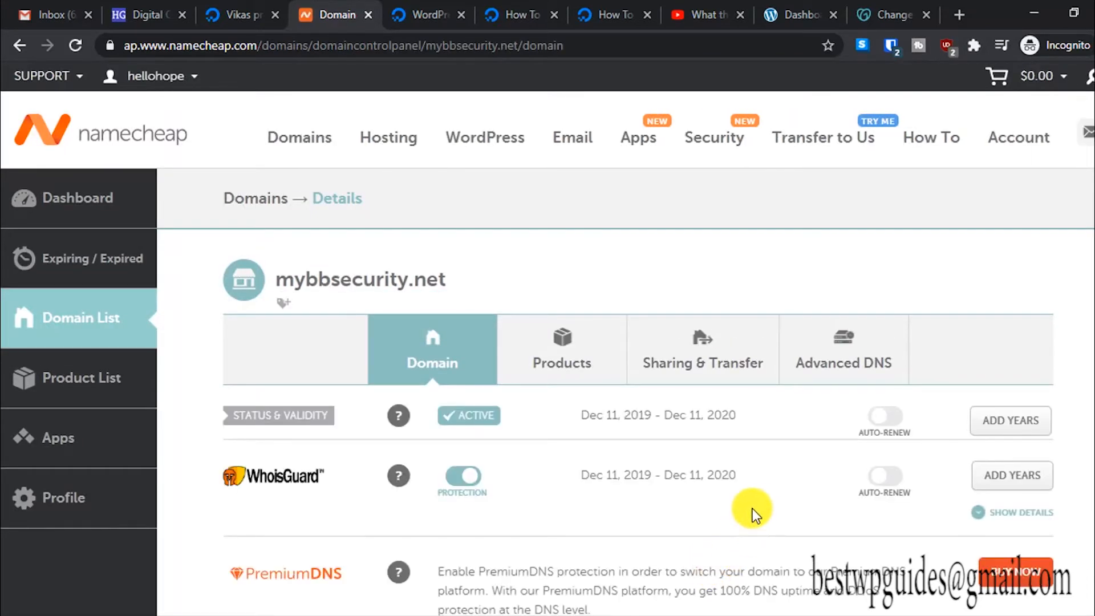
{"action": "scroll", "scroll_direction": "down", "scroll_amount": 3}
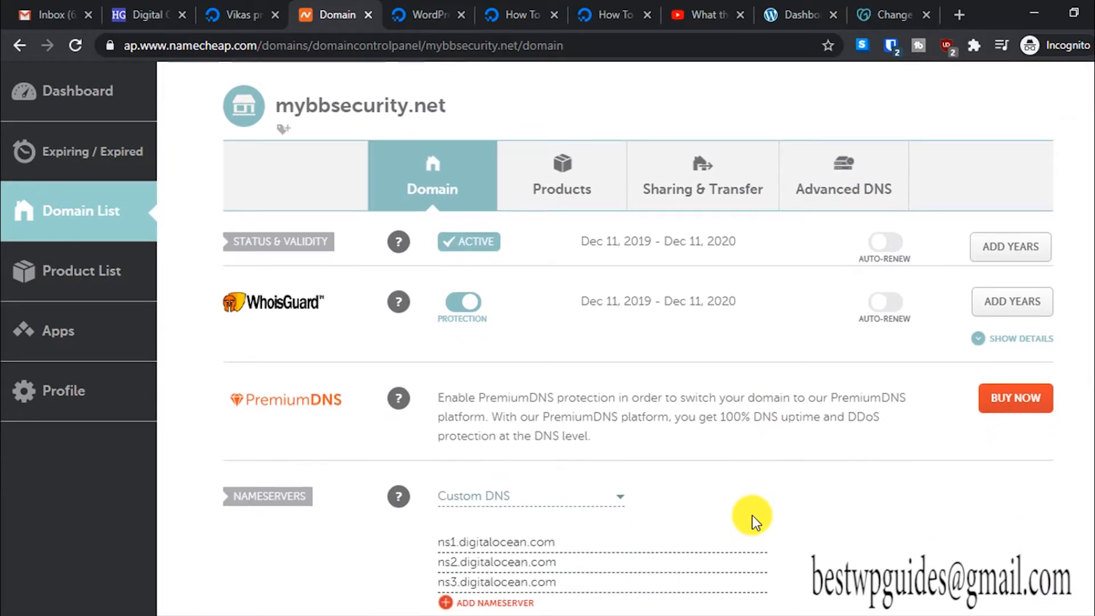
{"action": "scroll", "scroll_direction": "down", "scroll_amount": 3}
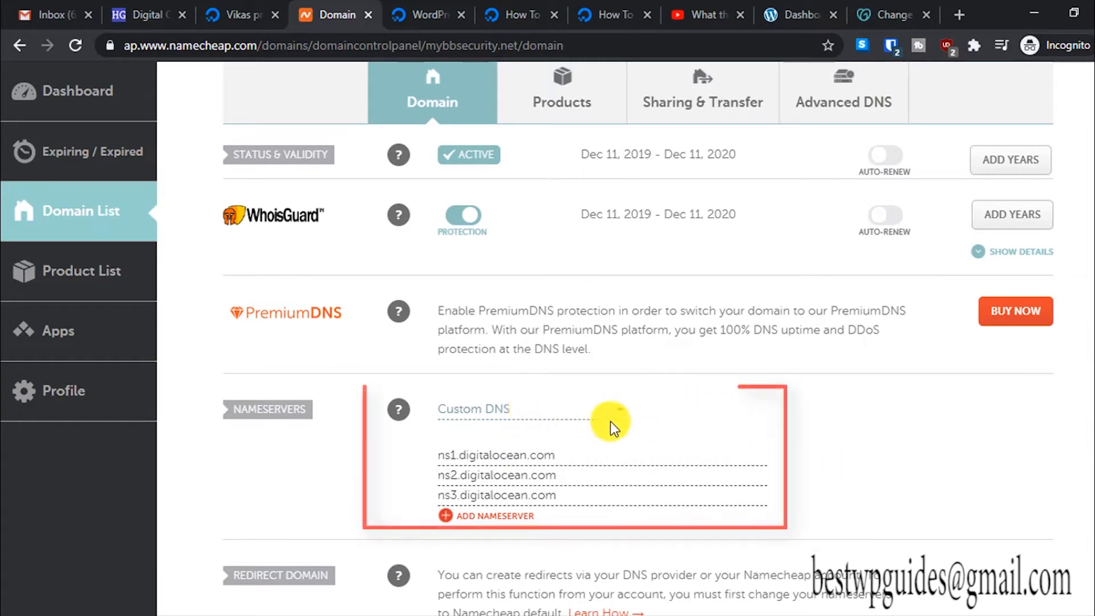
Step: Set mybbsecurity.net nameservers to Custom DNS with ns1, ns2, ns3.digitalocean.com
{"action": "left_click", "coordinate": [528, 408]}
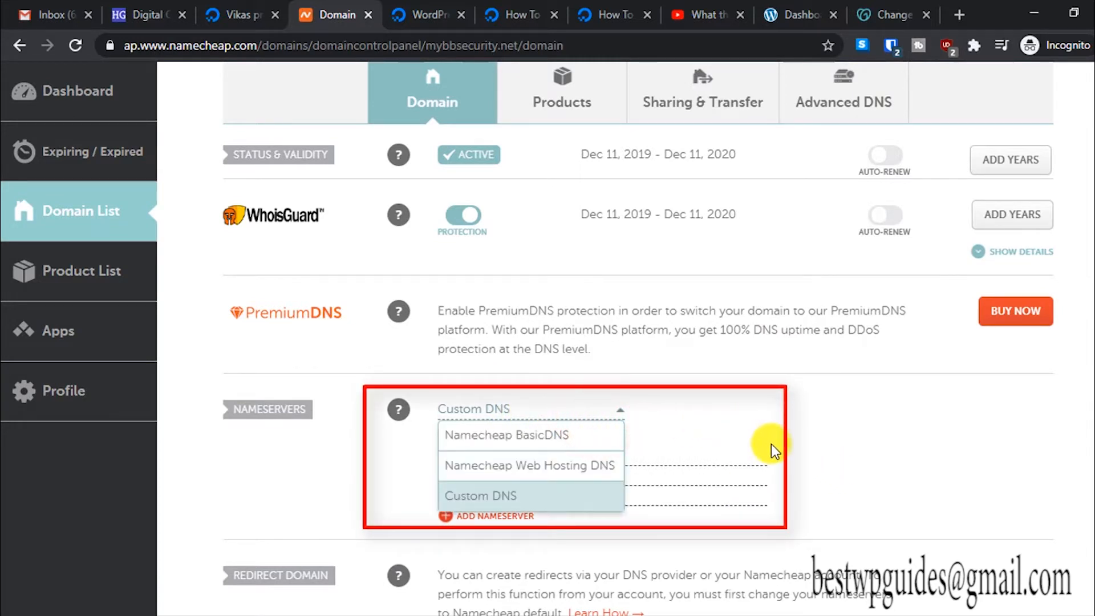
{"action": "left_click", "coordinate": [507, 434]}
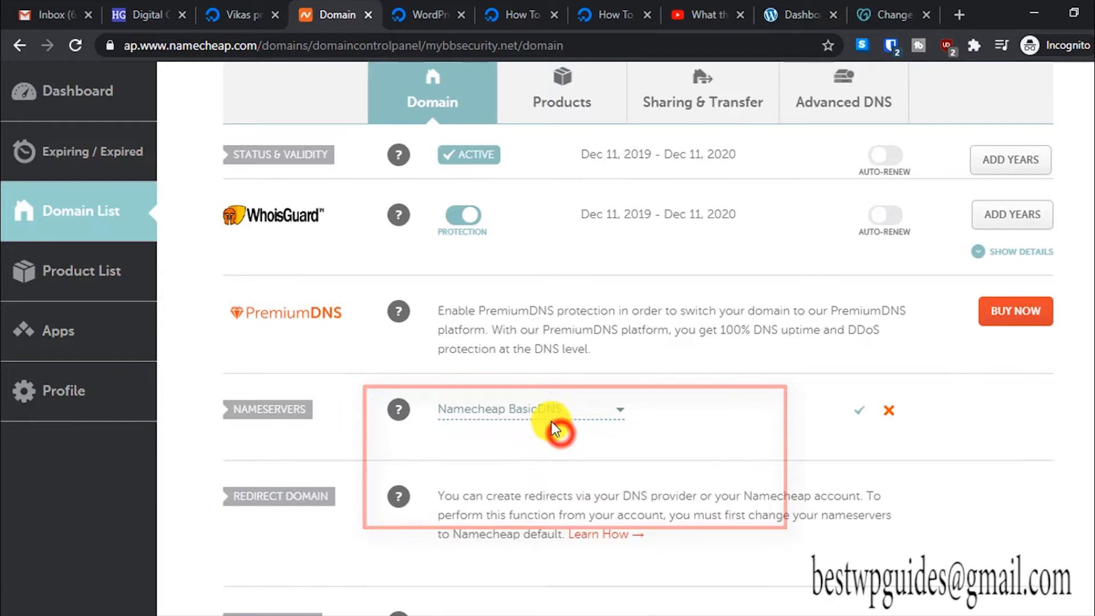
{"action": "left_click", "coordinate": [551, 410]}
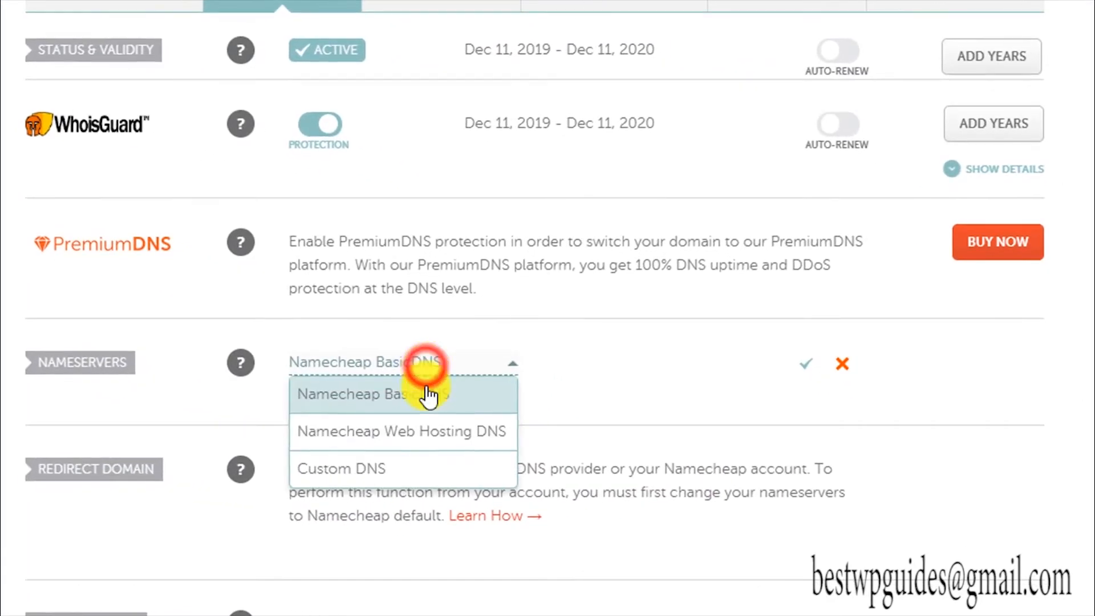
{"action": "left_click", "coordinate": [341, 467]}
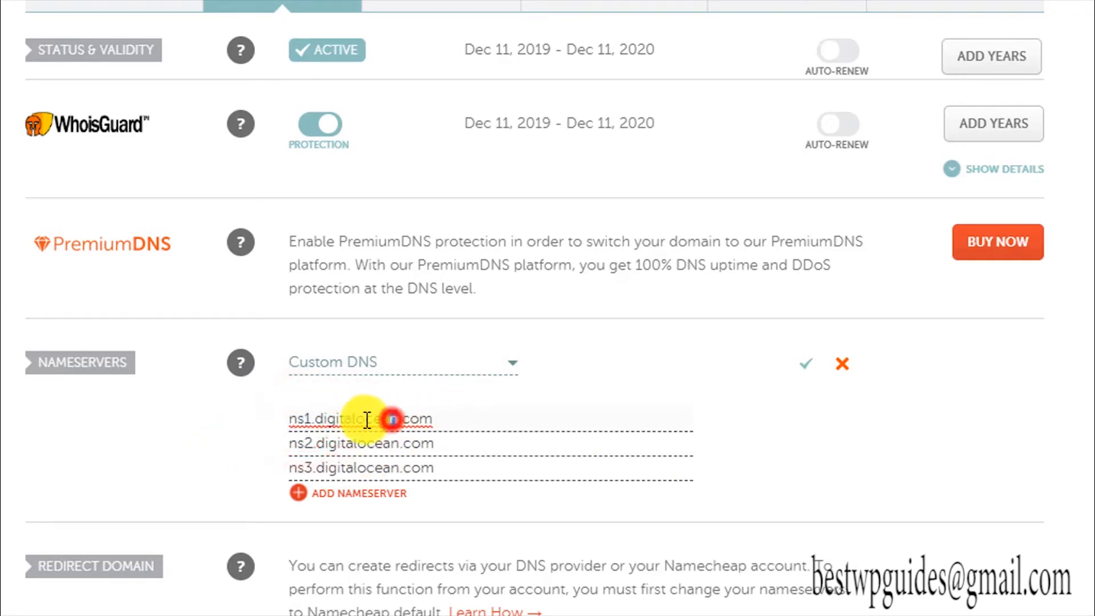
{"action": "double_click", "coordinate": [342, 418]}
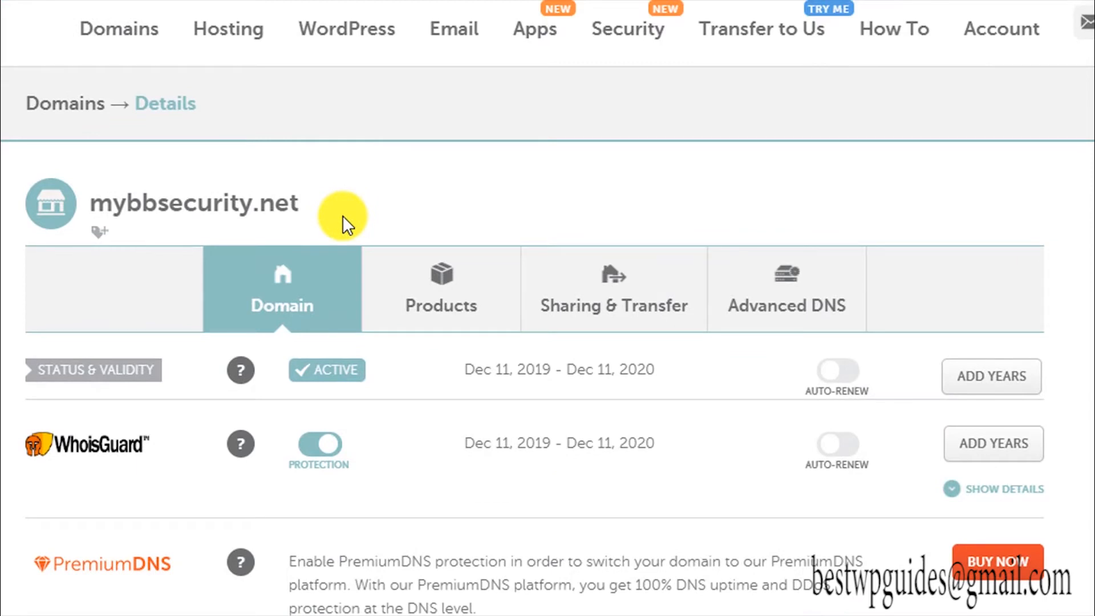
{"action": "mouse_move", "coordinate": [377, 293]}
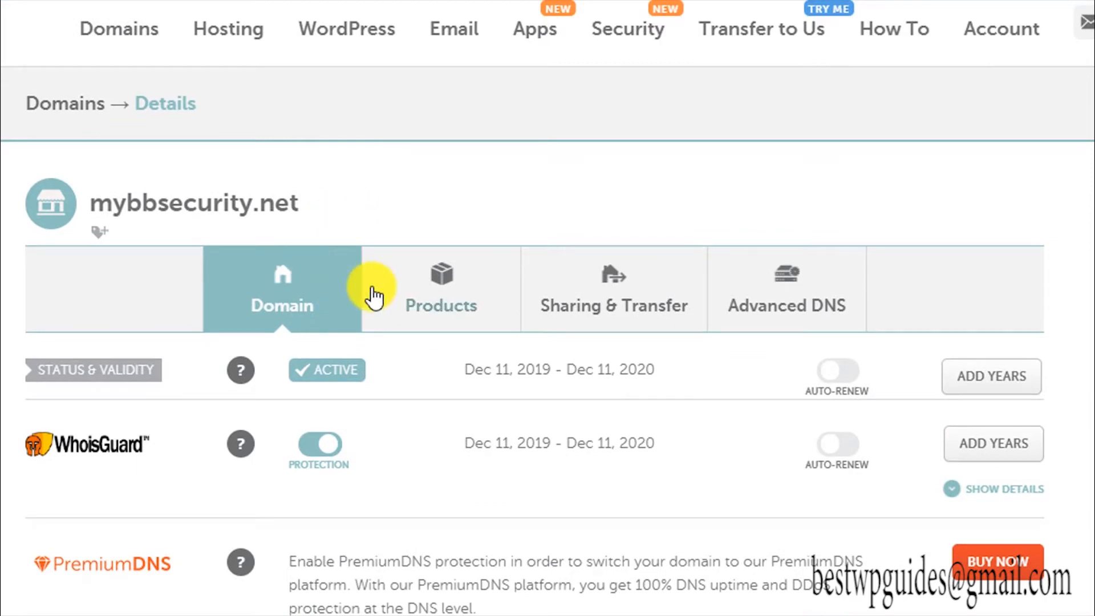
{"action": "scroll", "scroll_direction": "down", "scroll_amount": 3}
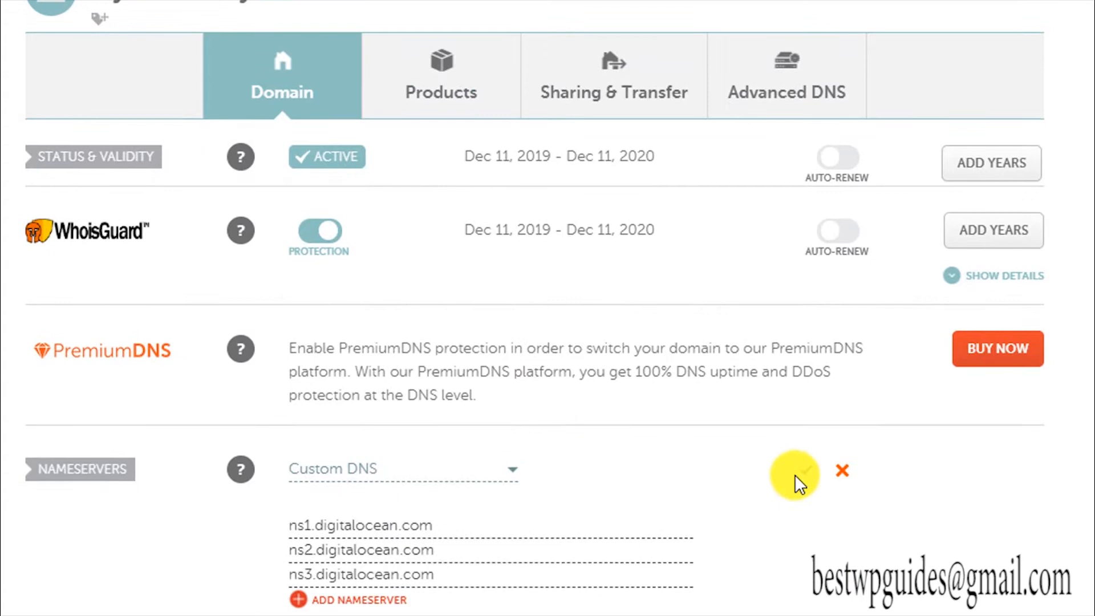
Step: Save the Custom DNS DigitalOcean nameservers for mybbsecurity.net with the checkmark
{"action": "left_click", "coordinate": [794, 472]}
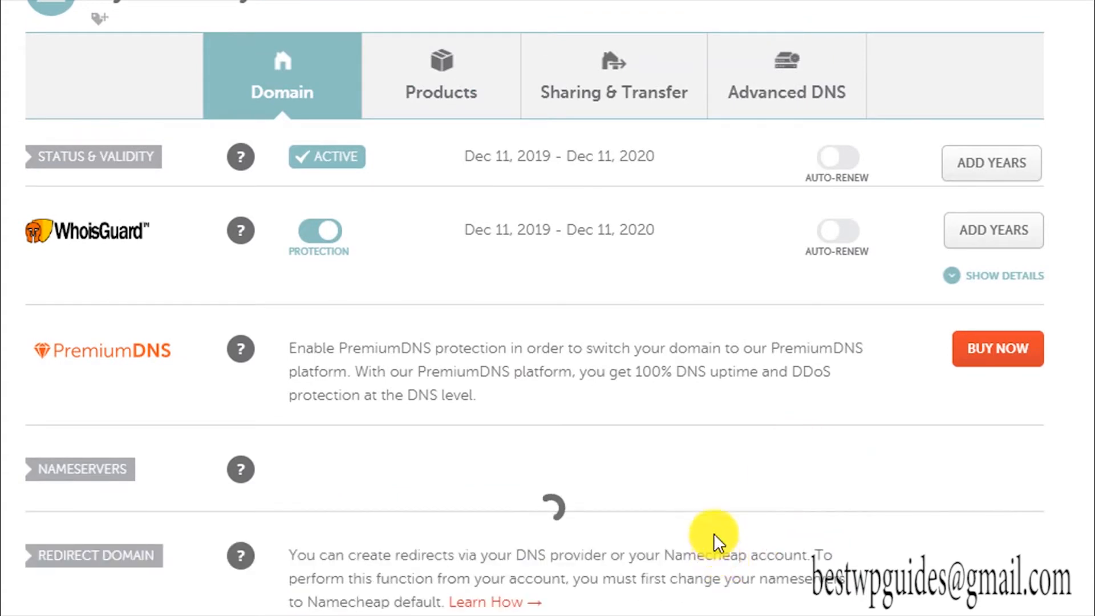
{"action": "mouse_move", "coordinate": [700, 490]}
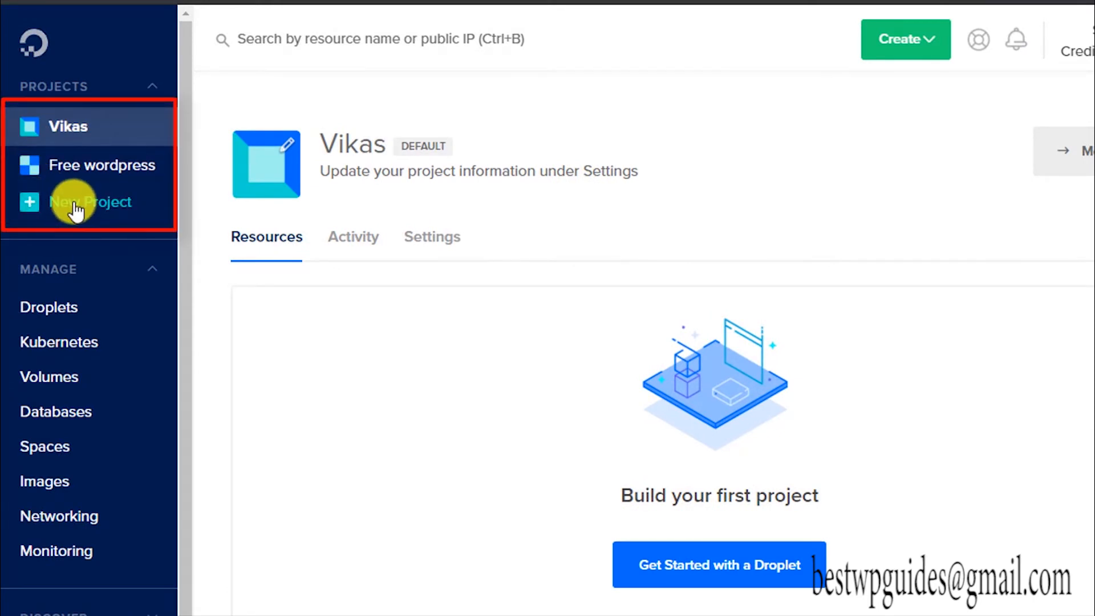
Step: Create project 'Demo wordpress' with purpose 'Website or blog', skipping the resource move
{"action": "left_click", "coordinate": [89, 202]}
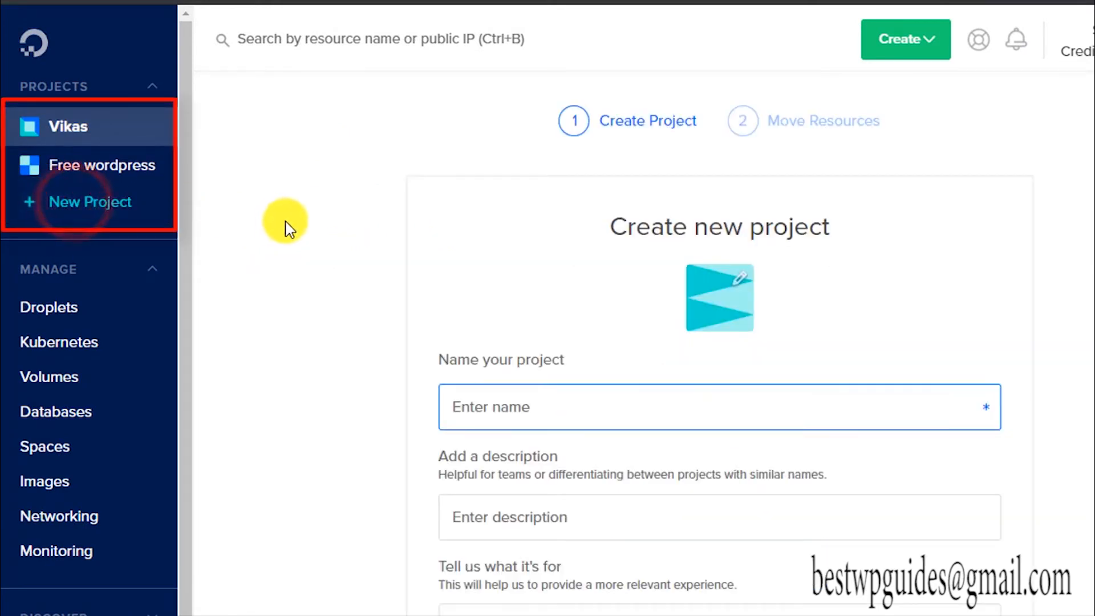
{"action": "scroll", "scroll_direction": "down", "scroll_amount": 3}
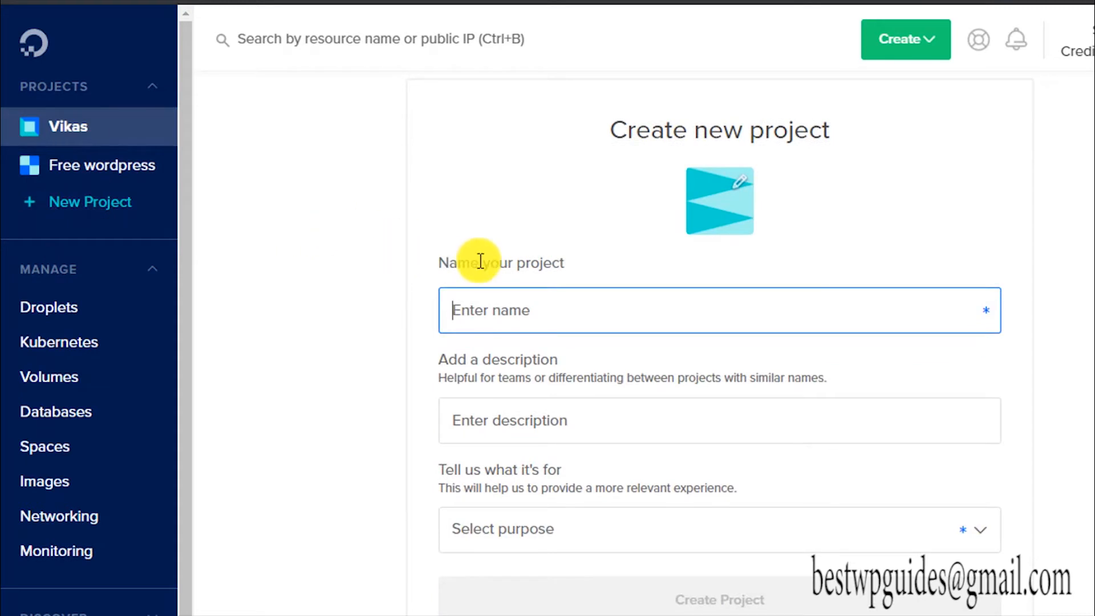
{"action": "type", "text": "De"}
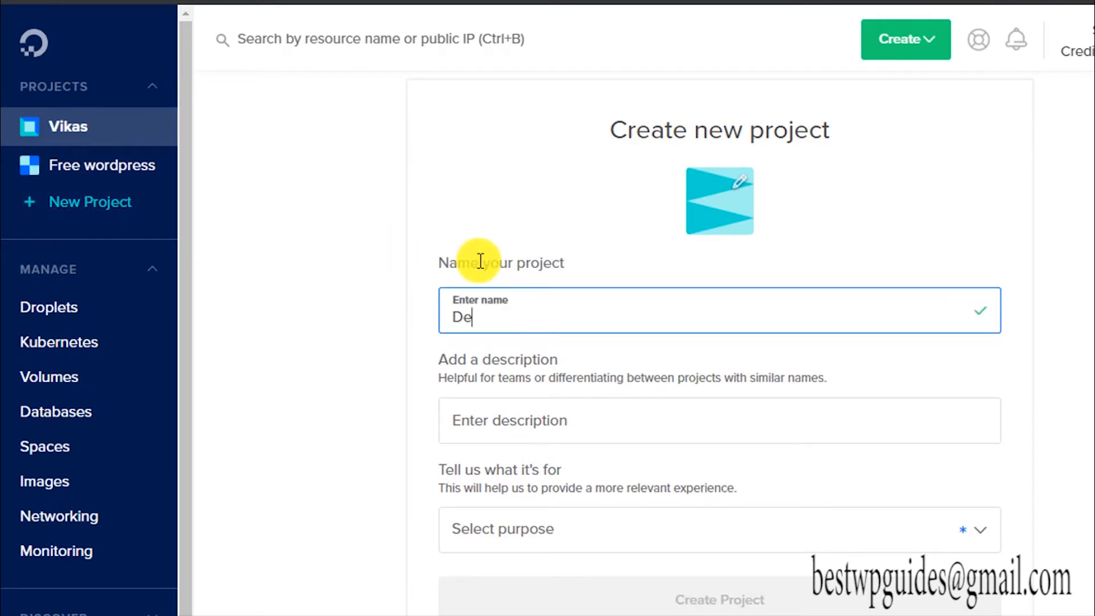
{"action": "type", "text": "mo"}
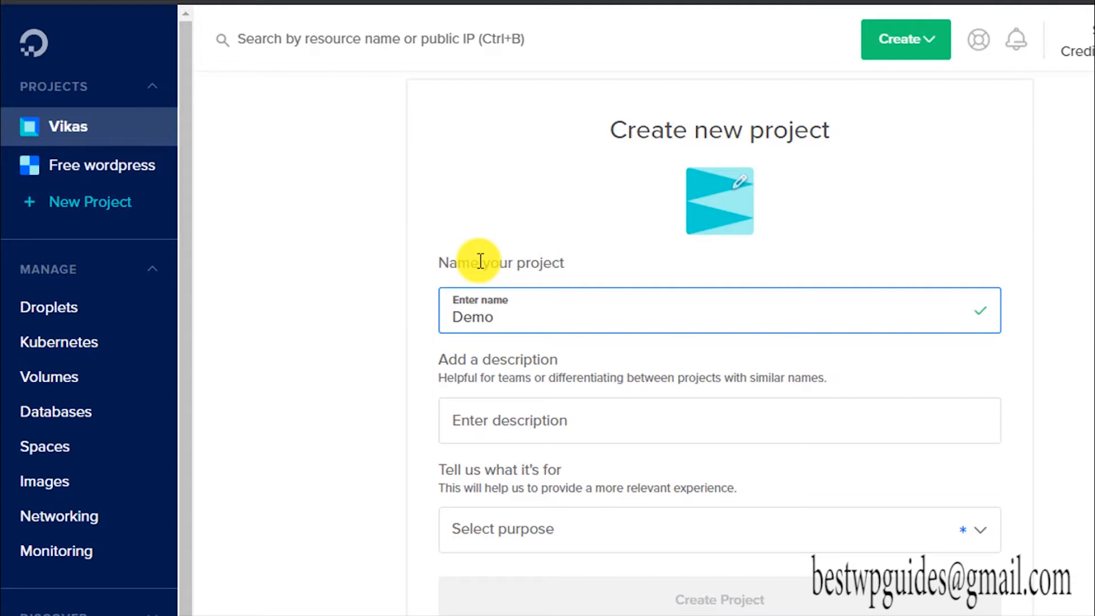
{"action": "type", "text": "wordpress"}
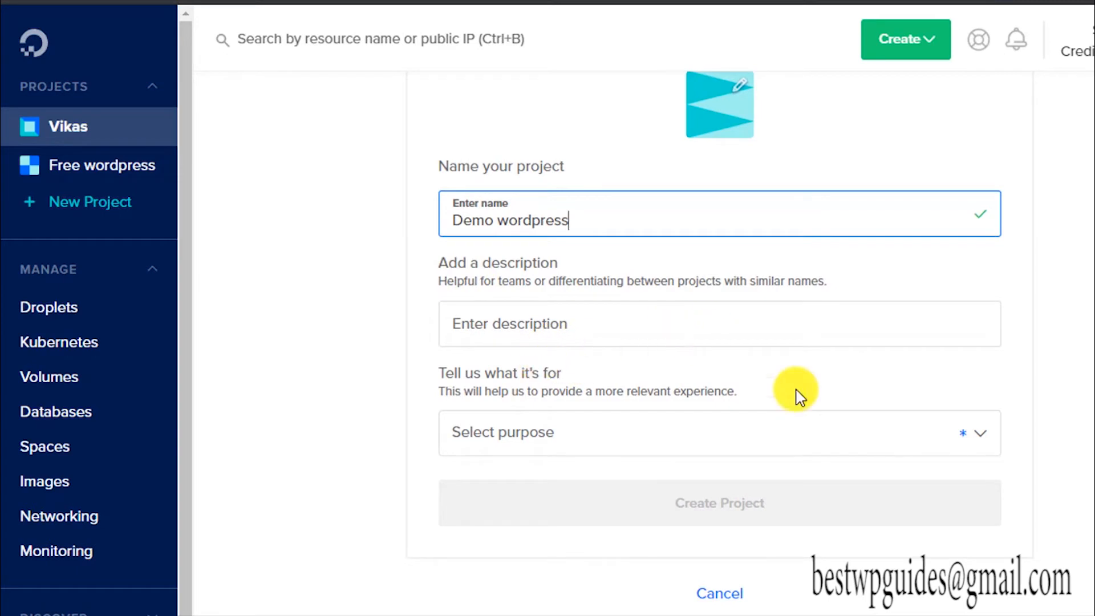
{"action": "mouse_move", "coordinate": [833, 451]}
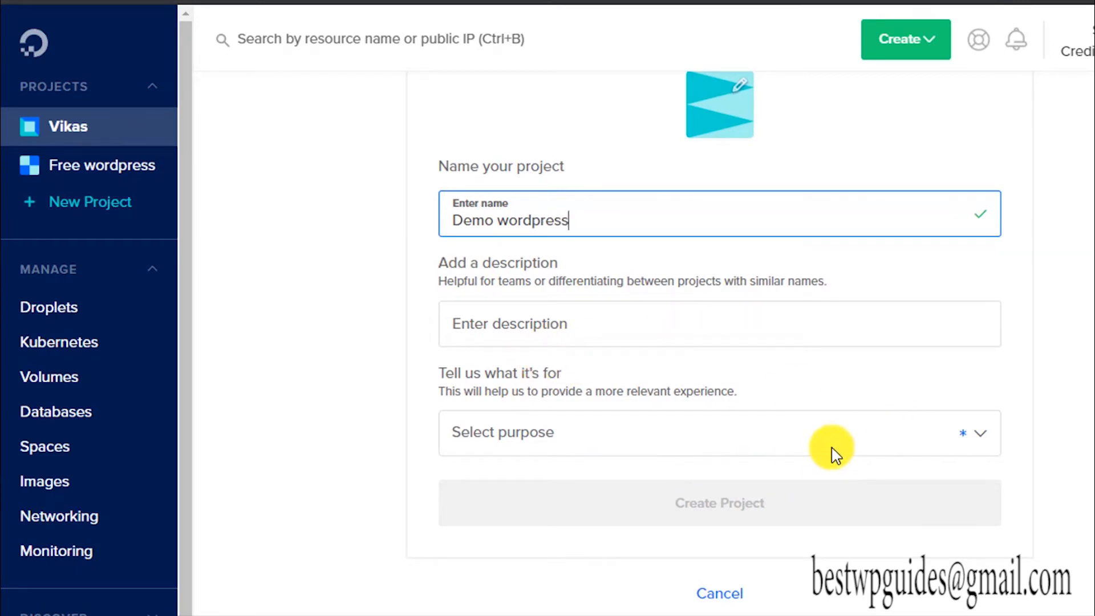
{"action": "left_click", "coordinate": [719, 432]}
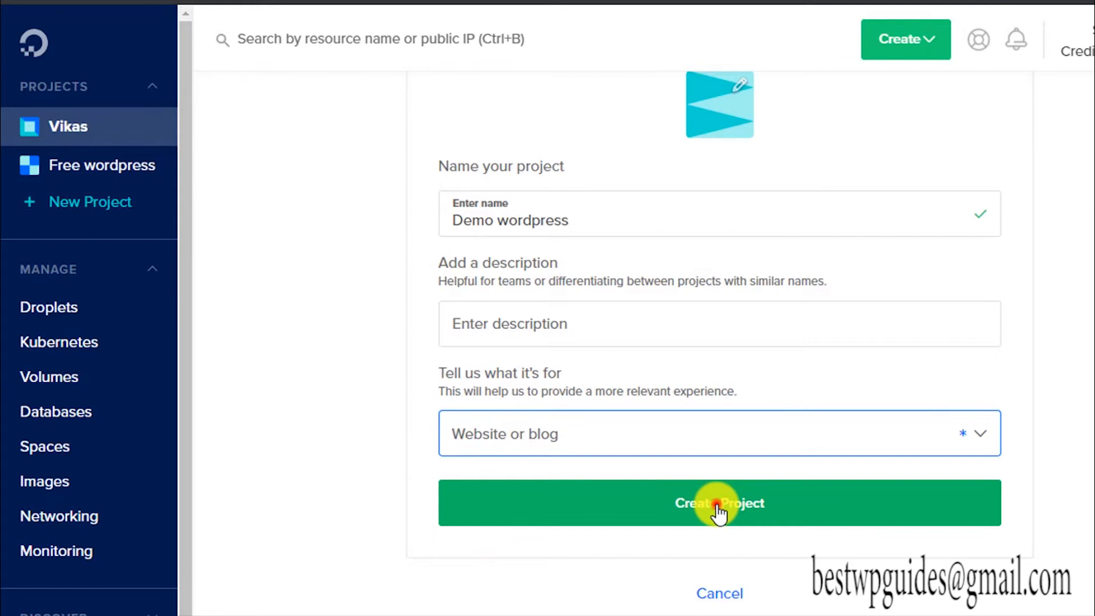
{"action": "left_click", "coordinate": [719, 503]}
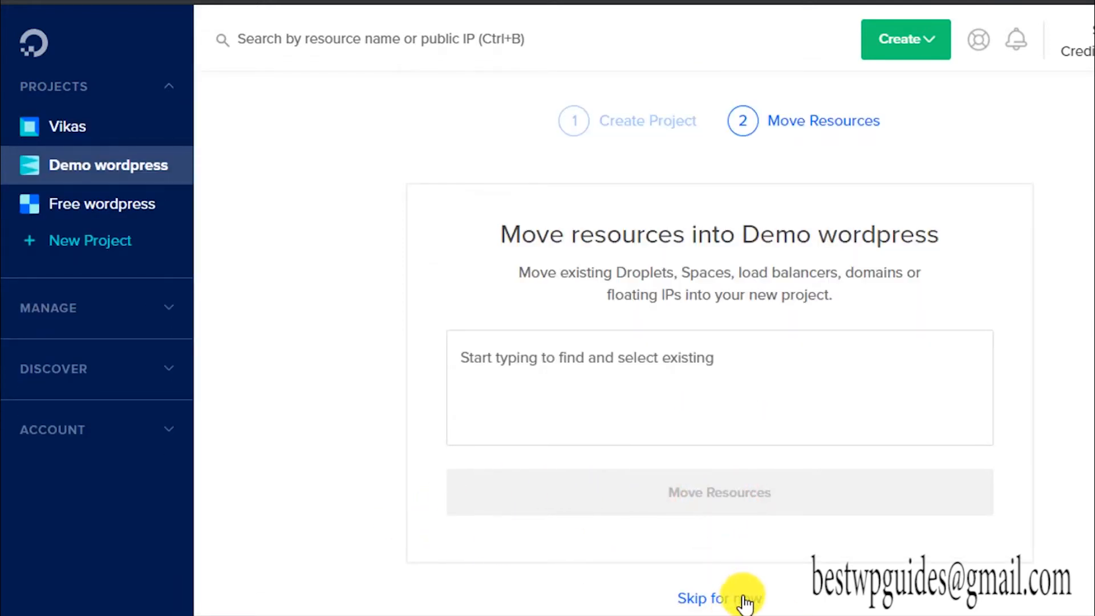
{"action": "left_click", "coordinate": [718, 599]}
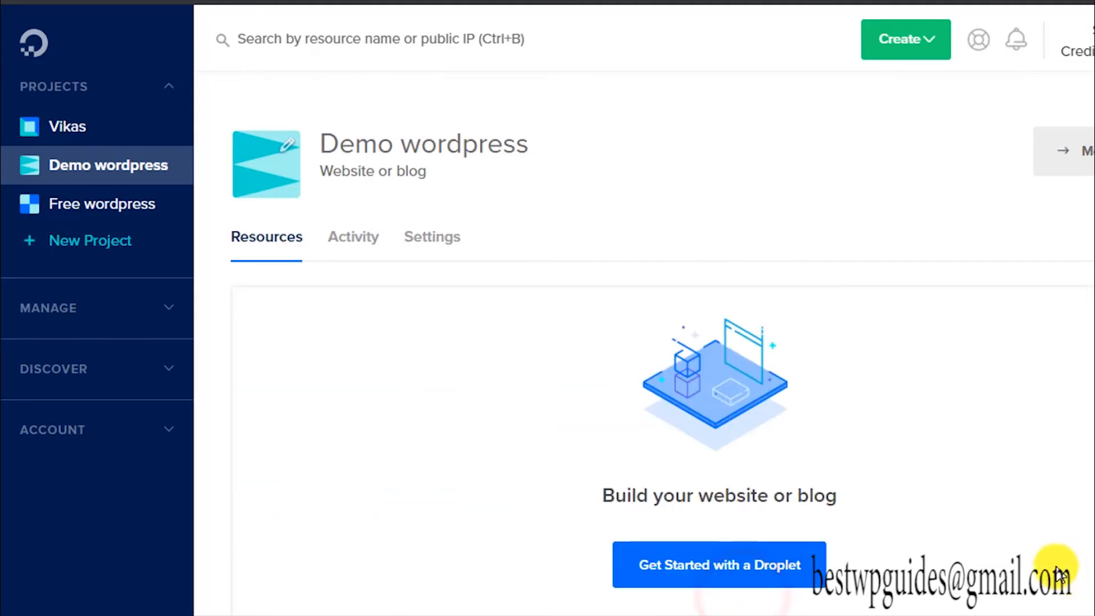
{"action": "scroll", "scroll_direction": "down", "scroll_amount": 3}
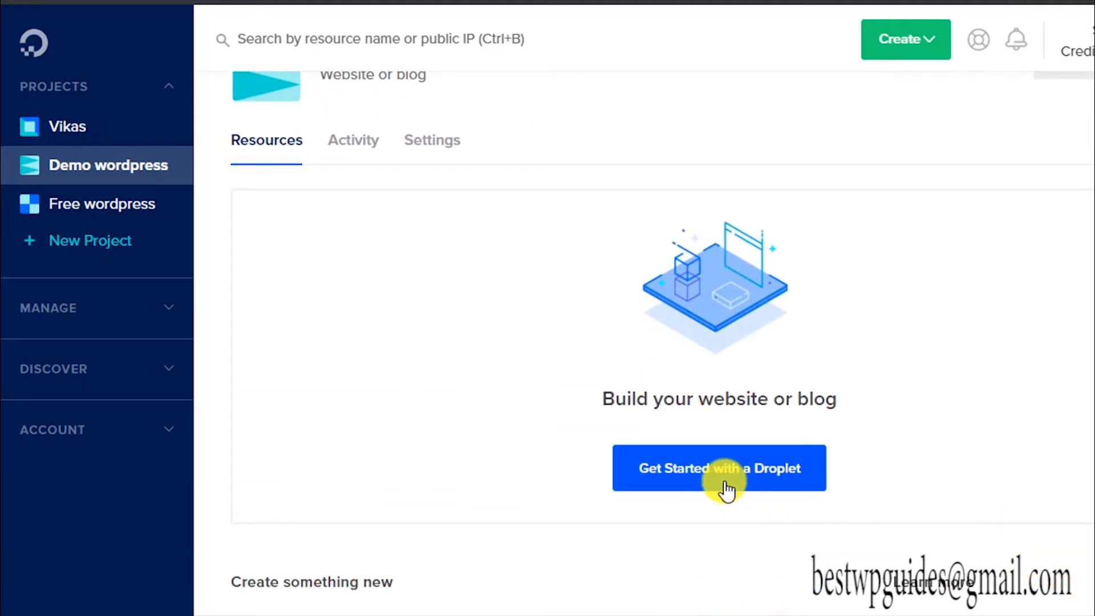
Step: Start a droplet and select the Marketplace image WordPress on 18.04
{"action": "left_click", "coordinate": [719, 468]}
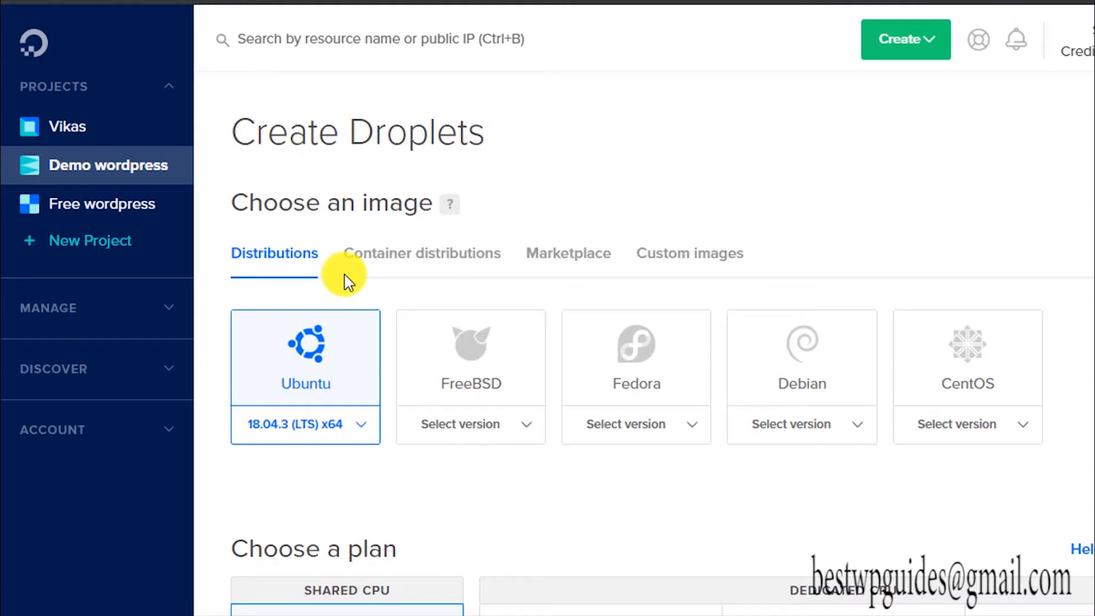
{"action": "mouse_move", "coordinate": [568, 253]}
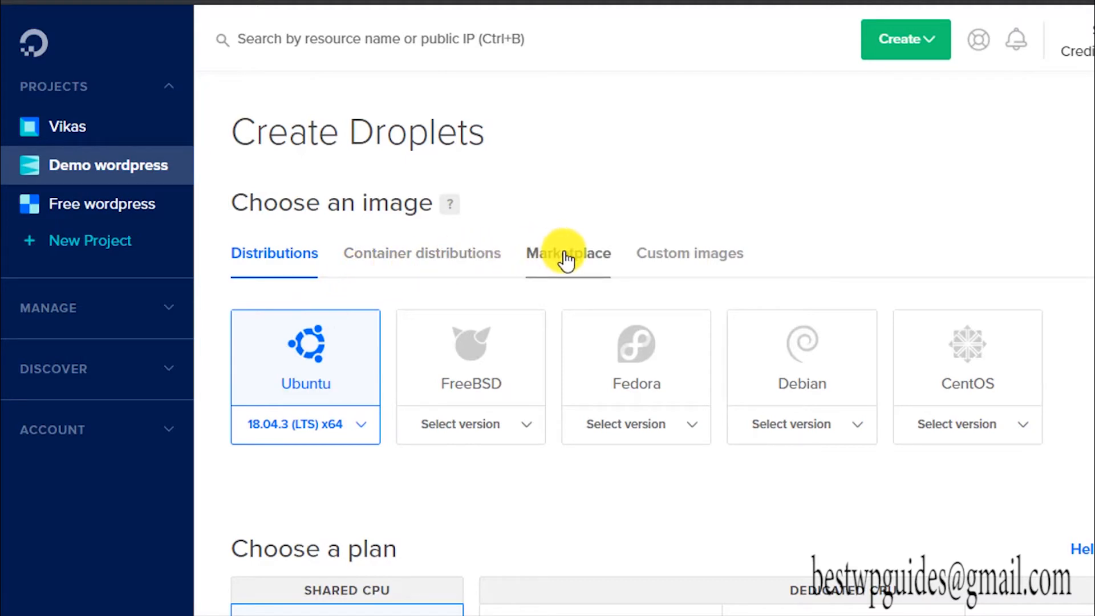
{"action": "left_click", "coordinate": [568, 253]}
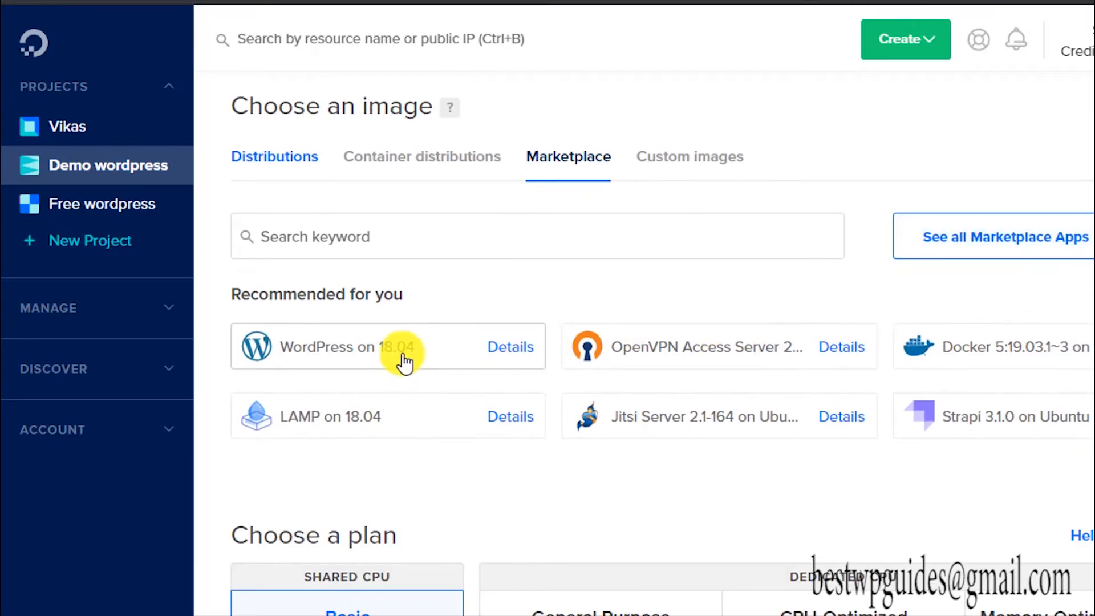
{"action": "scroll", "scroll_direction": "down", "scroll_amount": 3}
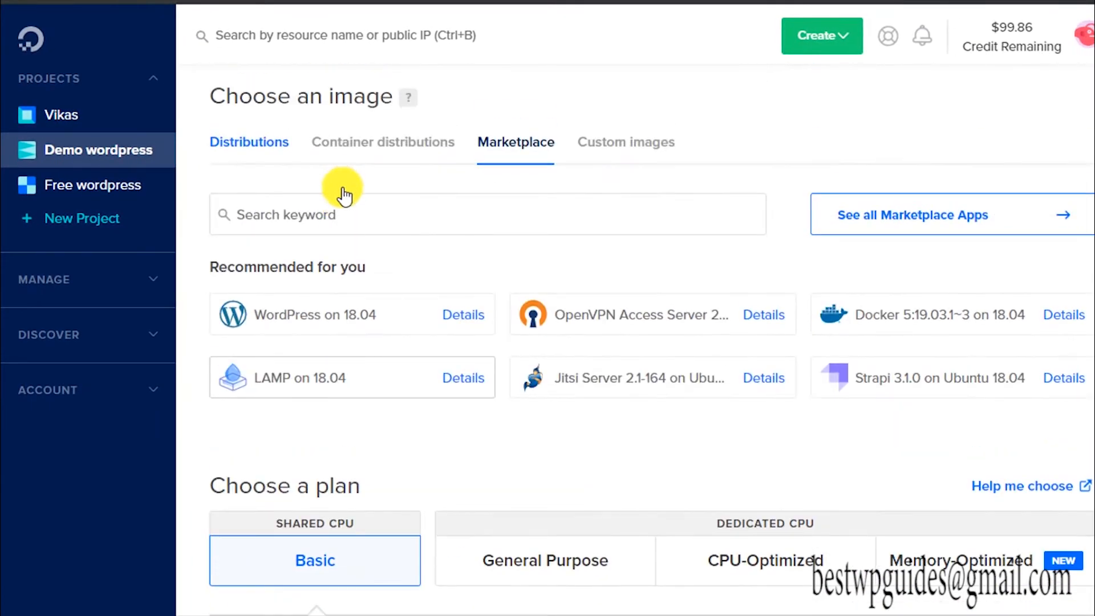
{"action": "mouse_move", "coordinate": [232, 245]}
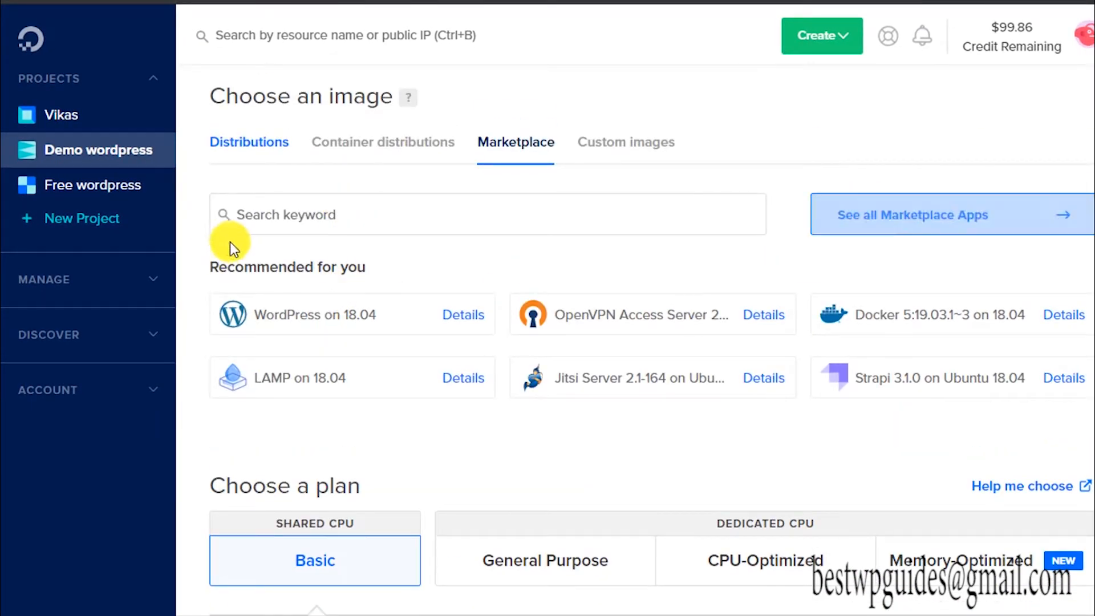
{"action": "left_click", "coordinate": [486, 215]}
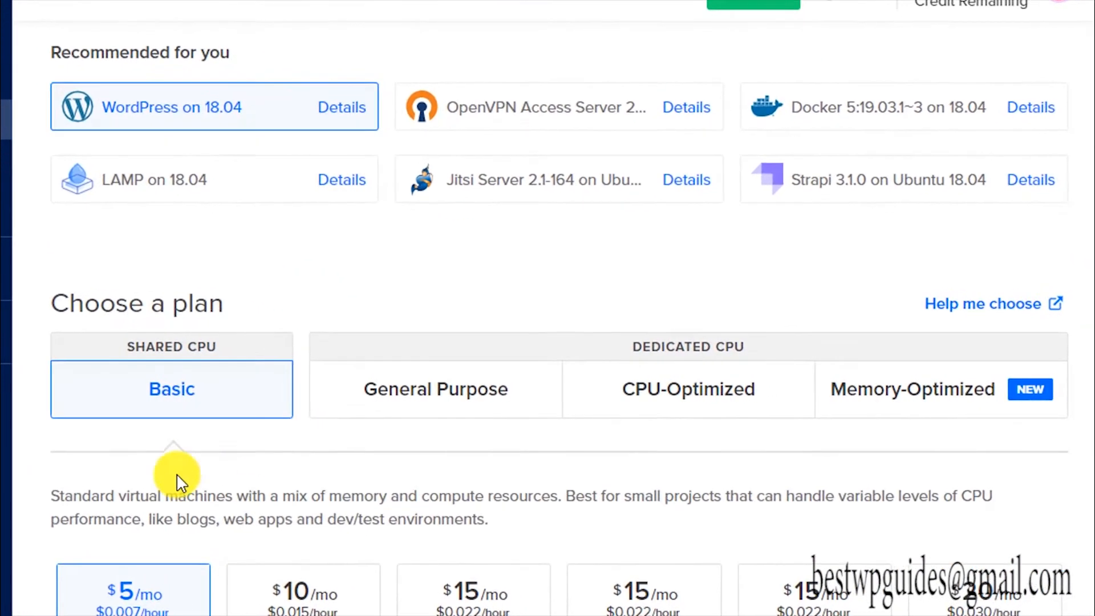
Step: Keep the Basic $5/mo plan and pick the Amsterdam 3 datacenter region
{"action": "scroll", "scroll_direction": "down", "scroll_amount": 3}
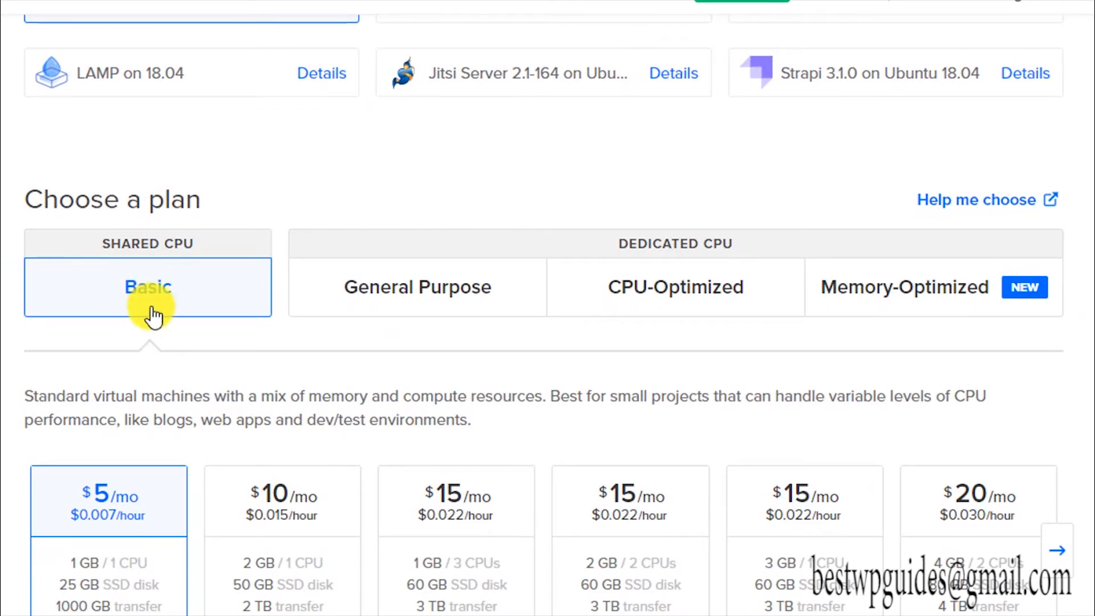
{"action": "scroll", "scroll_direction": "down", "scroll_amount": 3}
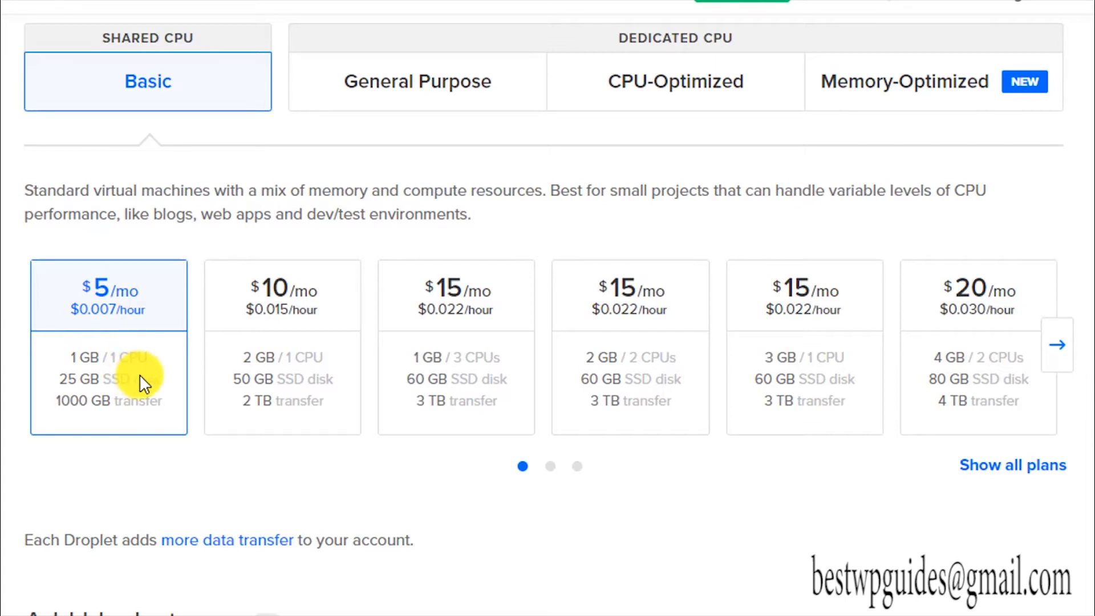
{"action": "scroll", "scroll_direction": "down", "scroll_amount": 3}
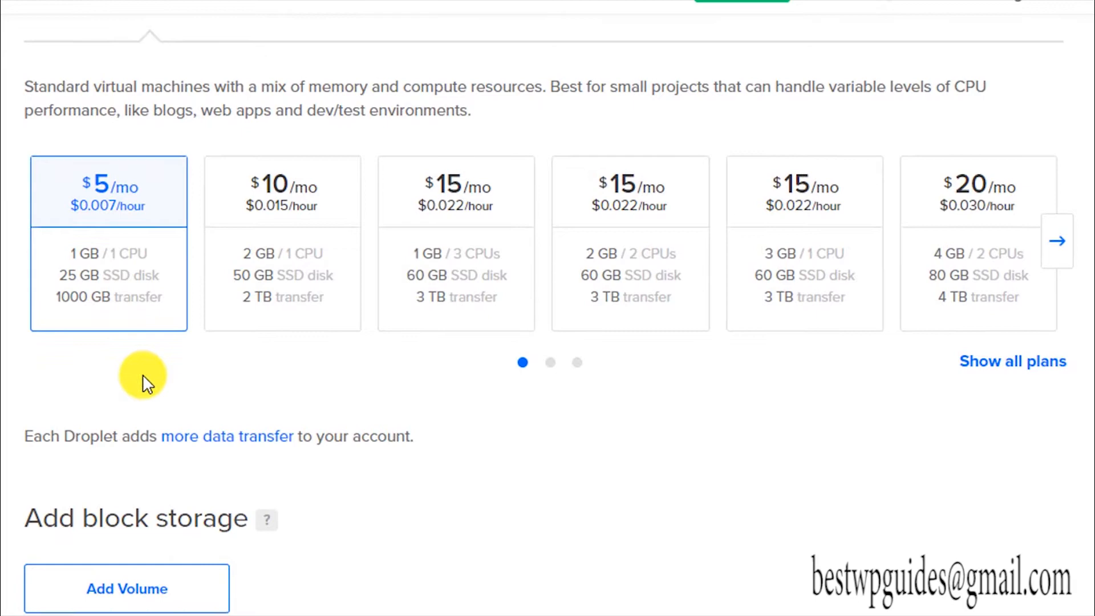
{"action": "scroll", "scroll_direction": "down", "scroll_amount": 3}
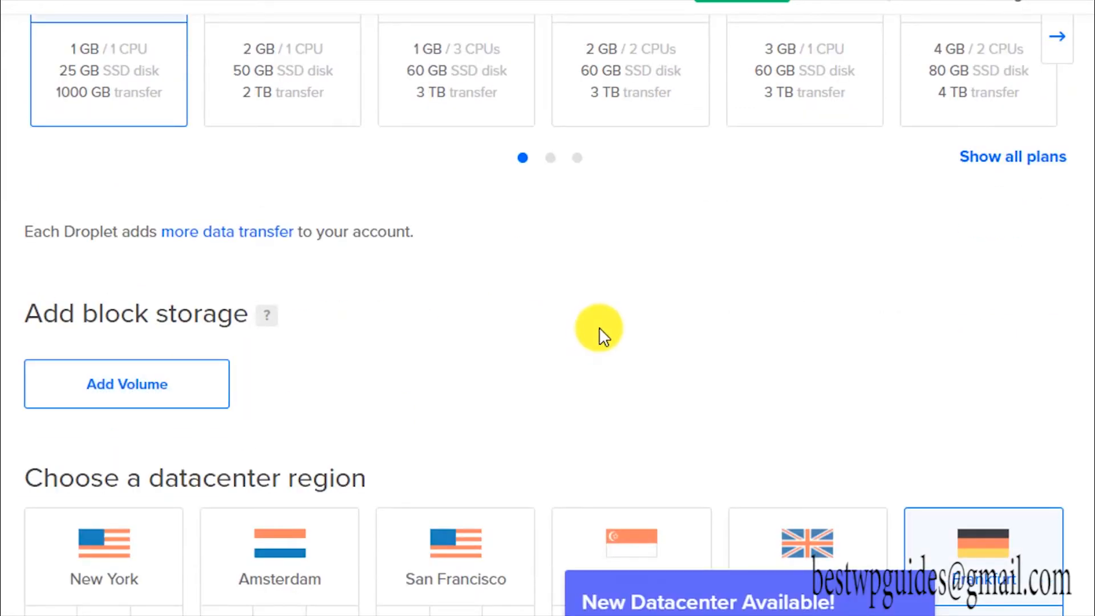
{"action": "scroll", "scroll_direction": "down", "scroll_amount": 3}
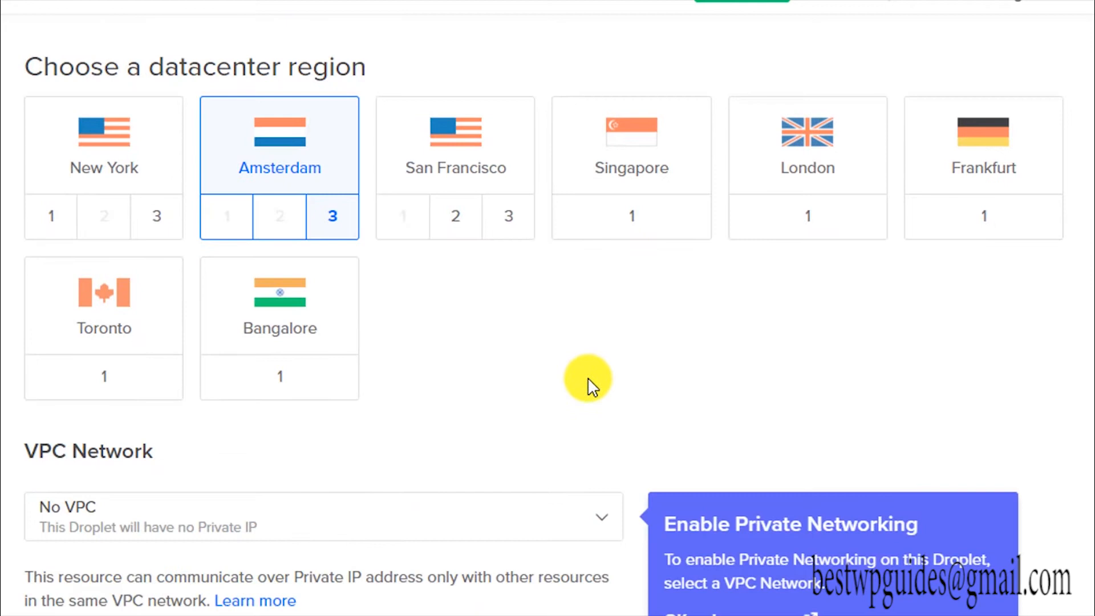
{"action": "scroll", "scroll_direction": "down", "scroll_amount": 3}
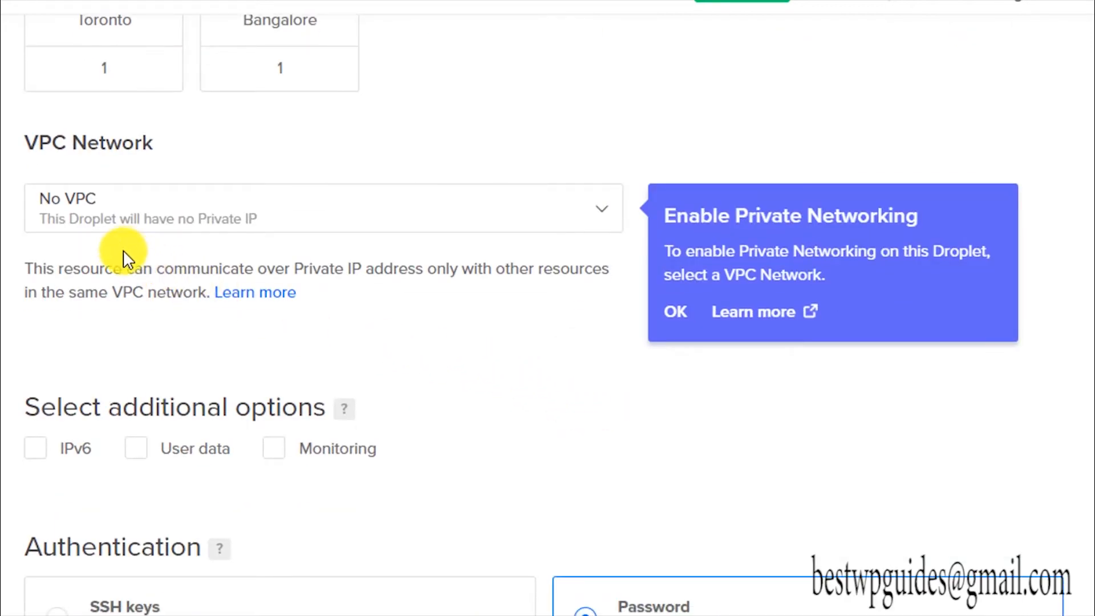
{"action": "scroll", "scroll_direction": "down", "scroll_amount": 3}
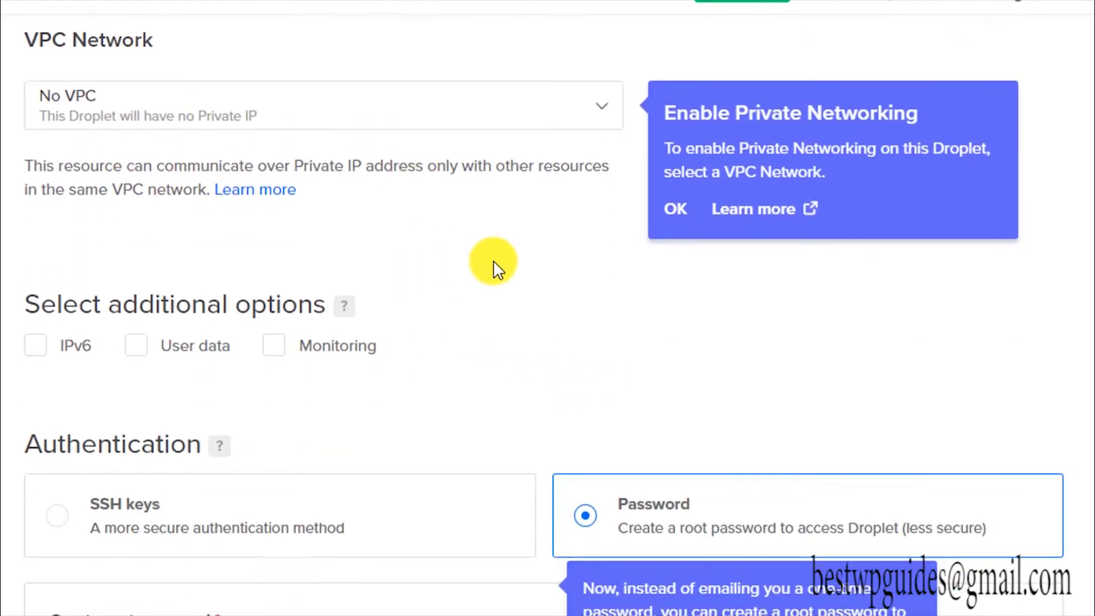
{"action": "scroll", "scroll_direction": "down", "scroll_amount": 3}
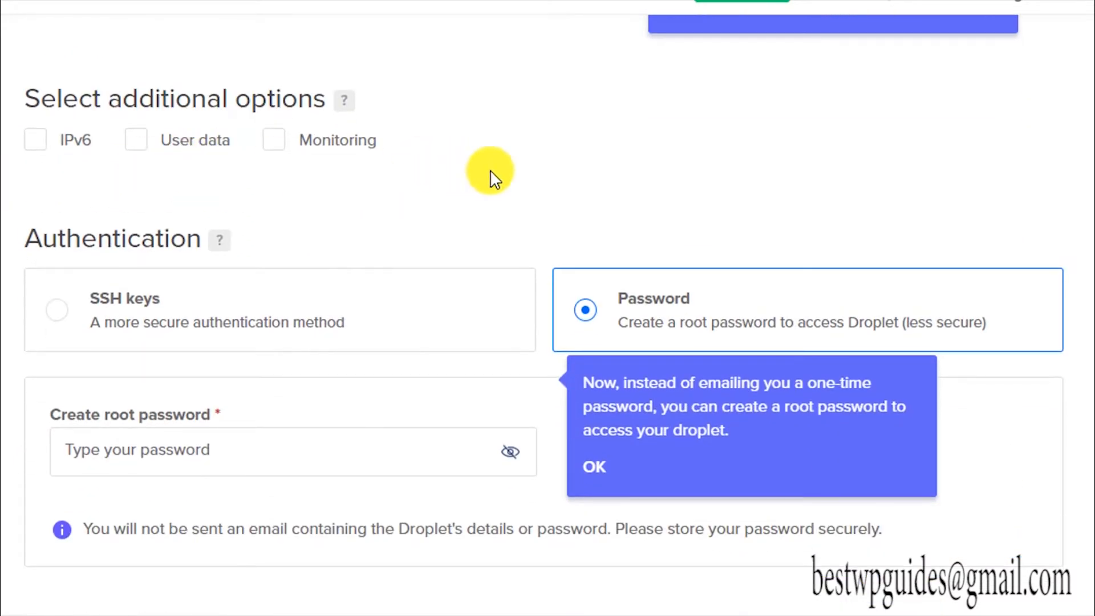
Step: Choose root password authentication for the droplet and dismiss the password tip
{"action": "scroll", "scroll_direction": "down", "scroll_amount": 3}
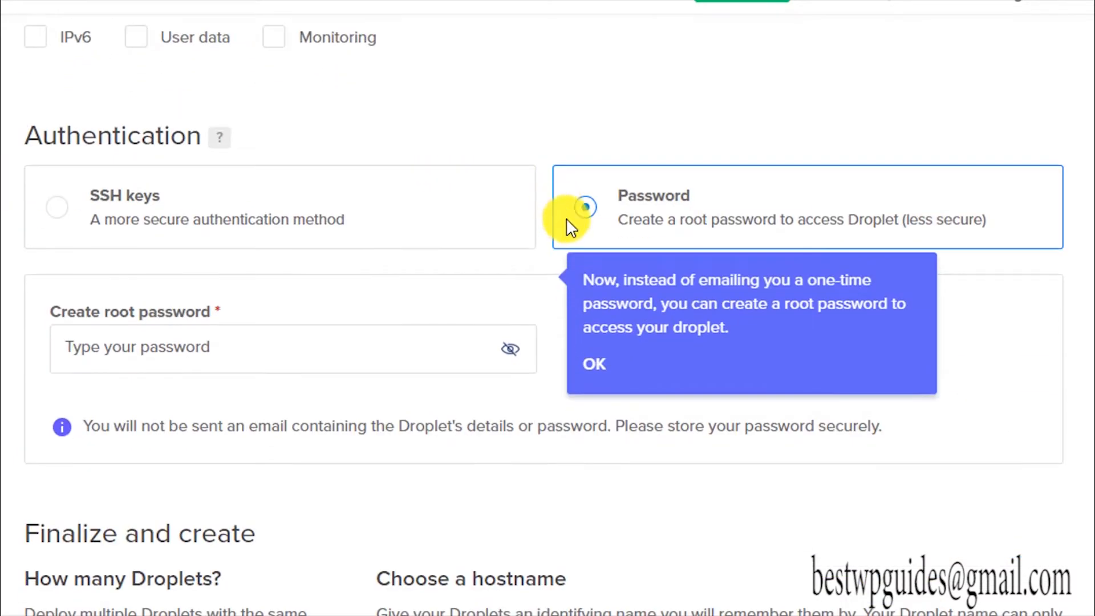
{"action": "left_click", "coordinate": [585, 206]}
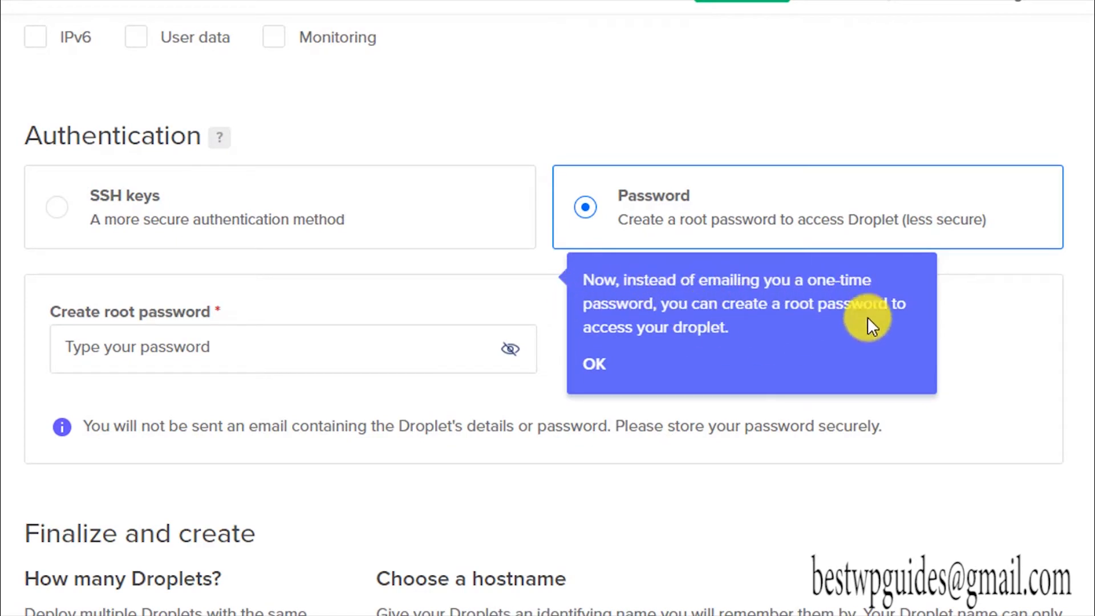
{"action": "left_click", "coordinate": [593, 363]}
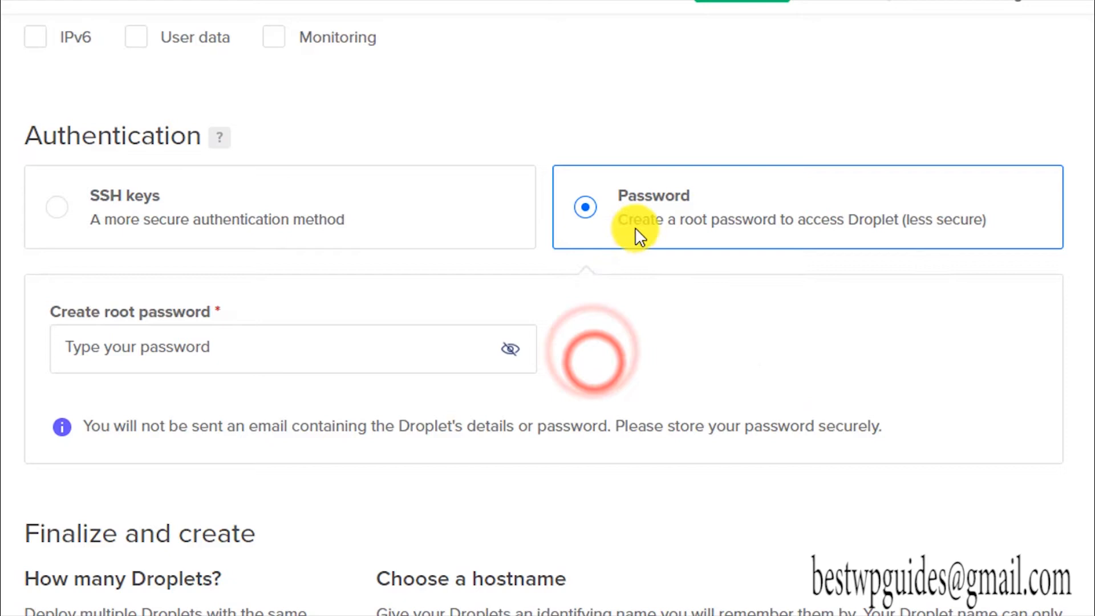
{"action": "mouse_move", "coordinate": [183, 192]}
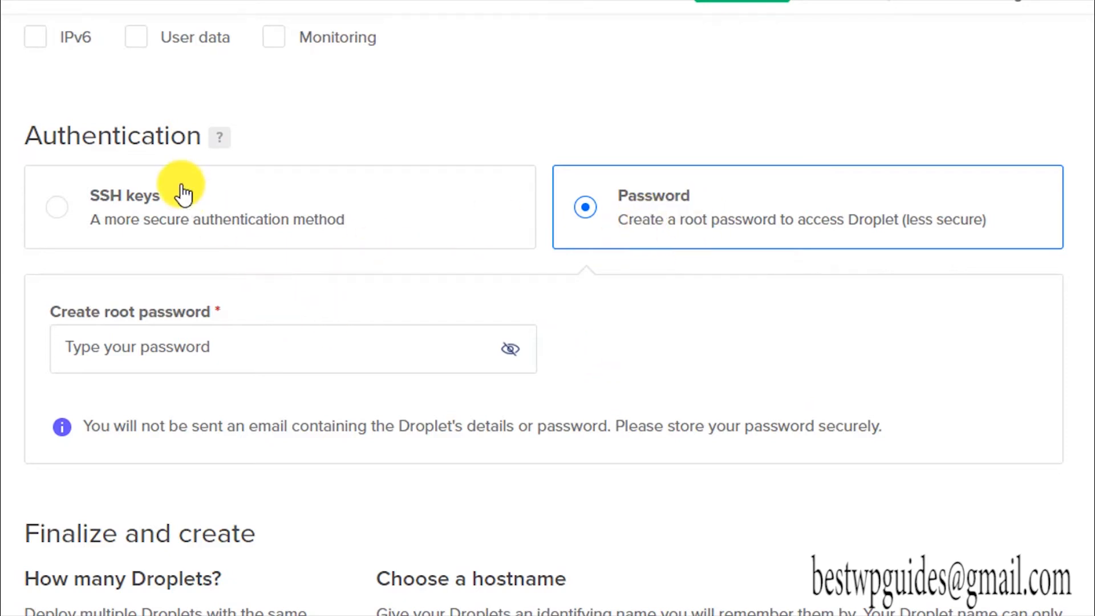
{"action": "mouse_move", "coordinate": [114, 228]}
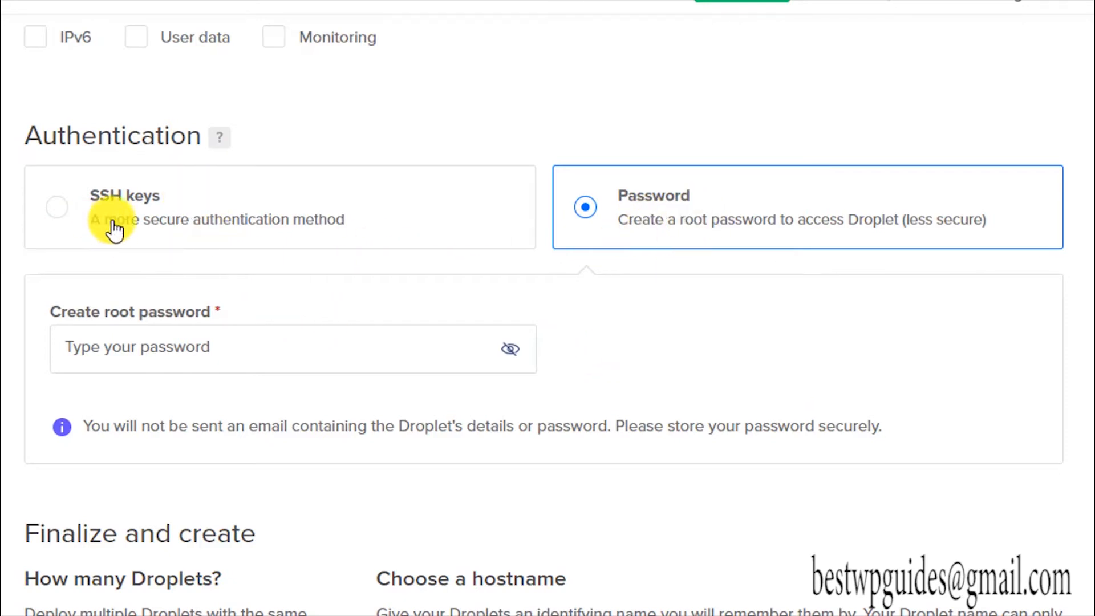
{"action": "mouse_move", "coordinate": [265, 234]}
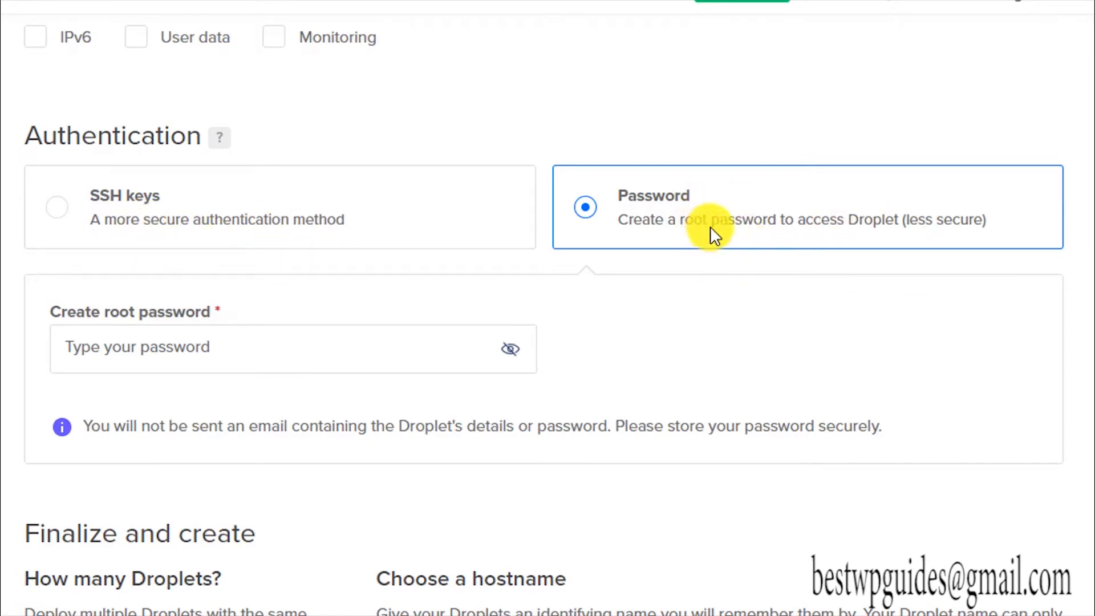
{"action": "mouse_move", "coordinate": [804, 209]}
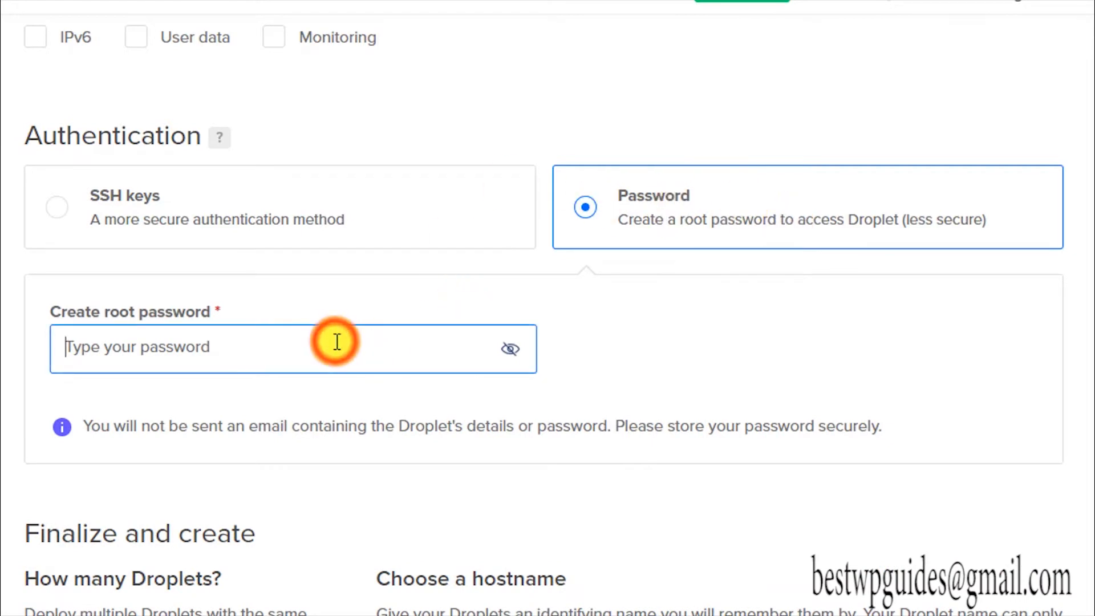
Step: Paste a Bitwarden-generated strong password into the root password field
{"action": "scroll", "scroll_direction": "down", "scroll_amount": 3}
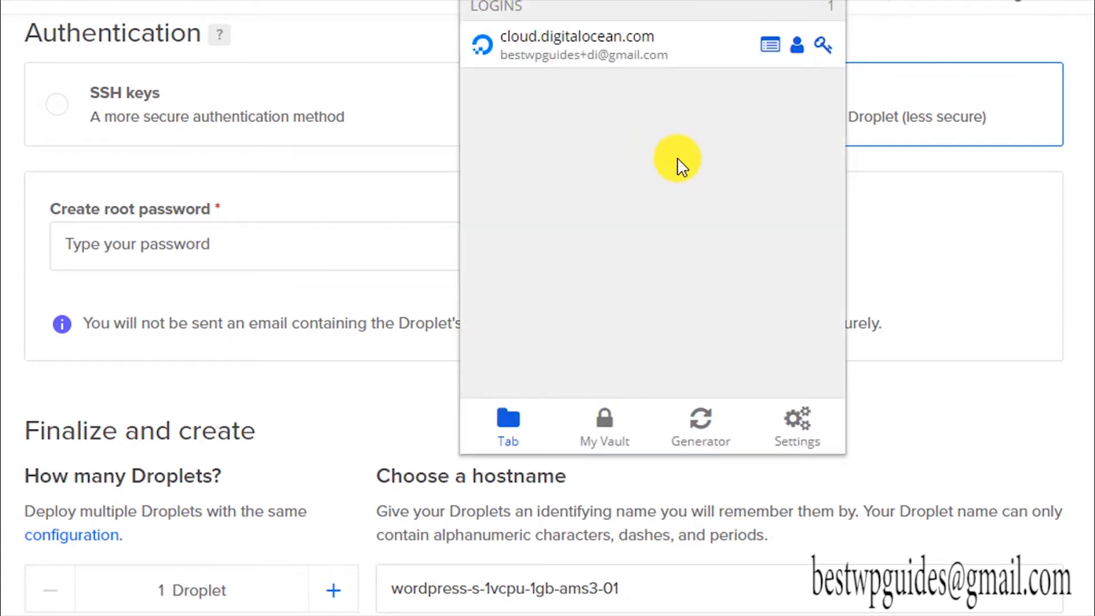
{"action": "left_click", "coordinate": [699, 424]}
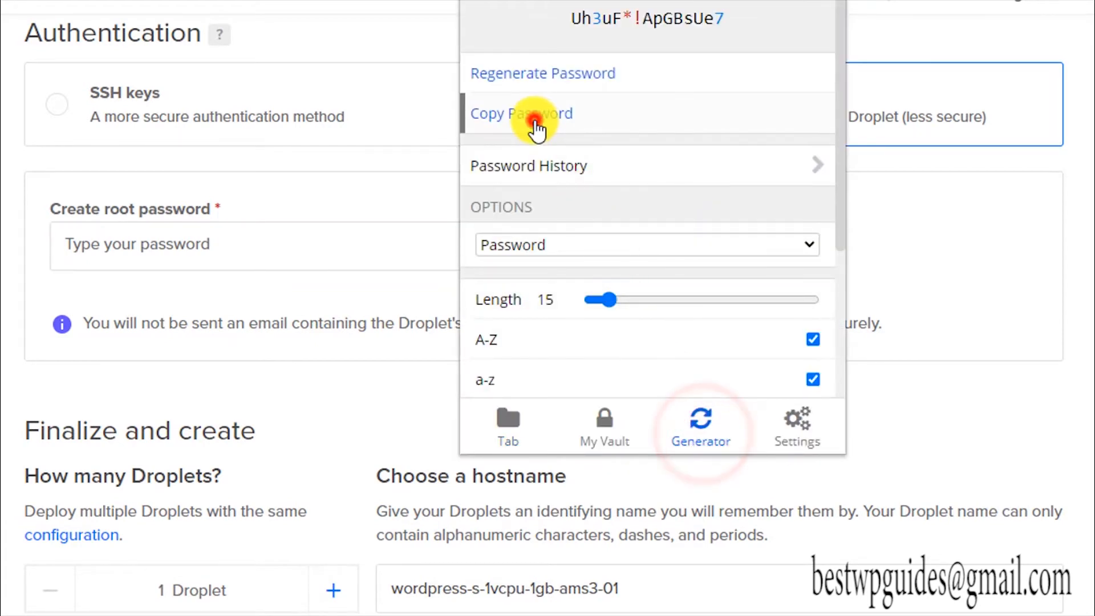
{"action": "right_click", "coordinate": [140, 245]}
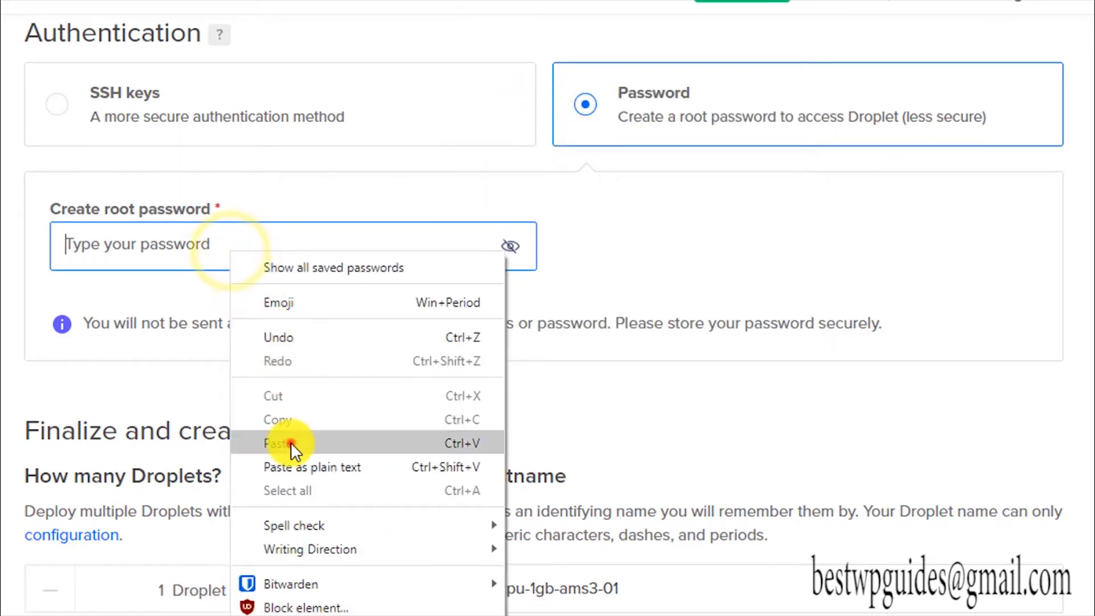
{"action": "left_click", "coordinate": [278, 443]}
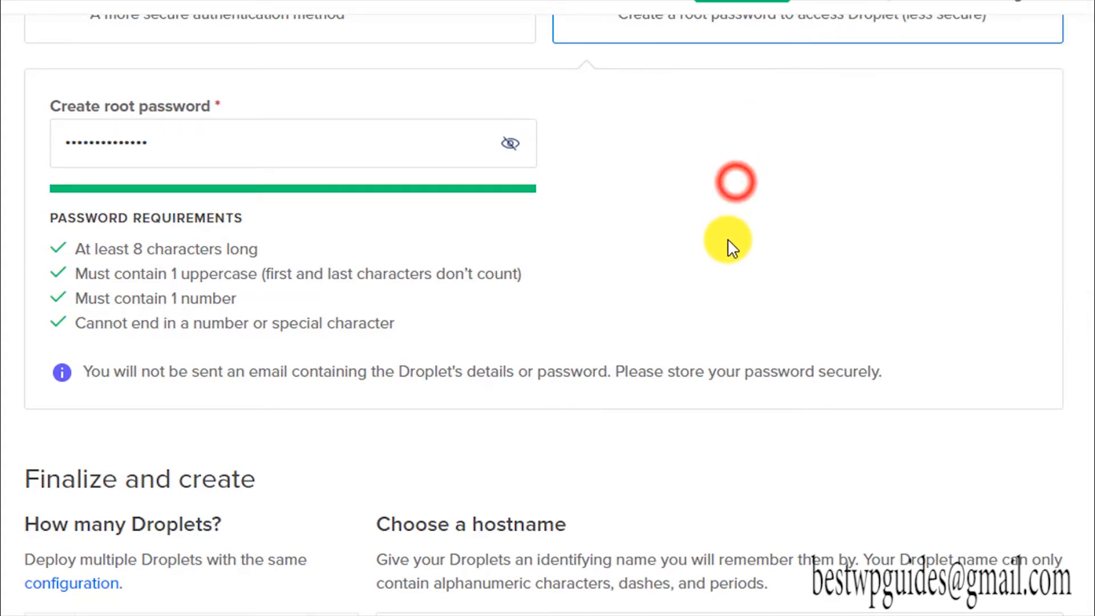
{"action": "scroll", "scroll_direction": "down", "scroll_amount": 3}
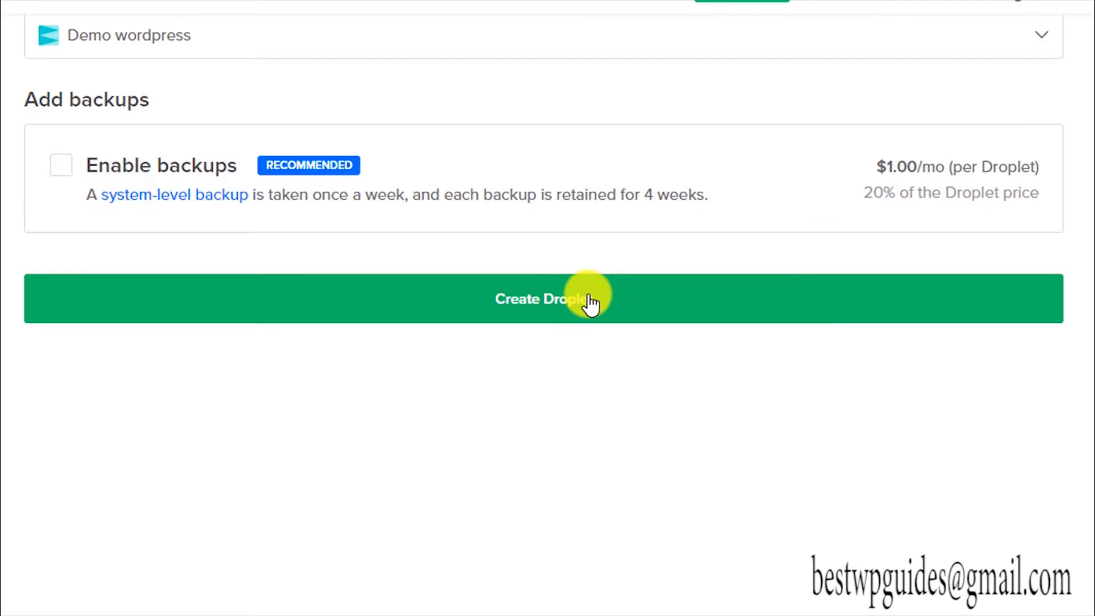
Step: Create the WordPress droplet and launch its console from the ••• menu
{"action": "left_click", "coordinate": [551, 298]}
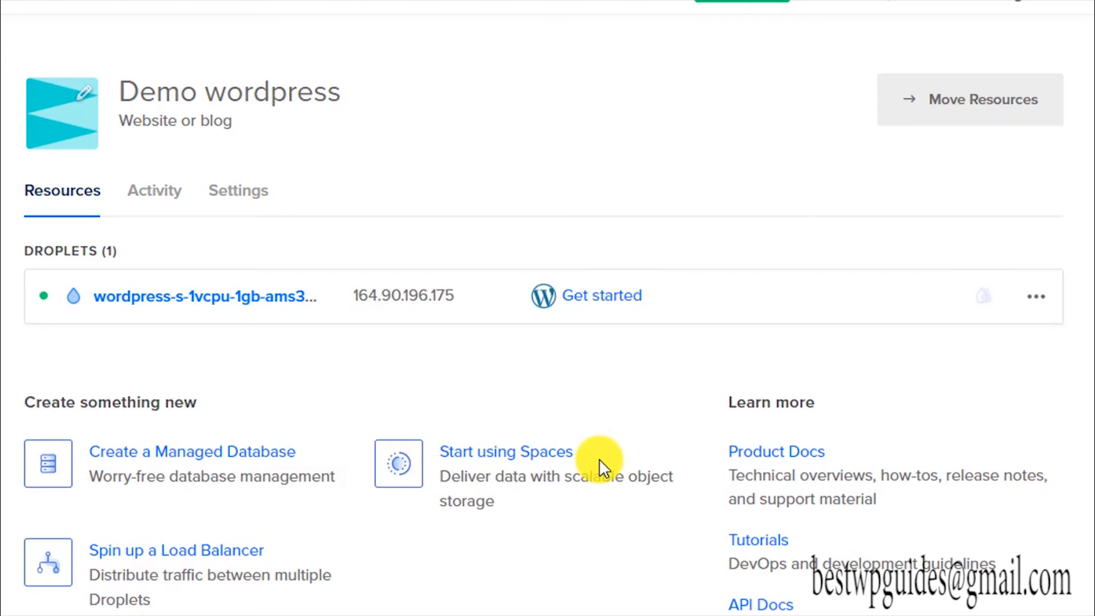
{"action": "mouse_move", "coordinate": [383, 245]}
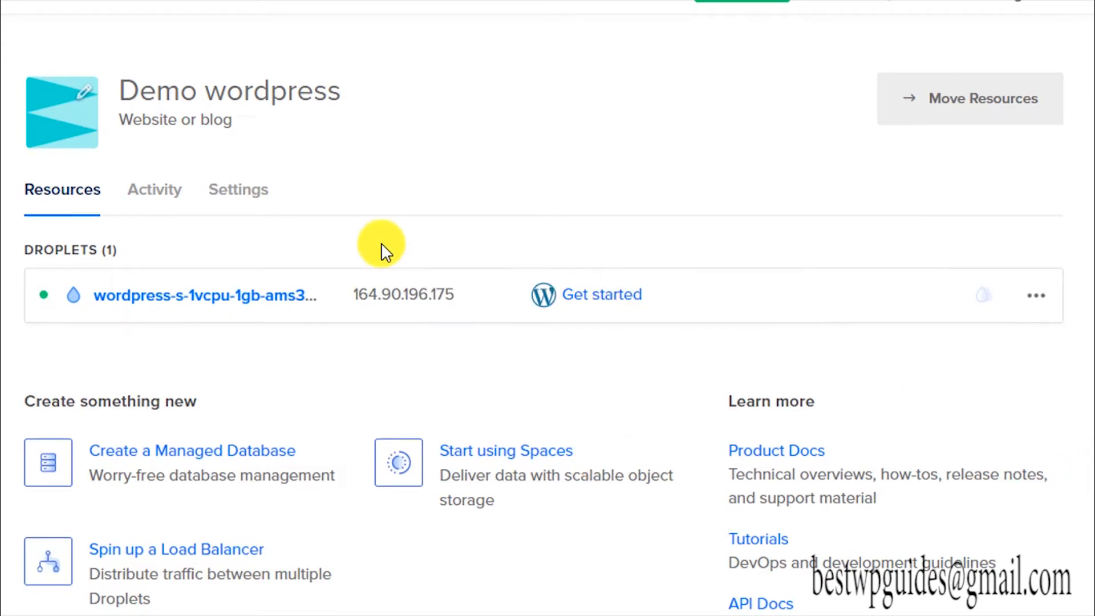
{"action": "mouse_move", "coordinate": [482, 150]}
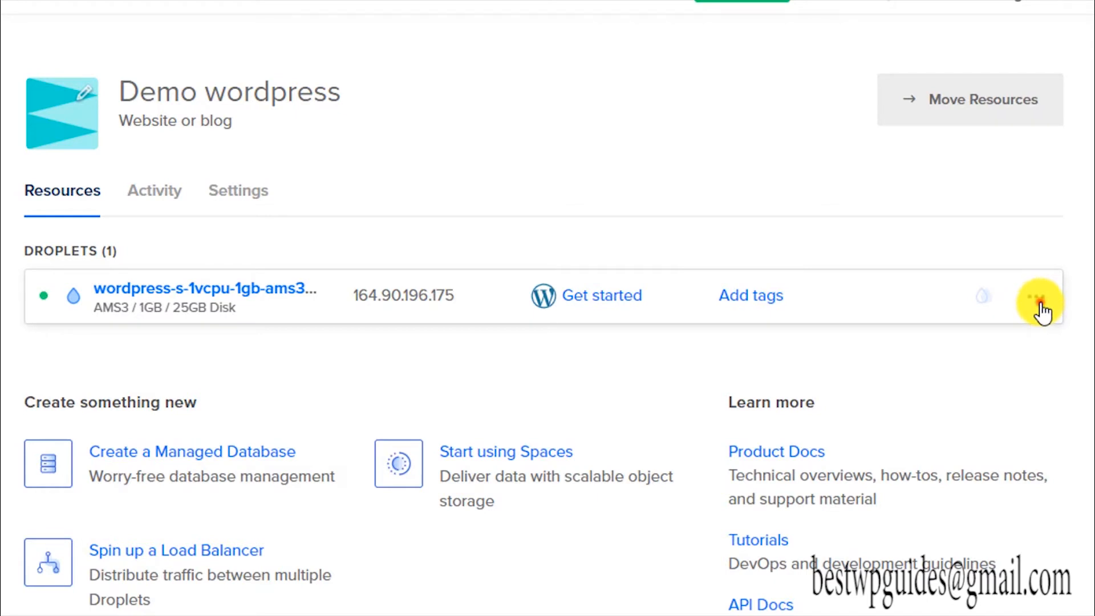
{"action": "left_click", "coordinate": [1037, 295]}
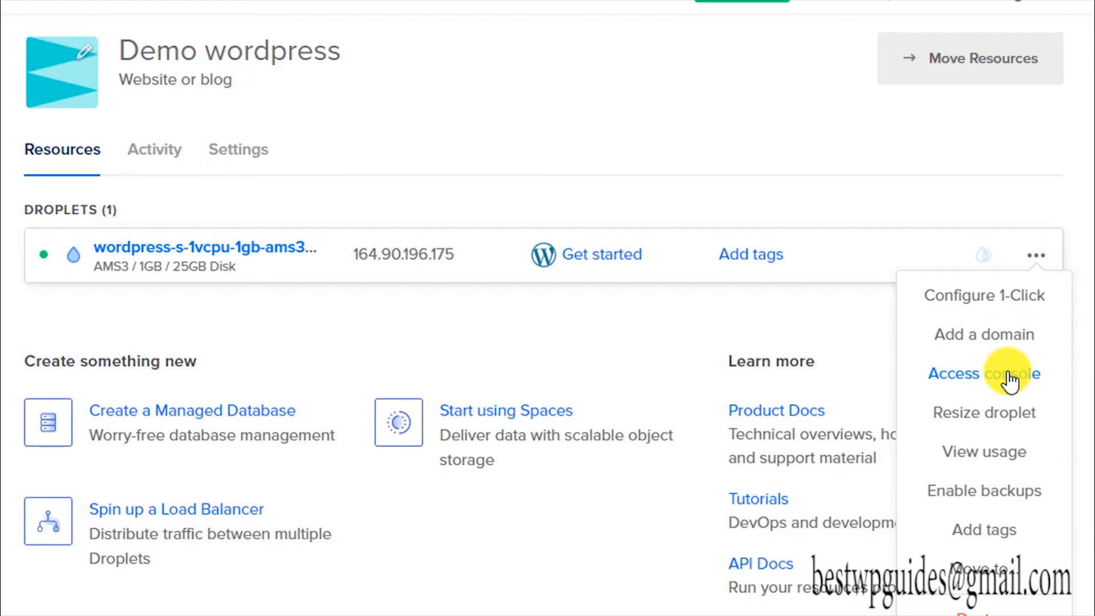
{"action": "left_click", "coordinate": [953, 374]}
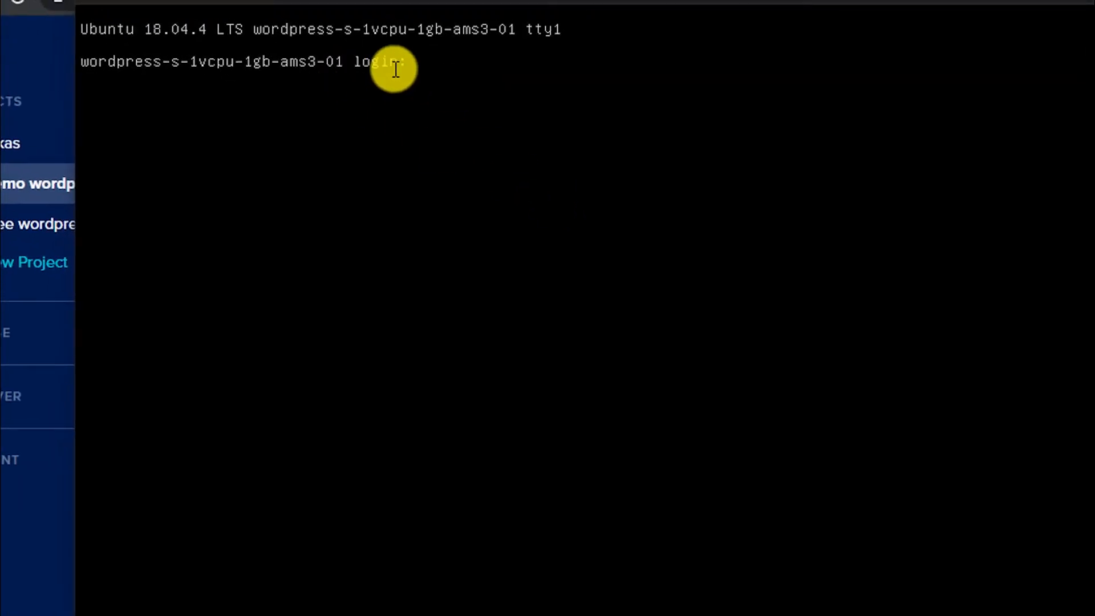
{"action": "mouse_move", "coordinate": [1061, 407]}
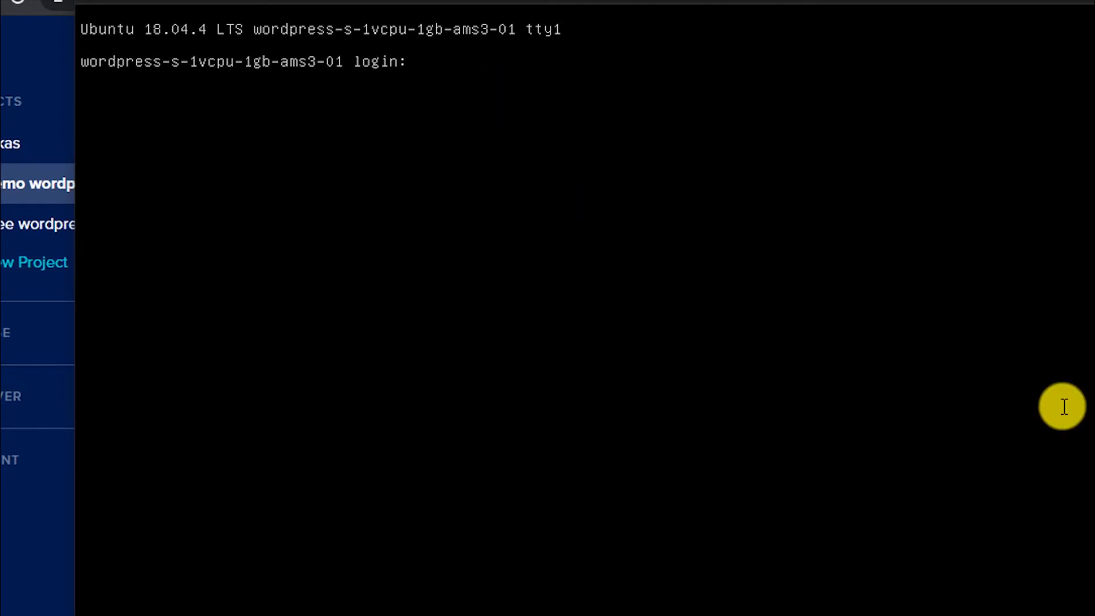
Step: Log in to the console as root and cancel the domain prompt with Ctrl+C
{"action": "type", "text": "ro"}
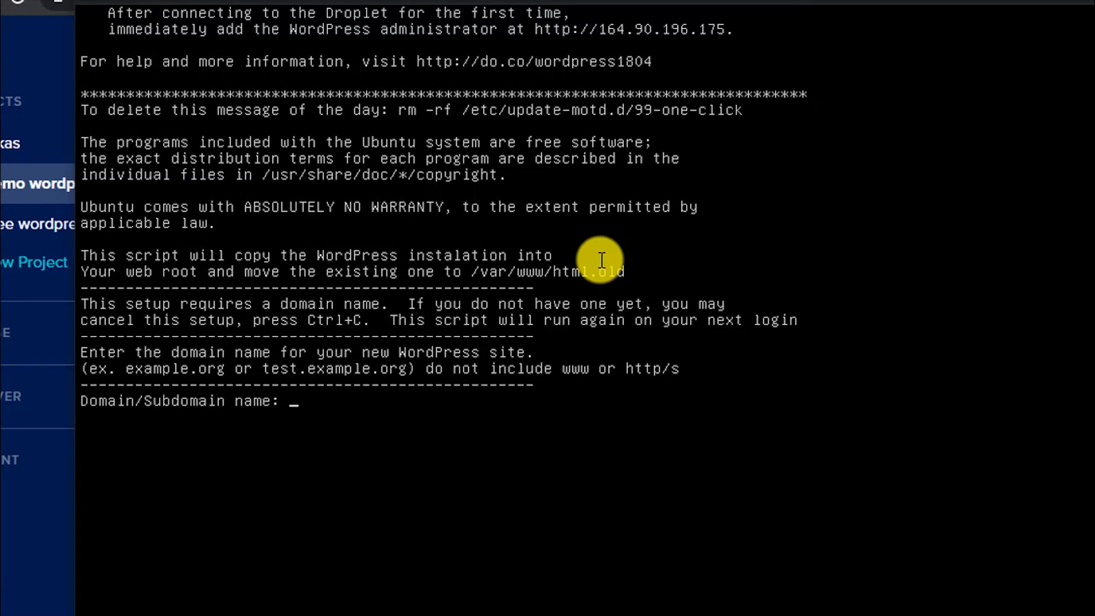
{"action": "key", "text": "ctrl+c"}
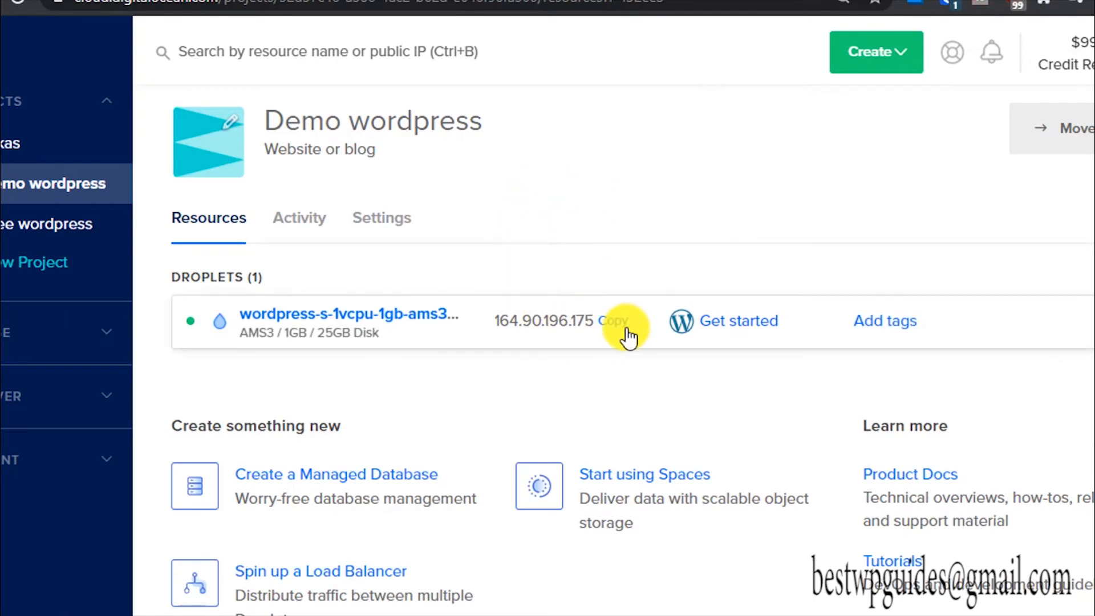
{"action": "mouse_move", "coordinate": [616, 329]}
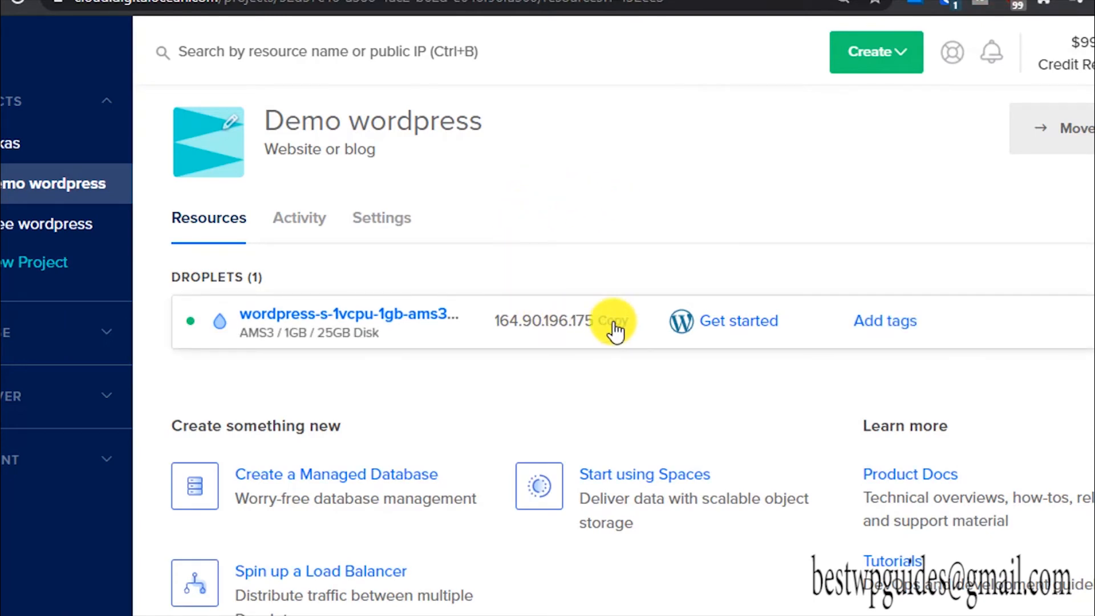
Step: Copy the droplet IP 164.90.196.175 and paste it into an incognito Chrome window
{"action": "left_click", "coordinate": [613, 320]}
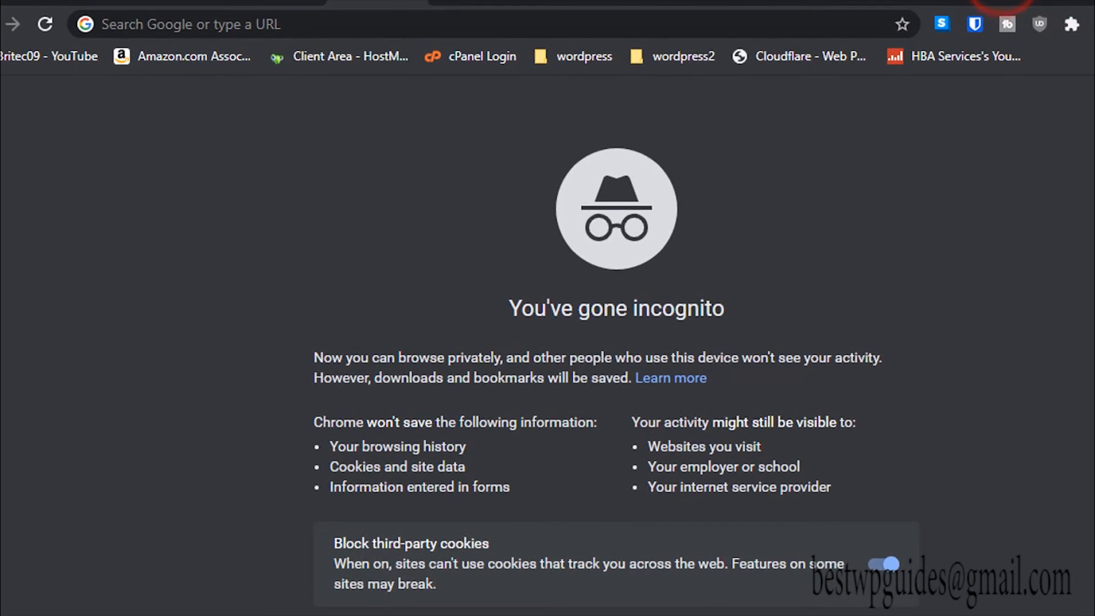
{"action": "right_click", "coordinate": [189, 24]}
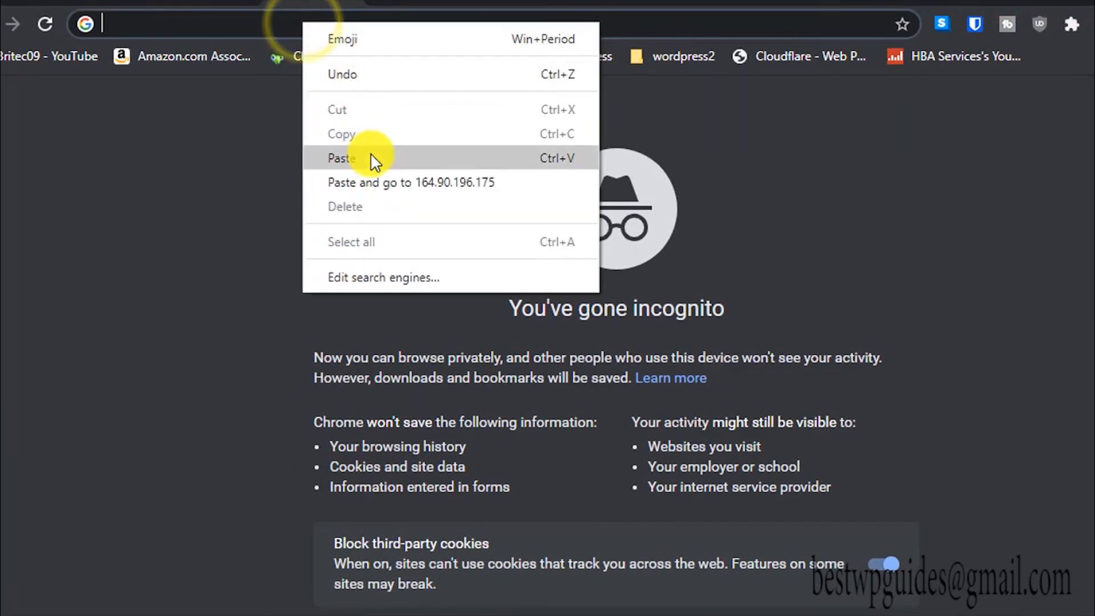
{"action": "left_click", "coordinate": [411, 183]}
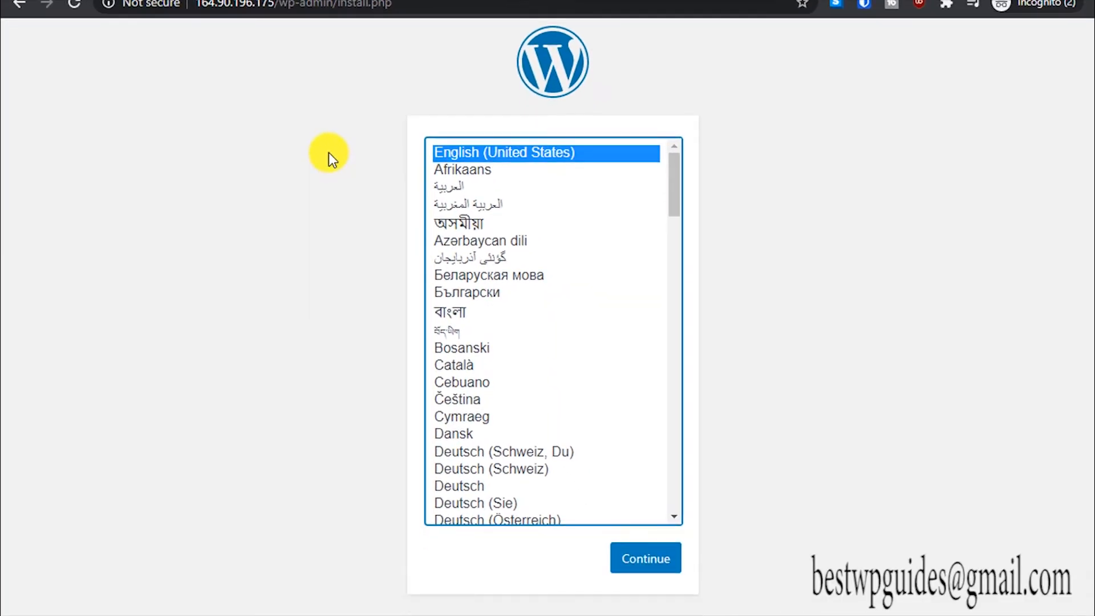
{"action": "mouse_move", "coordinate": [669, 391]}
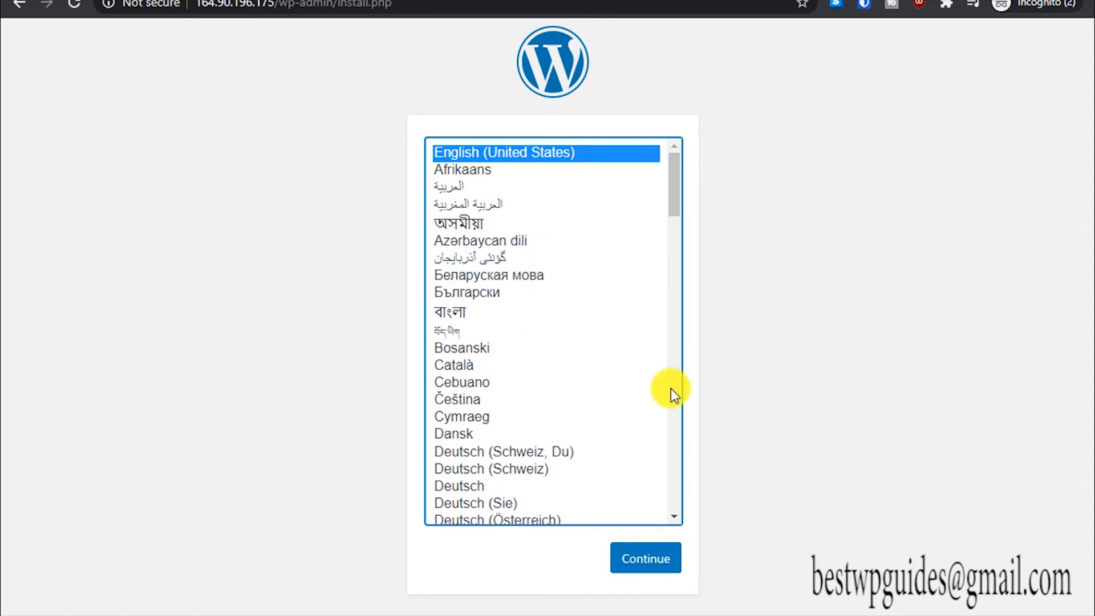
Step: Choose English, enter site title Demo Wp and username demowp, and submit the installation
{"action": "left_click", "coordinate": [644, 558]}
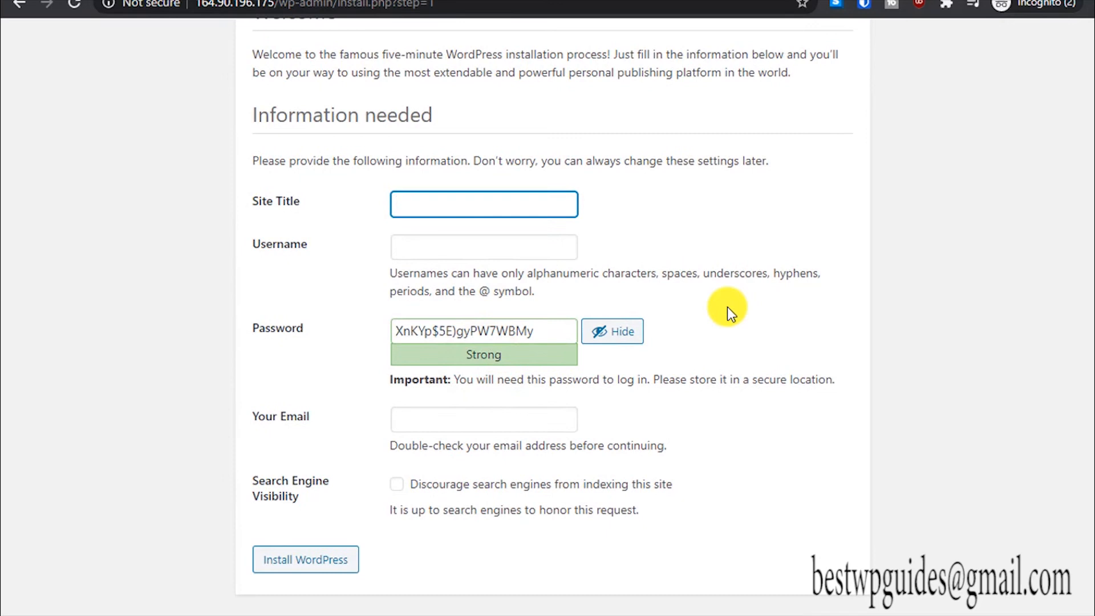
{"action": "type", "text": "de"}
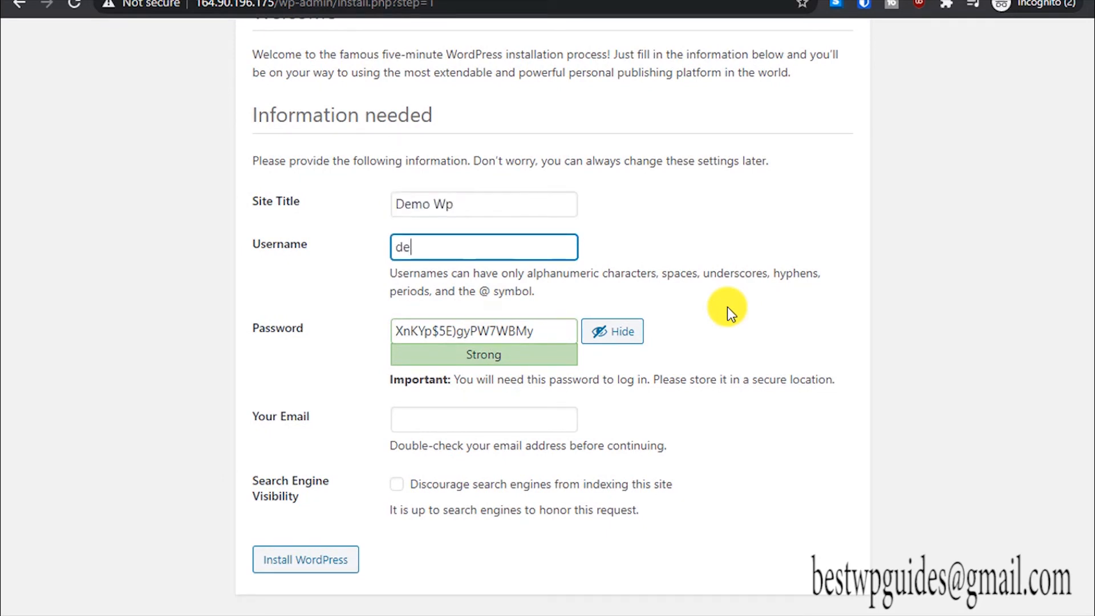
{"action": "type", "text": "bestwpgui"}
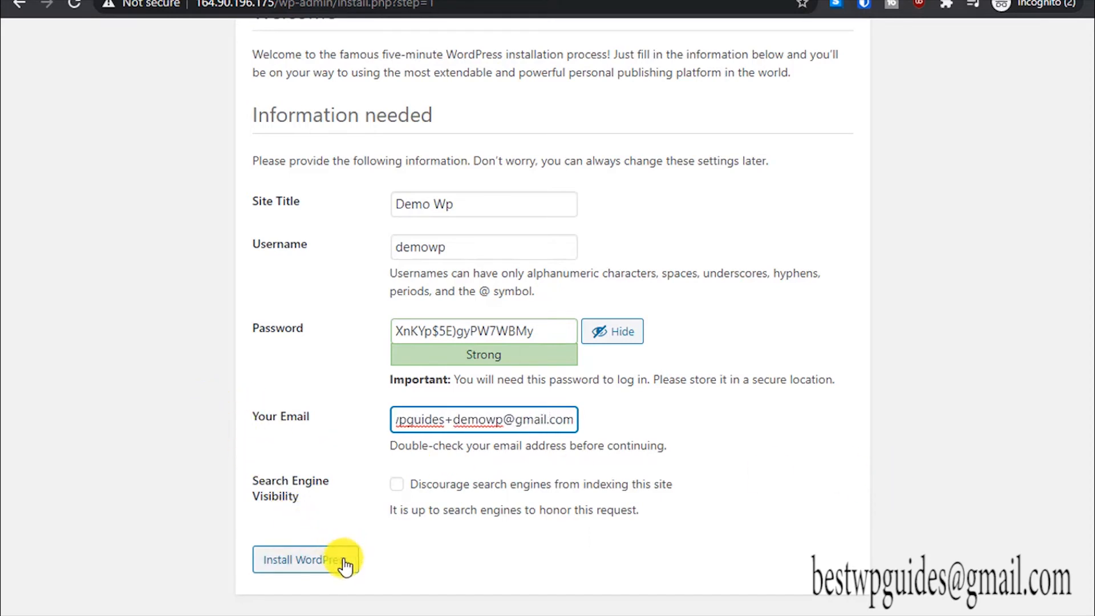
{"action": "left_click", "coordinate": [305, 560]}
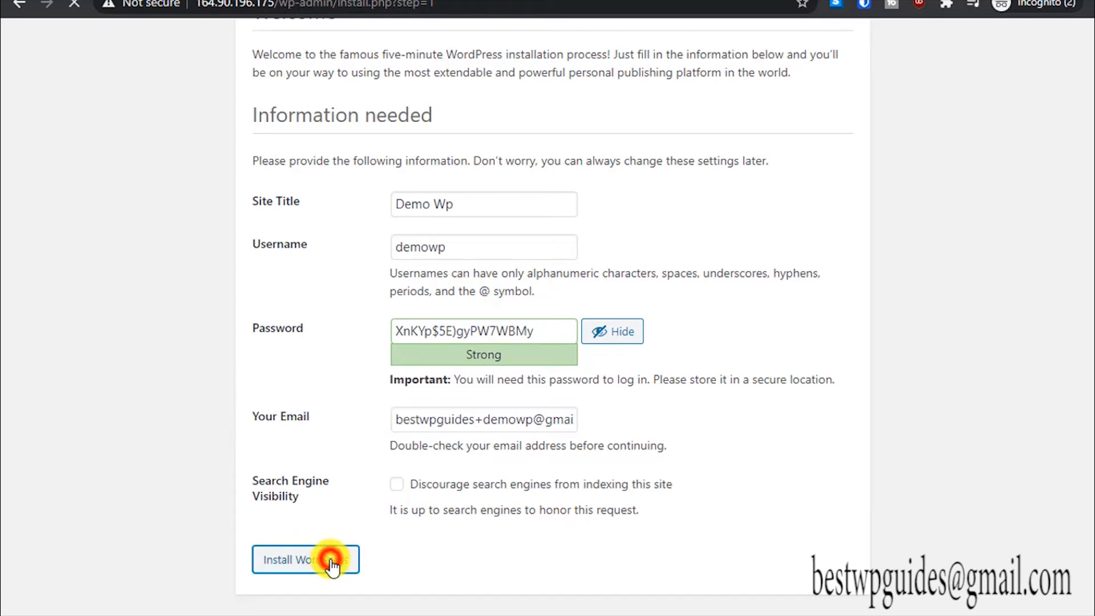
{"action": "left_click", "coordinate": [305, 560]}
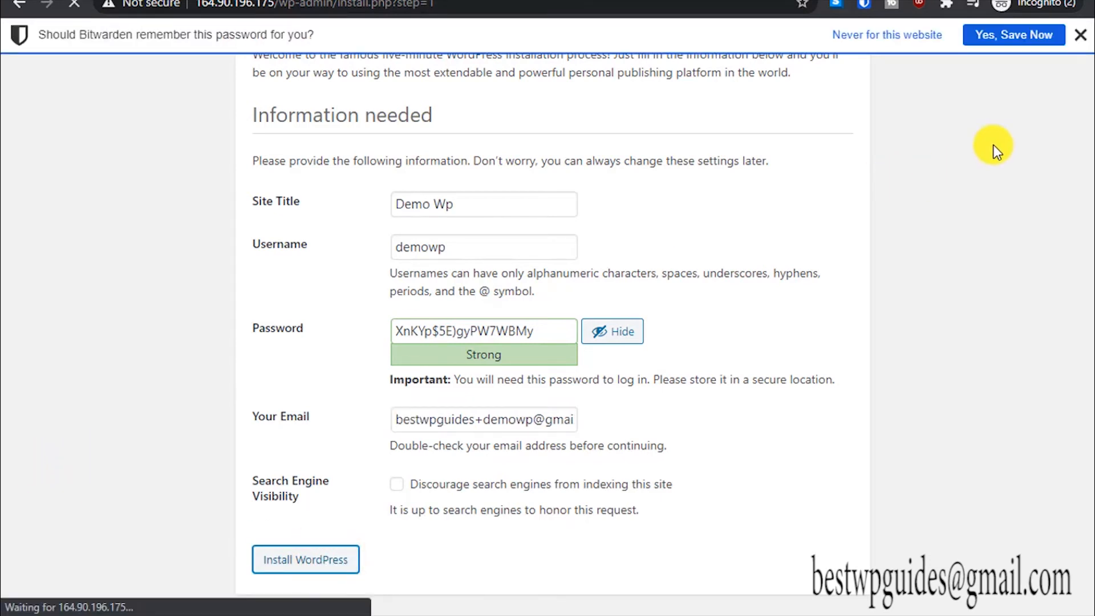
Step: Log in as demowp with Remember Me, then go to the WordPress 5.4.2 update page
{"action": "left_click", "coordinate": [305, 559]}
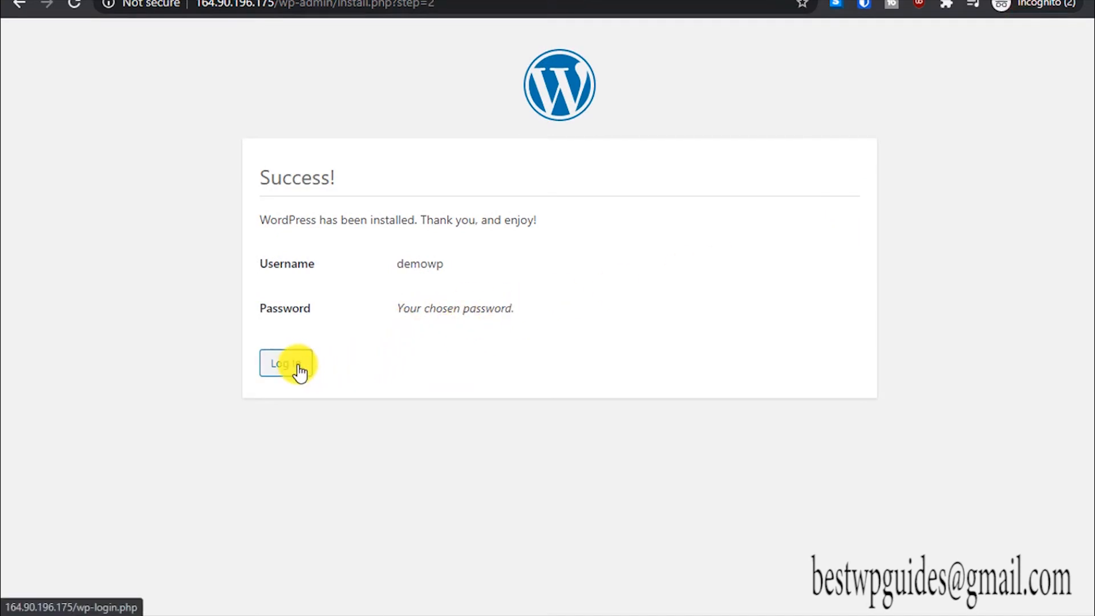
{"action": "left_click", "coordinate": [286, 363]}
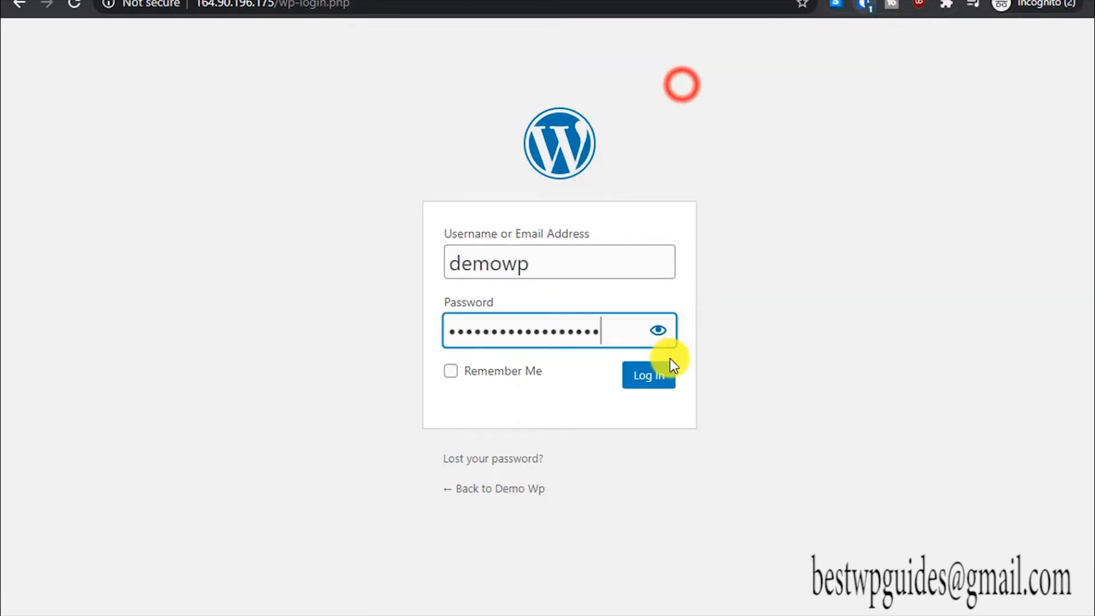
{"action": "left_click", "coordinate": [646, 375]}
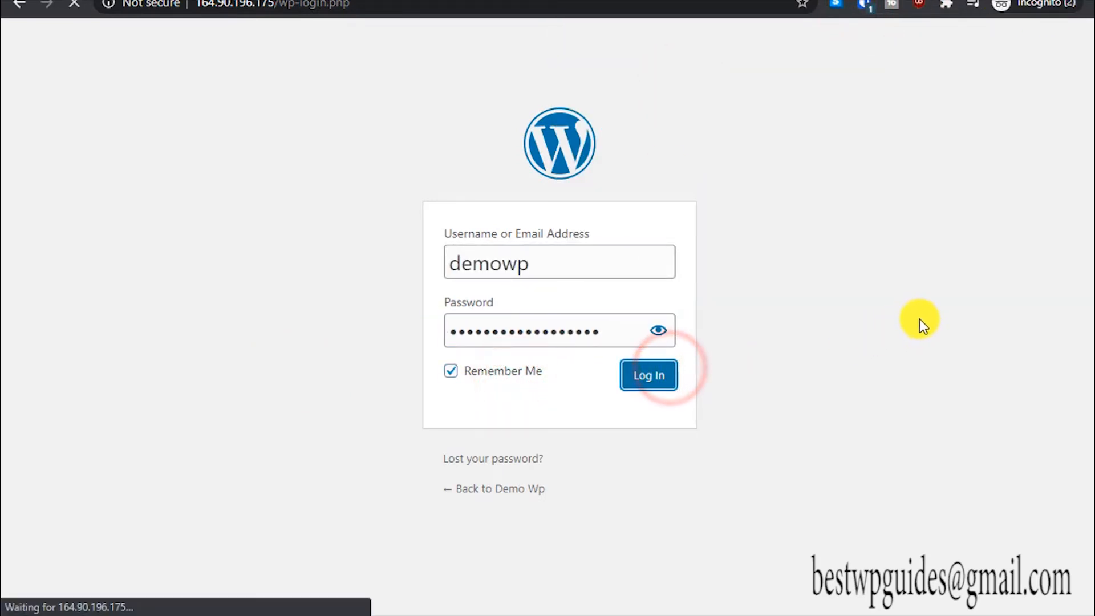
{"action": "left_click", "coordinate": [647, 376]}
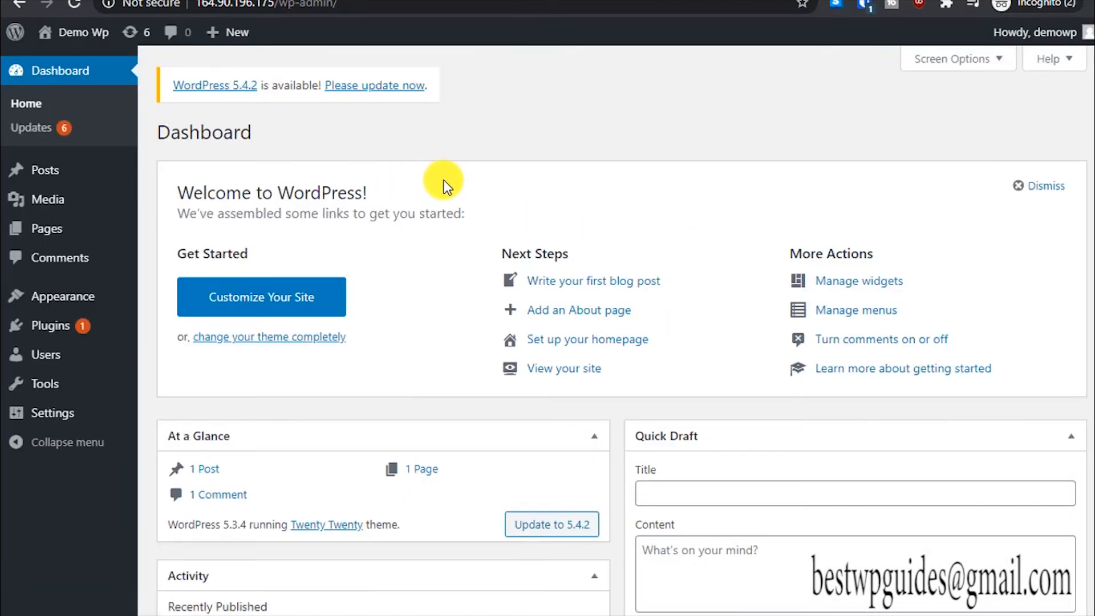
{"action": "mouse_move", "coordinate": [371, 89]}
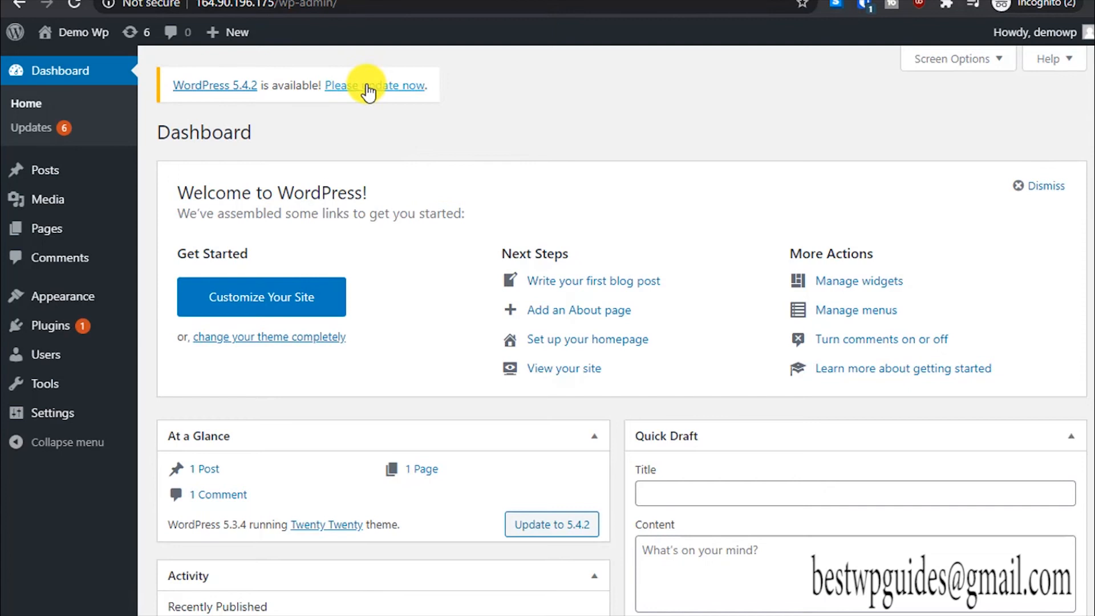
{"action": "left_click", "coordinate": [375, 85]}
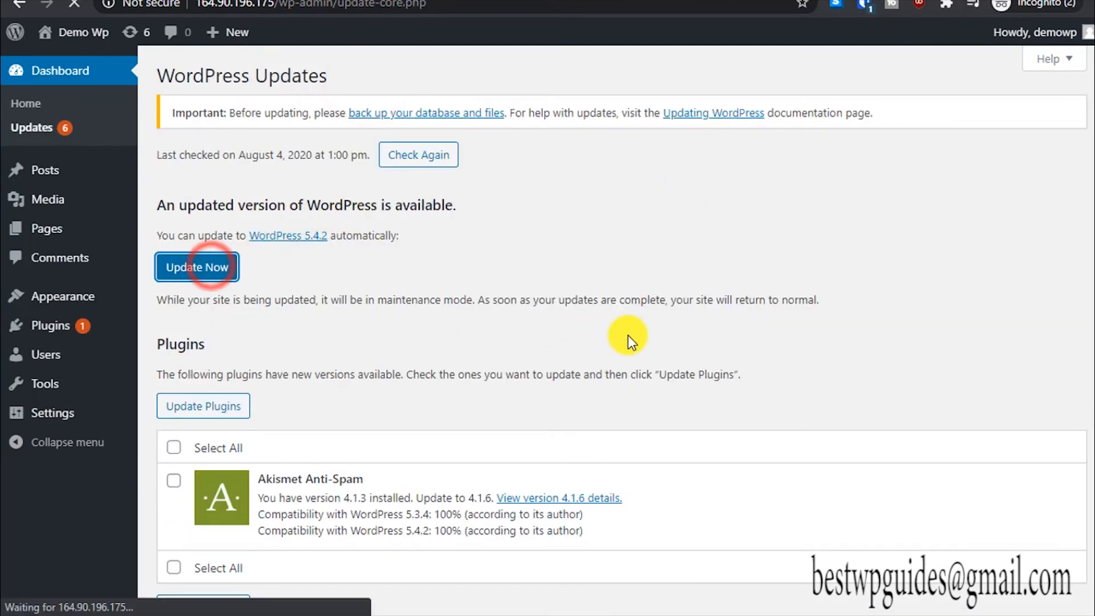
Step: Update WordPress core to 5.4.2 and open Settings > General
{"action": "left_click", "coordinate": [196, 267]}
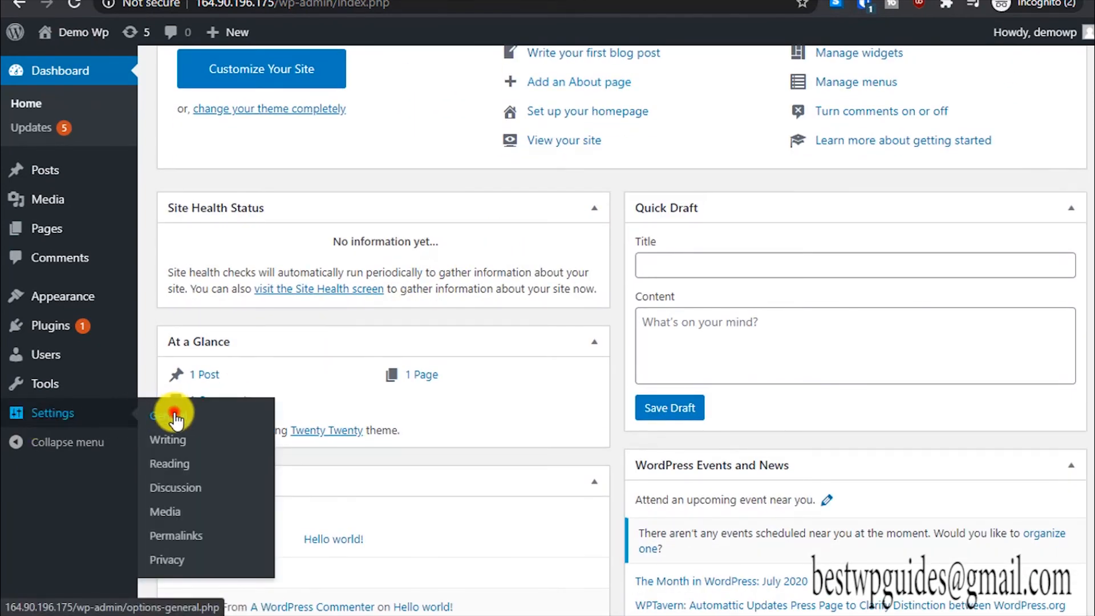
{"action": "left_click", "coordinate": [170, 416]}
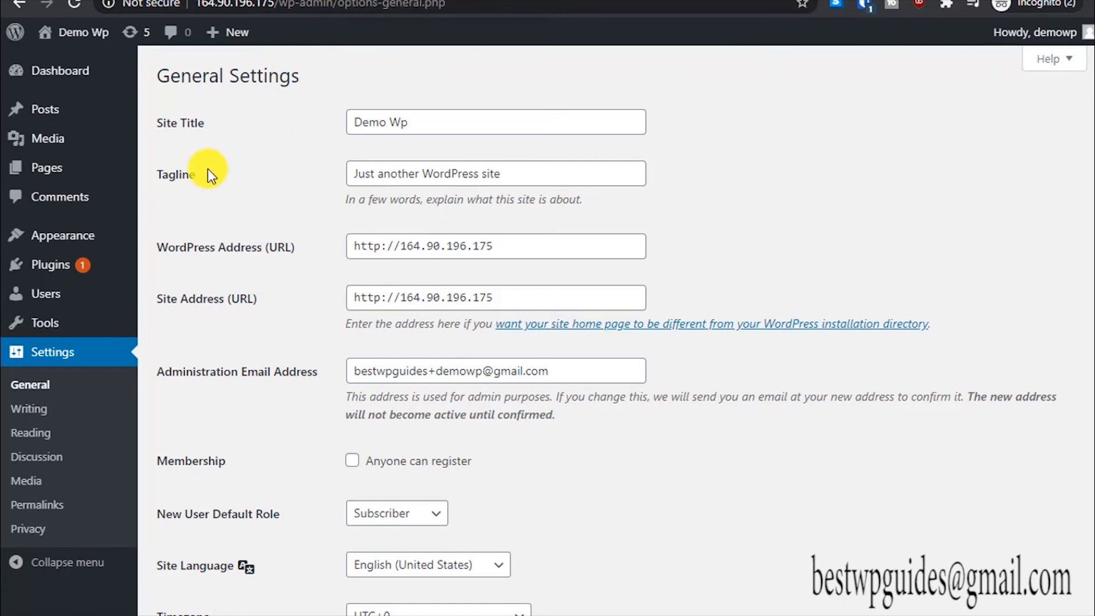
{"action": "mouse_move", "coordinate": [249, 156]}
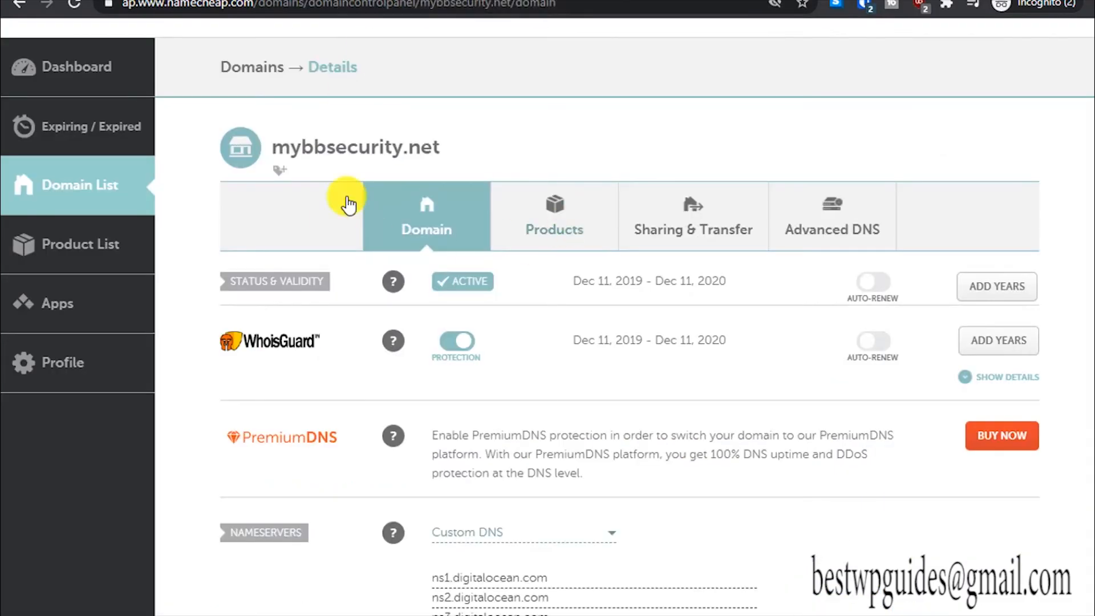
Step: Scroll to check mybbsecurity.net's custom nameservers ns1–ns3.digitalocean.com
{"action": "scroll", "scroll_direction": "down", "scroll_amount": 3}
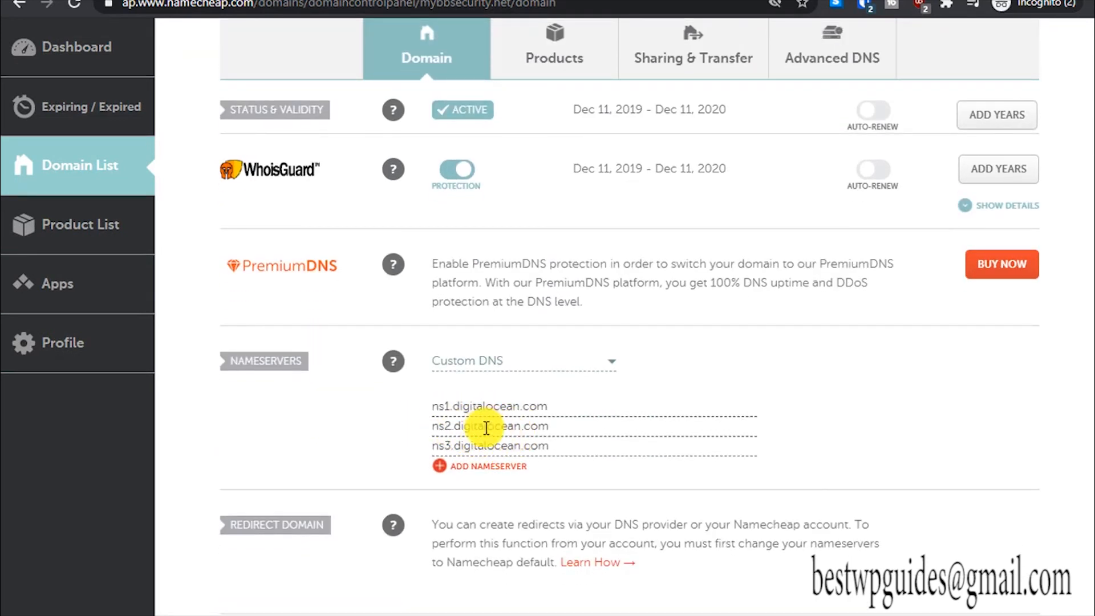
{"action": "mouse_move", "coordinate": [415, 384]}
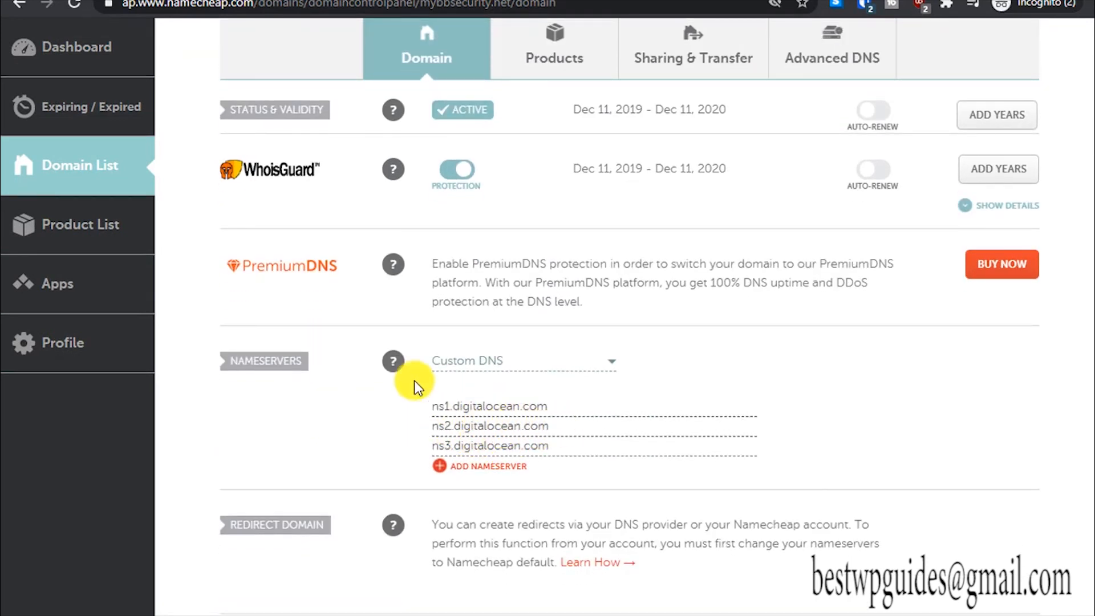
{"action": "mouse_move", "coordinate": [393, 328]}
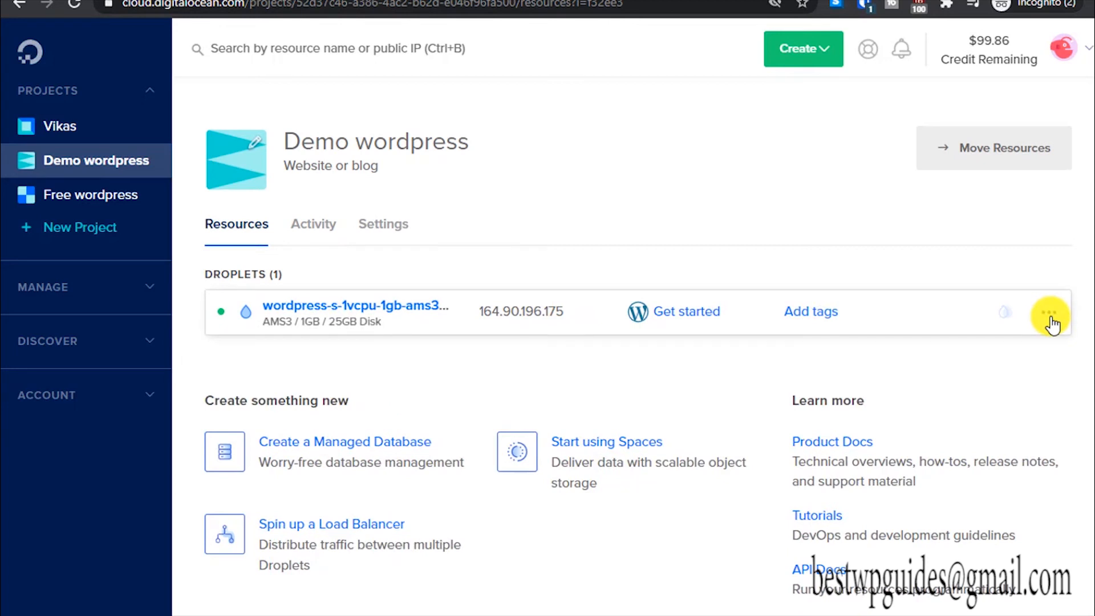
Step: Add the domain demo.mybbsecurity.net from the wordpress droplet's Add a domain menu
{"action": "left_click", "coordinate": [1048, 312]}
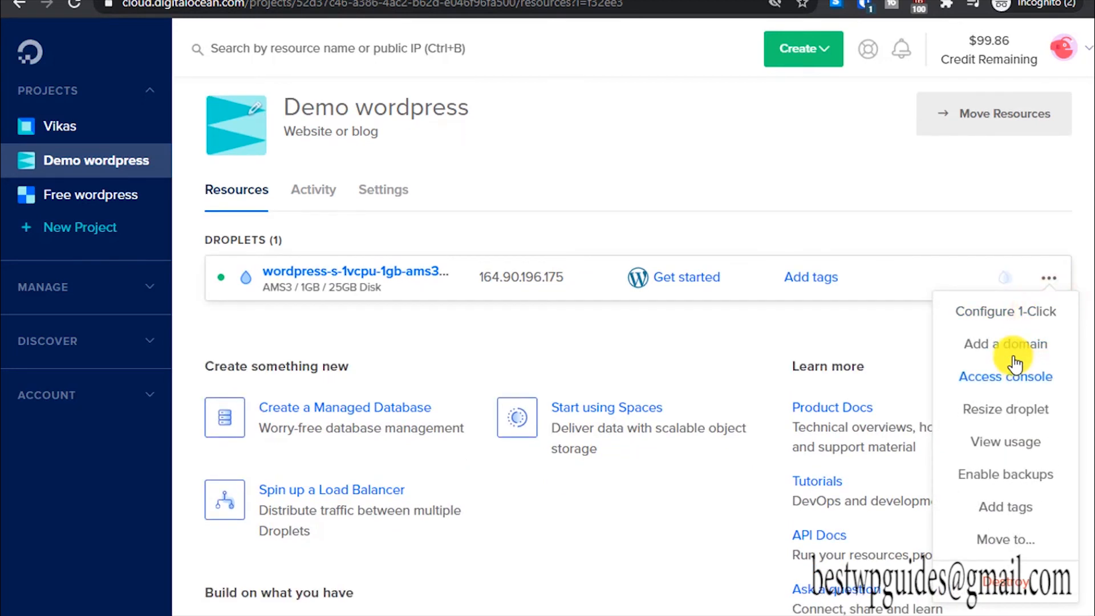
{"action": "left_click", "coordinate": [1005, 343]}
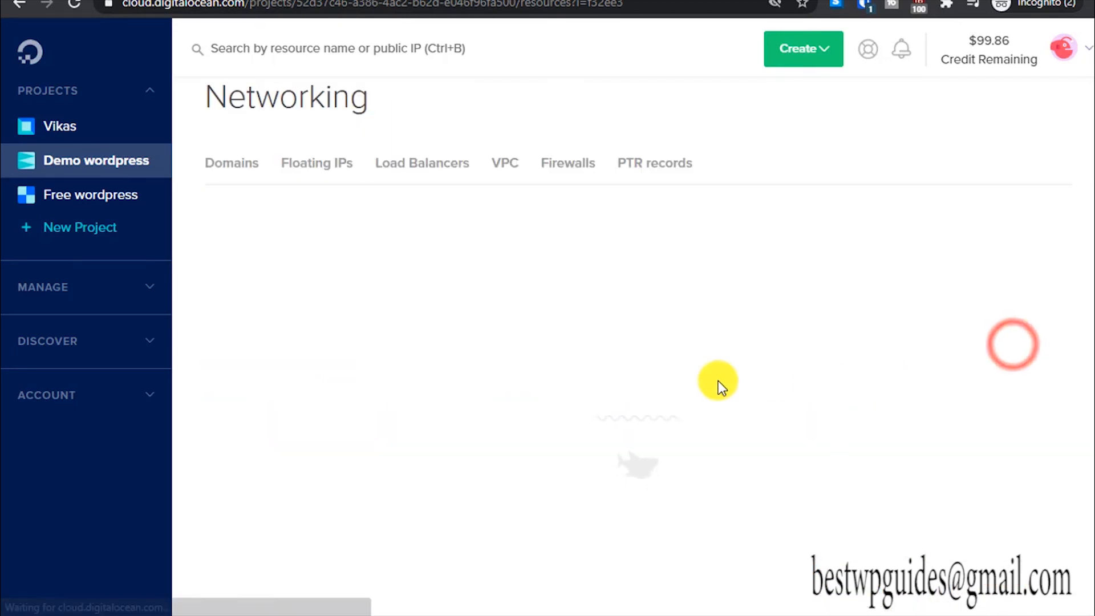
{"action": "left_click", "coordinate": [231, 162]}
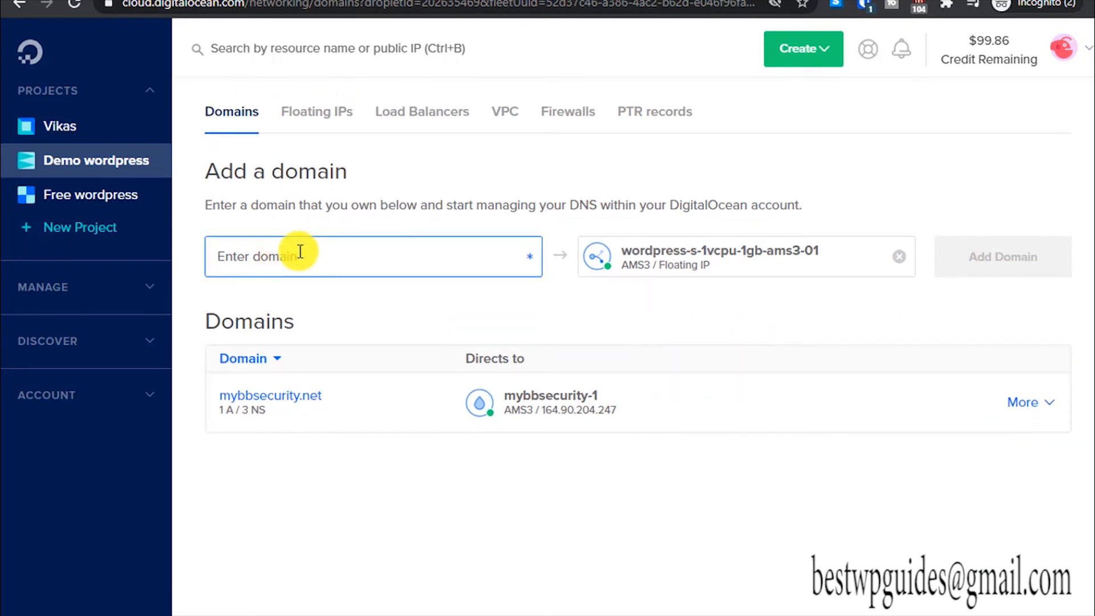
{"action": "type", "text": "demo.mybbes"}
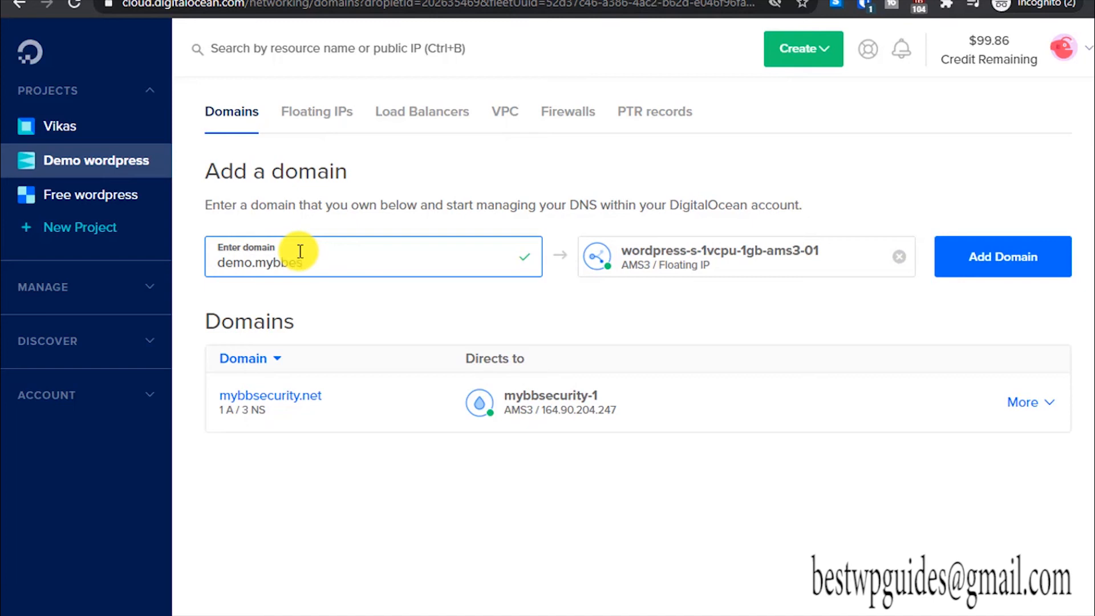
{"action": "type", "text": "curity"}
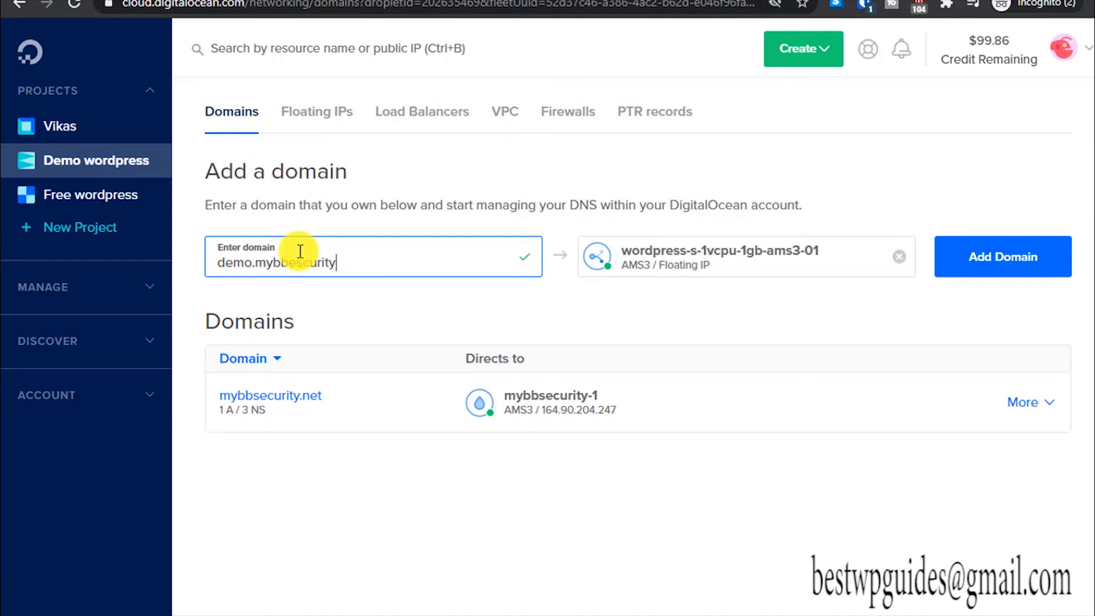
{"action": "type", "text": ".net"}
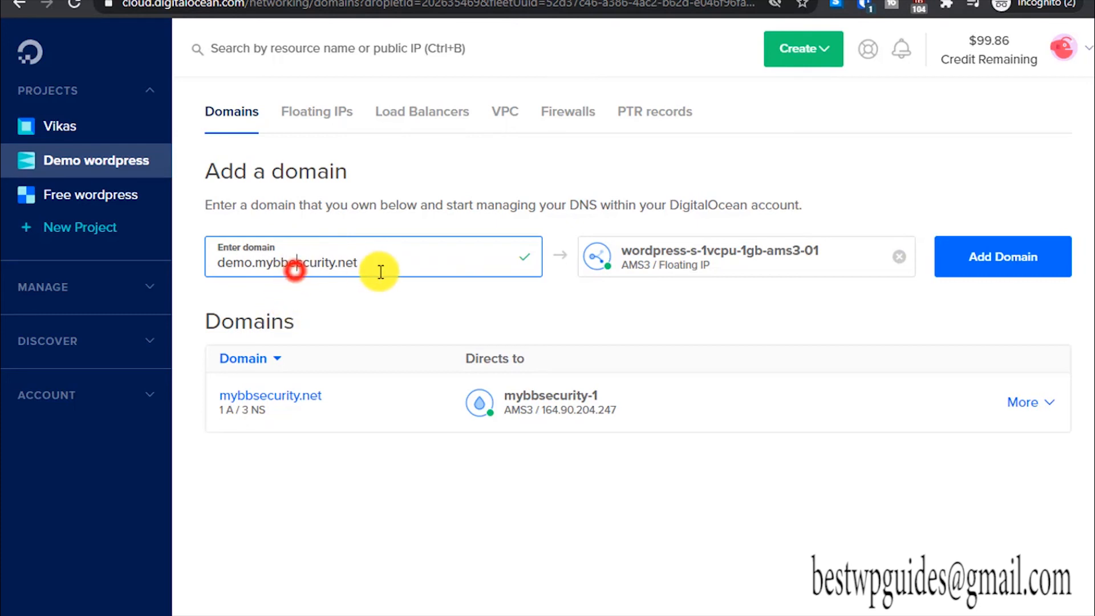
{"action": "left_click", "coordinate": [294, 270]}
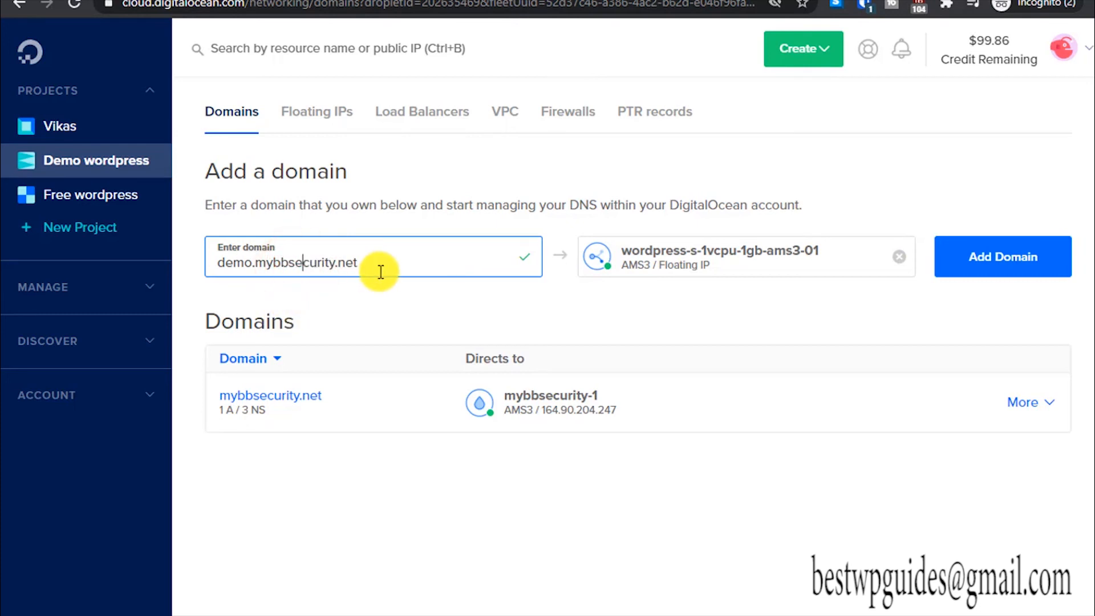
{"action": "mouse_move", "coordinate": [636, 343]}
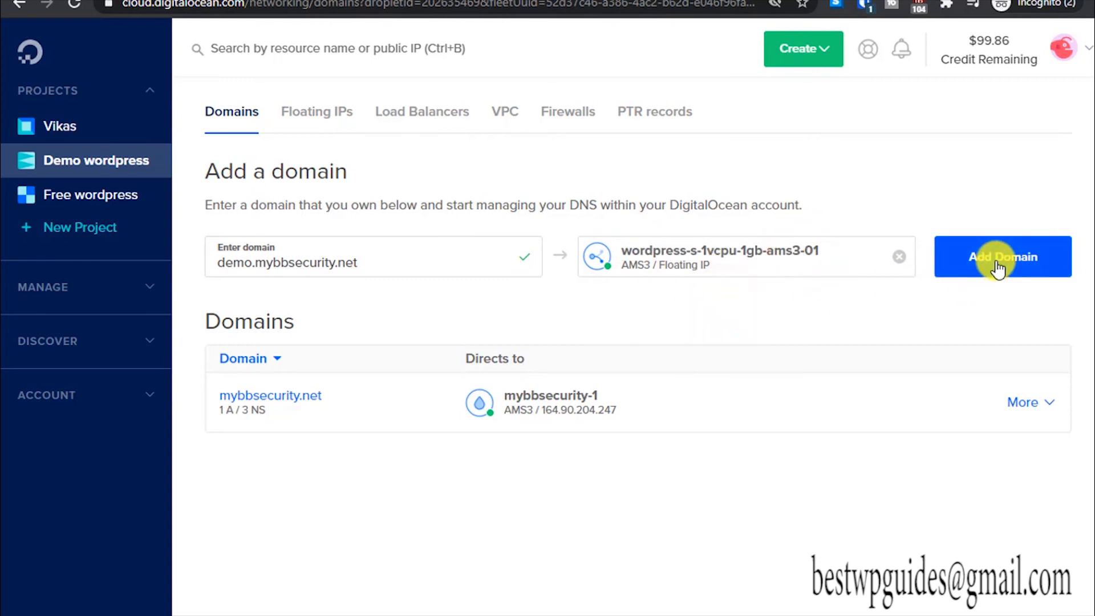
{"action": "left_click", "coordinate": [1003, 256]}
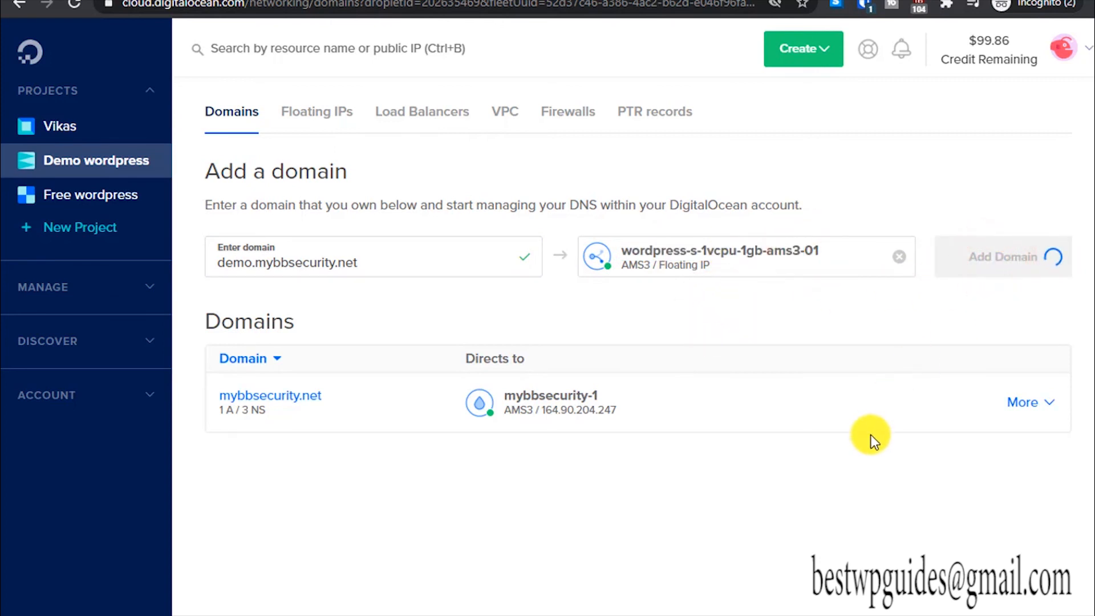
{"action": "left_click", "coordinate": [1002, 256]}
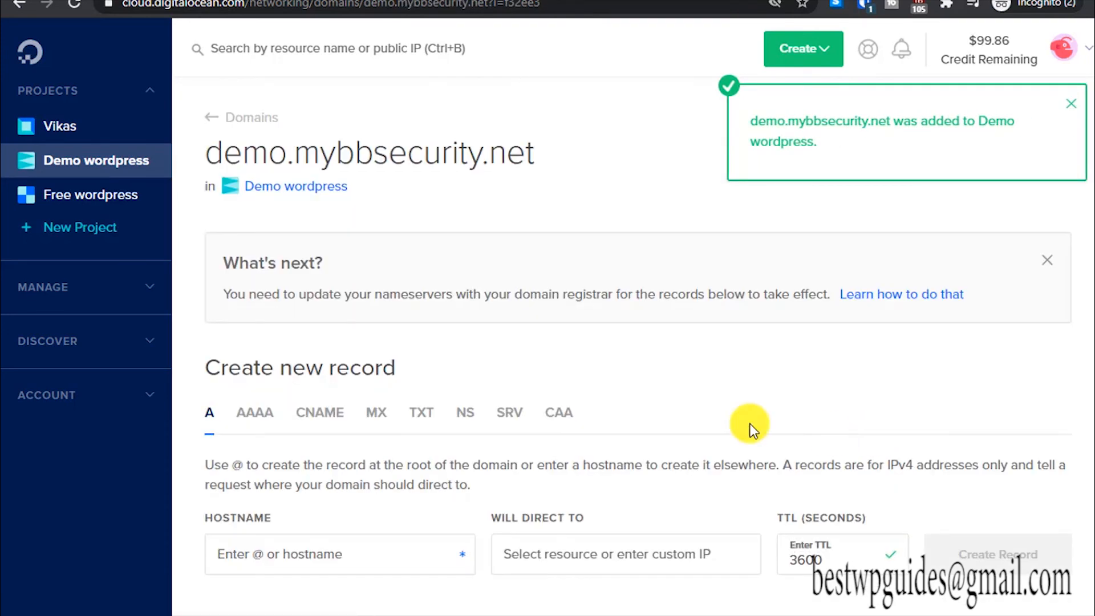
{"action": "scroll", "scroll_direction": "down", "scroll_amount": 3}
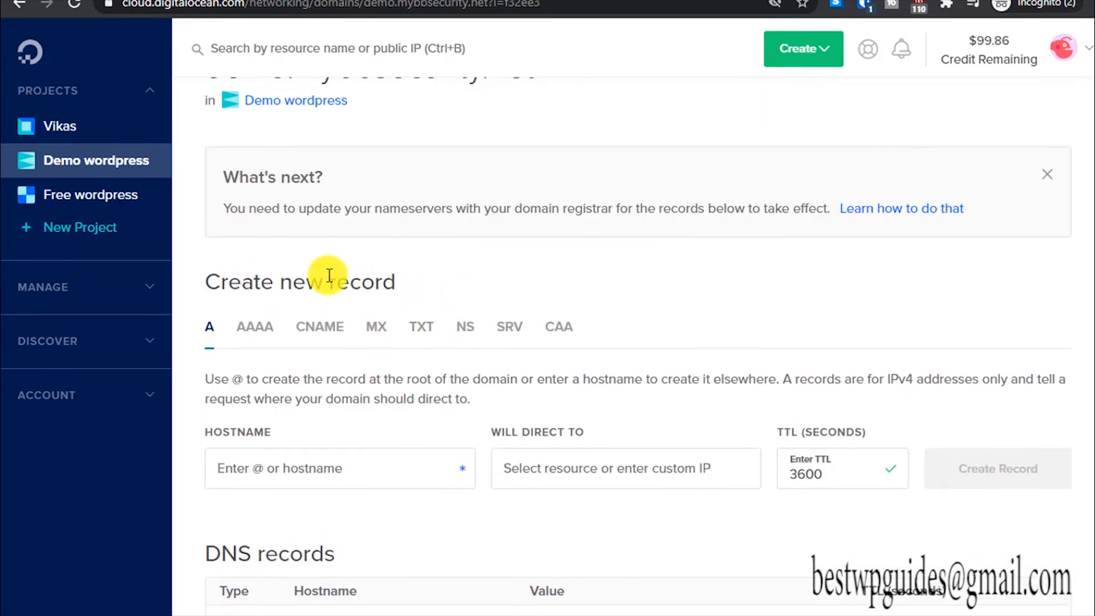
{"action": "left_click", "coordinate": [1047, 174]}
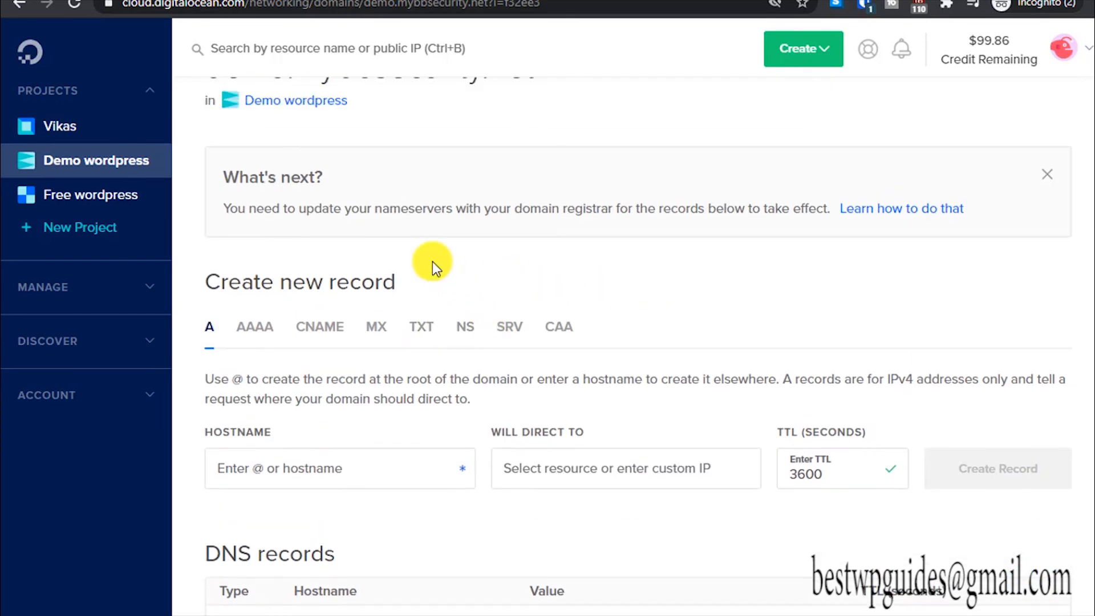
{"action": "mouse_move", "coordinate": [902, 246]}
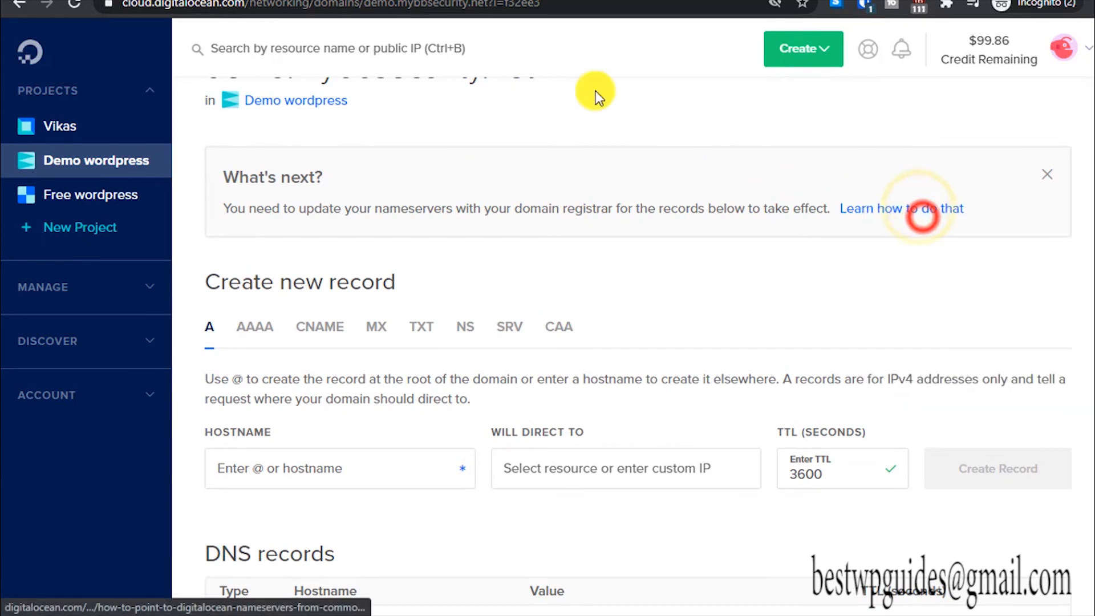
{"action": "left_click", "coordinate": [901, 209]}
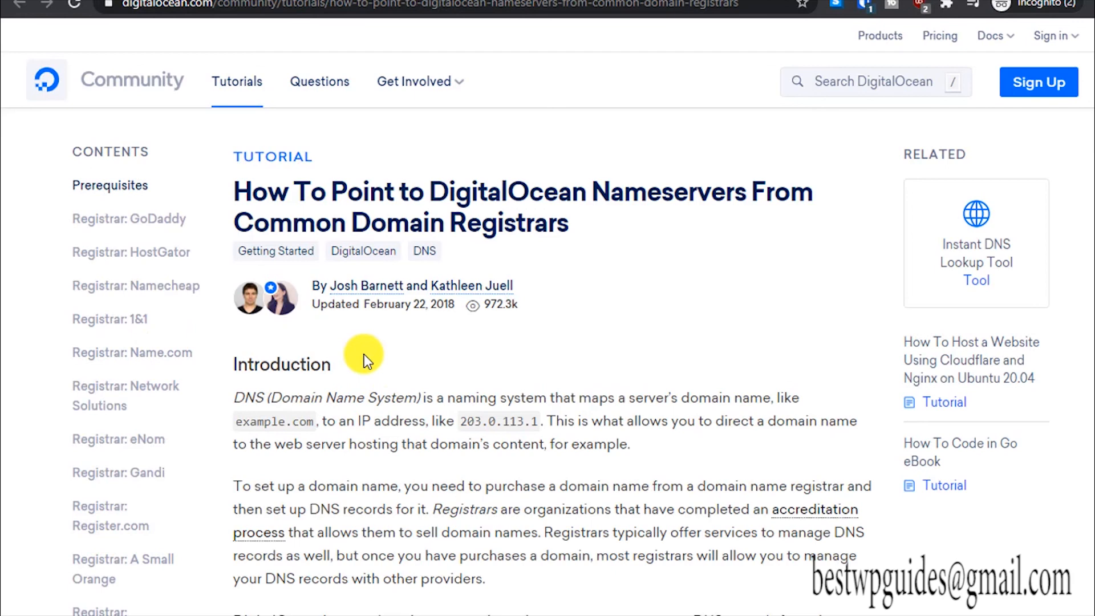
{"action": "mouse_move", "coordinate": [4, 279]}
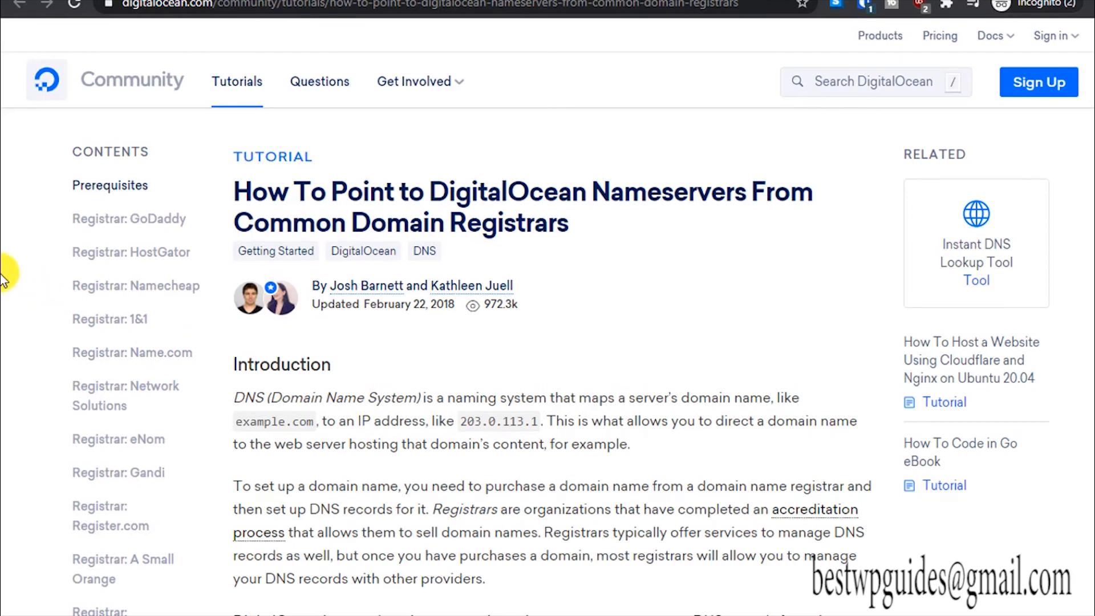
{"action": "mouse_move", "coordinate": [241, 208]}
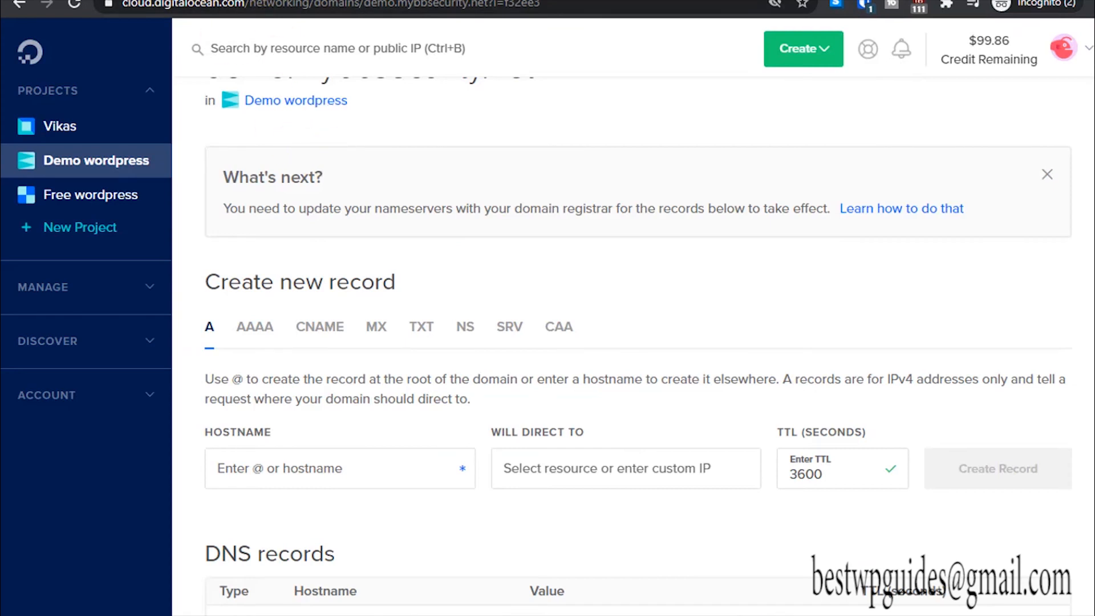
{"action": "mouse_move", "coordinate": [769, 333]}
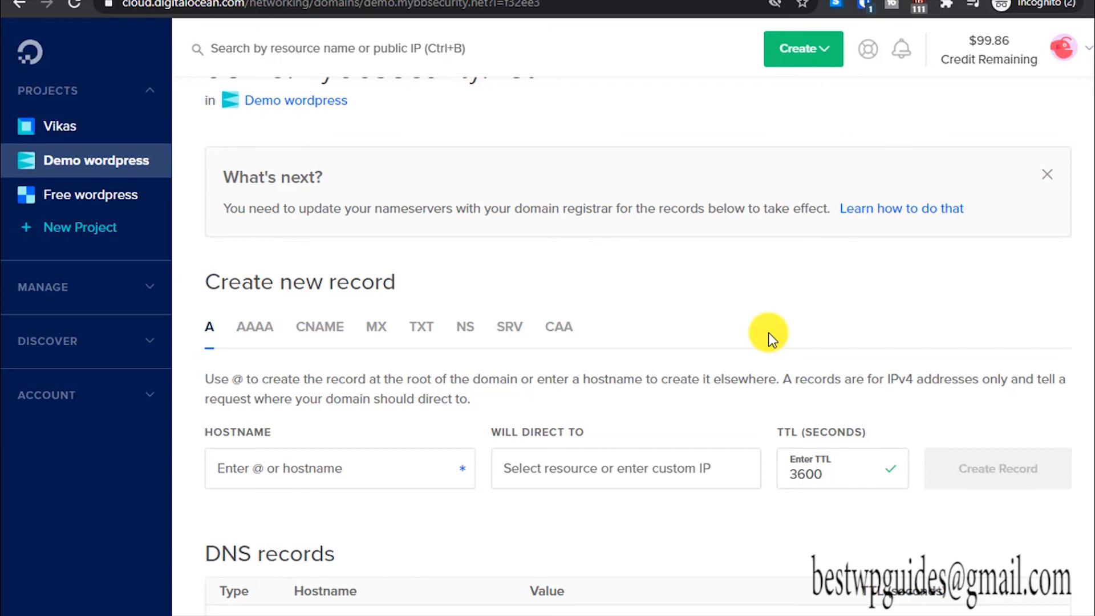
{"action": "scroll", "scroll_direction": "down", "scroll_amount": 3}
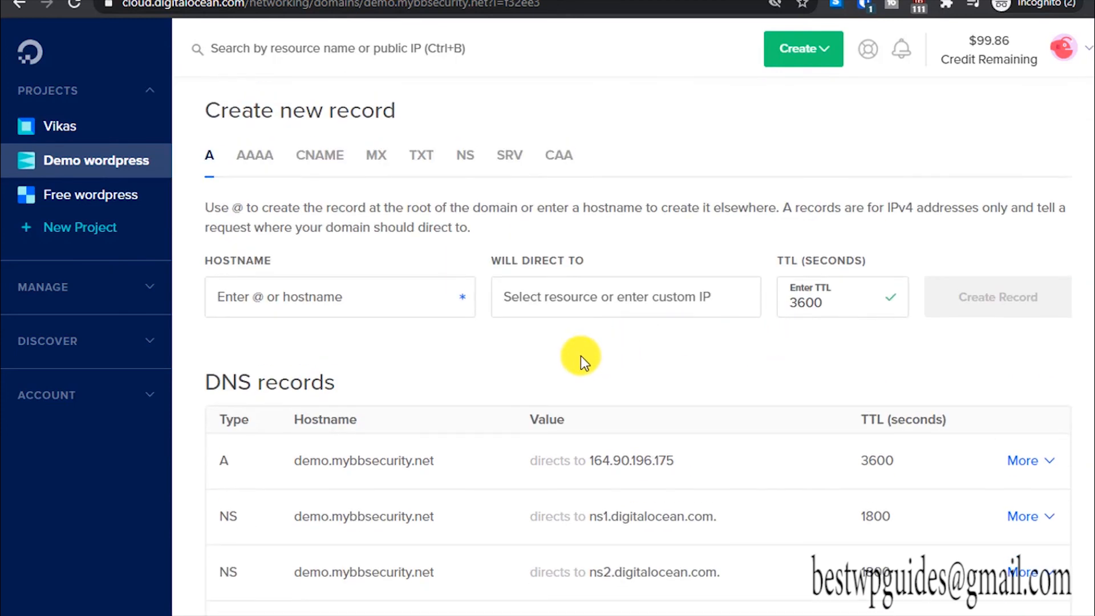
{"action": "scroll", "scroll_direction": "down", "scroll_amount": 3}
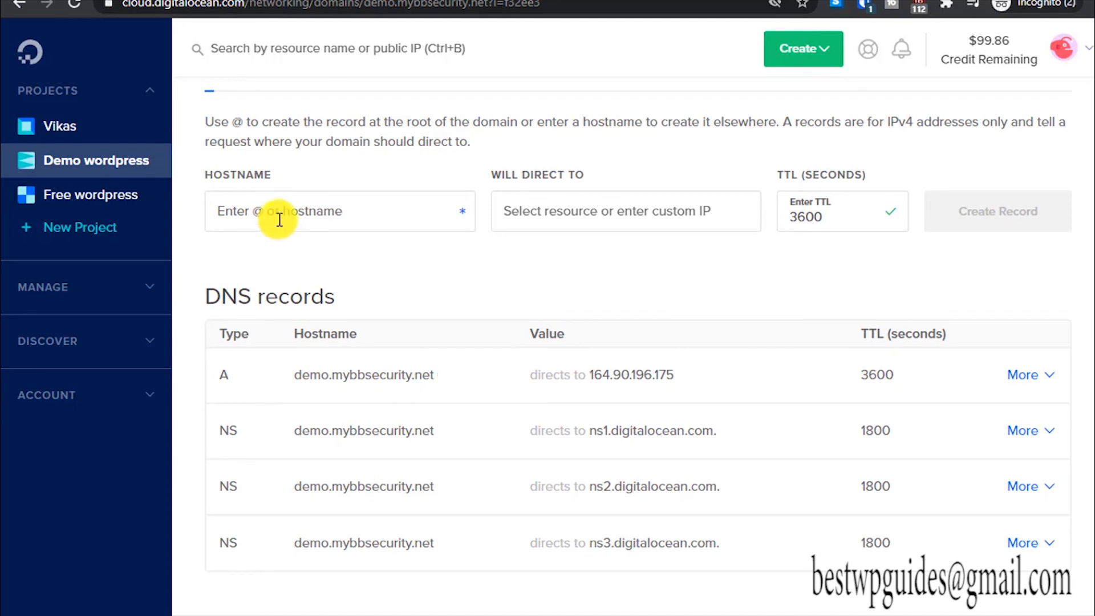
Step: Create an A record with hostname www directed to wordpress-s-1vcpu-1gb-ams3-01
{"action": "left_click", "coordinate": [339, 211]}
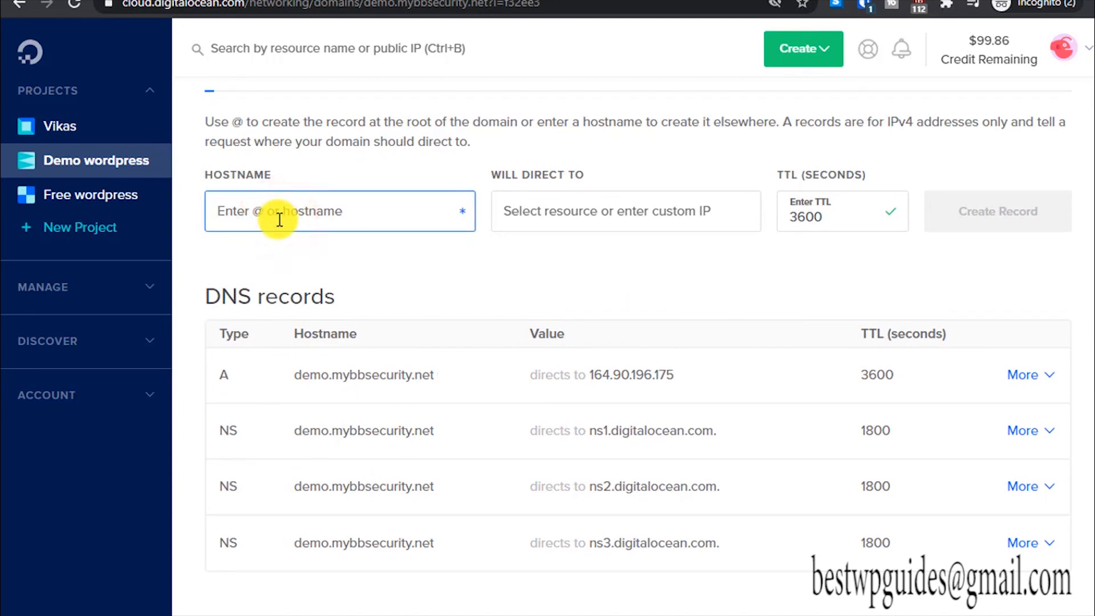
{"action": "type", "text": "www"}
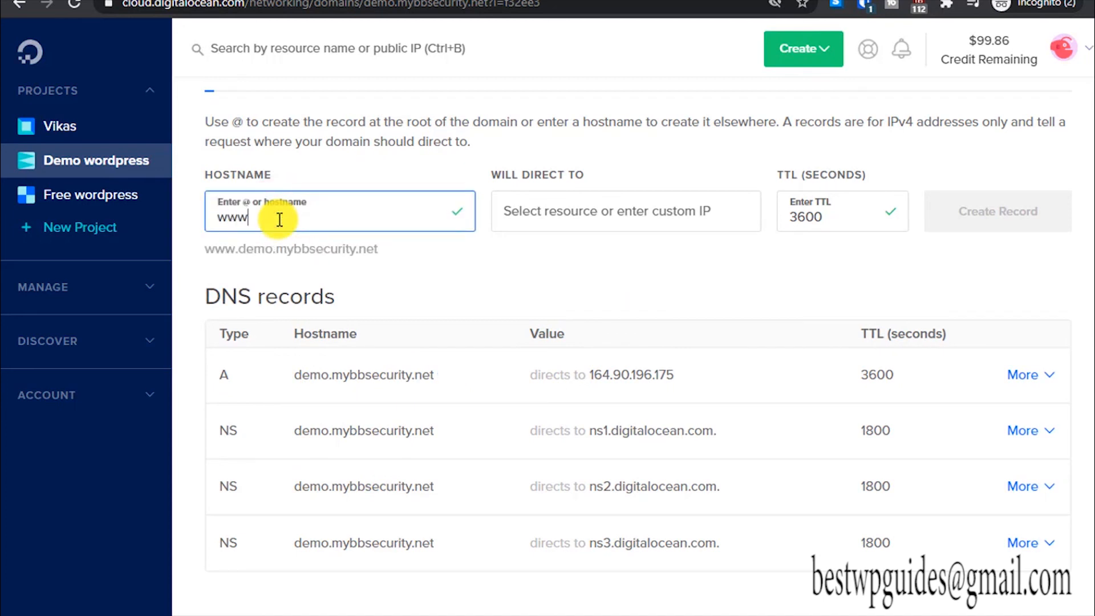
{"action": "left_click", "coordinate": [623, 211]}
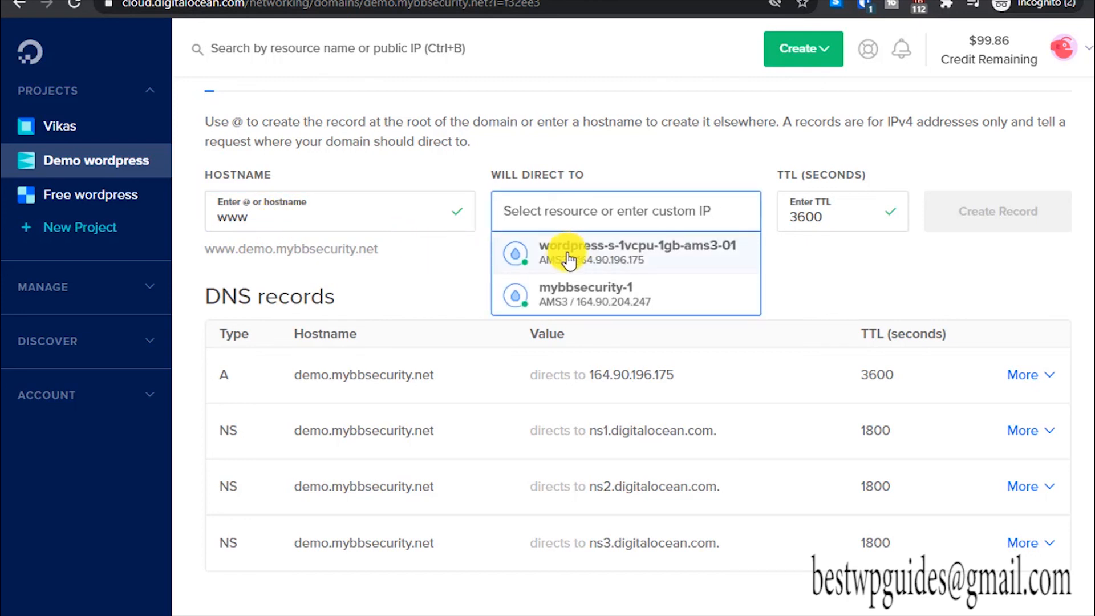
{"action": "mouse_move", "coordinate": [629, 253]}
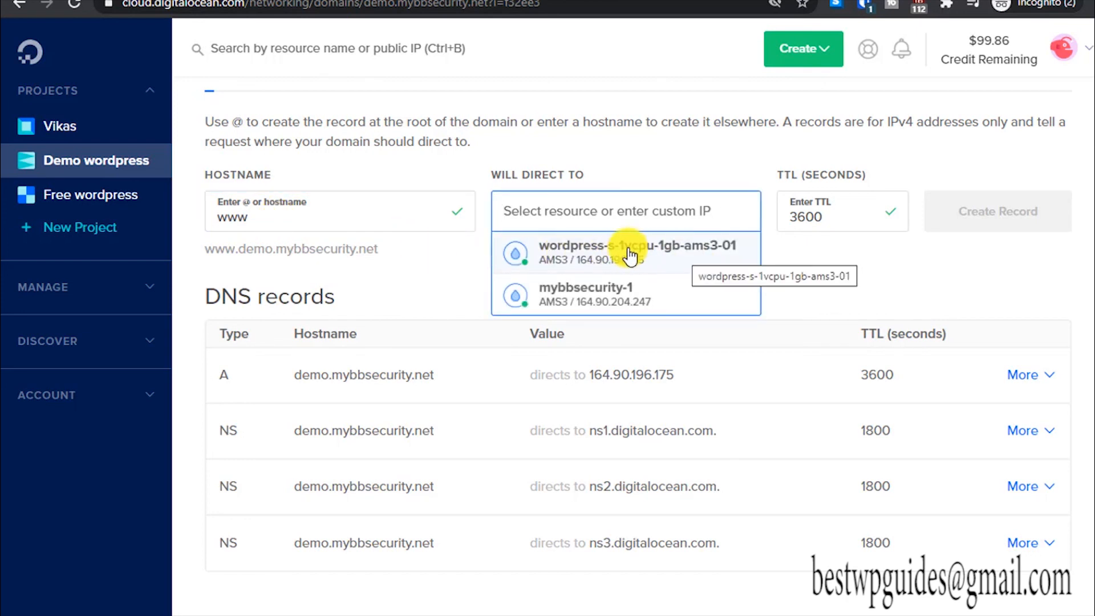
{"action": "left_click", "coordinate": [629, 253]}
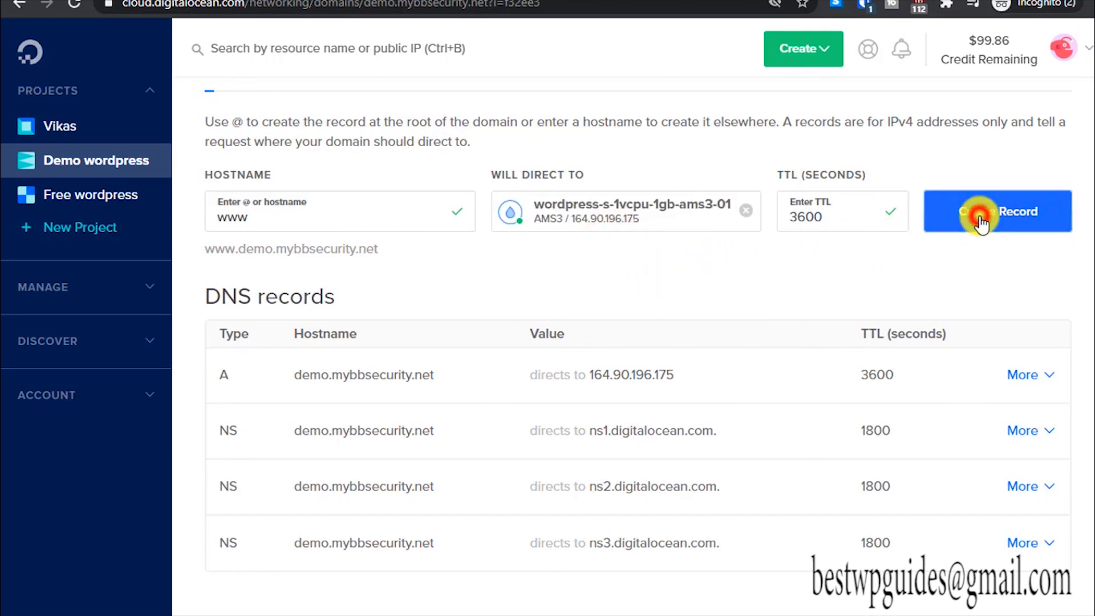
{"action": "left_click", "coordinate": [997, 211]}
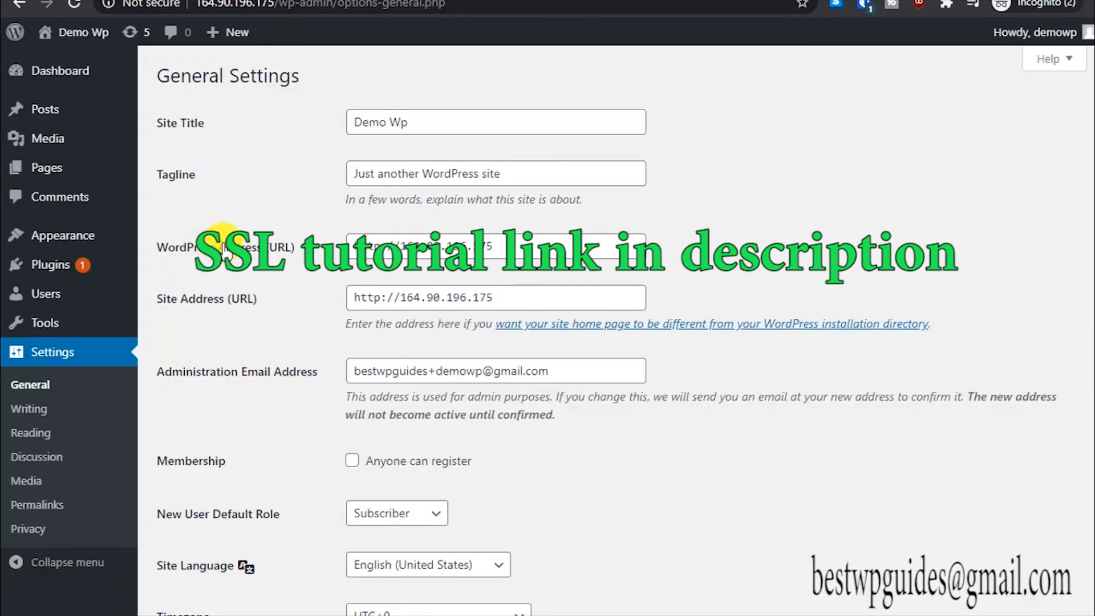
{"action": "mouse_move", "coordinate": [401, 237]}
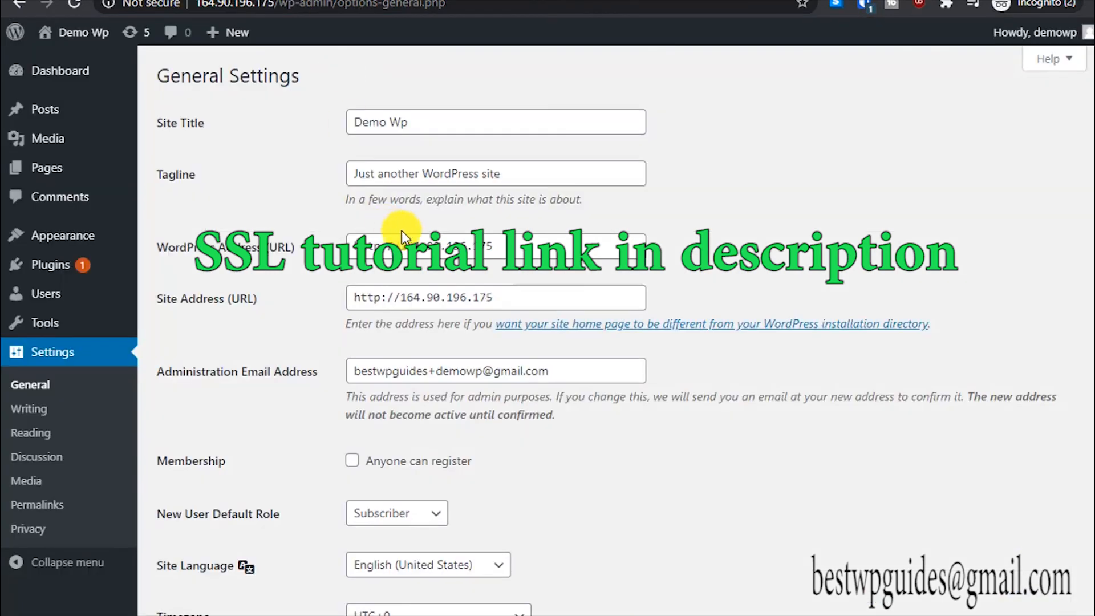
{"action": "left_click", "coordinate": [494, 247]}
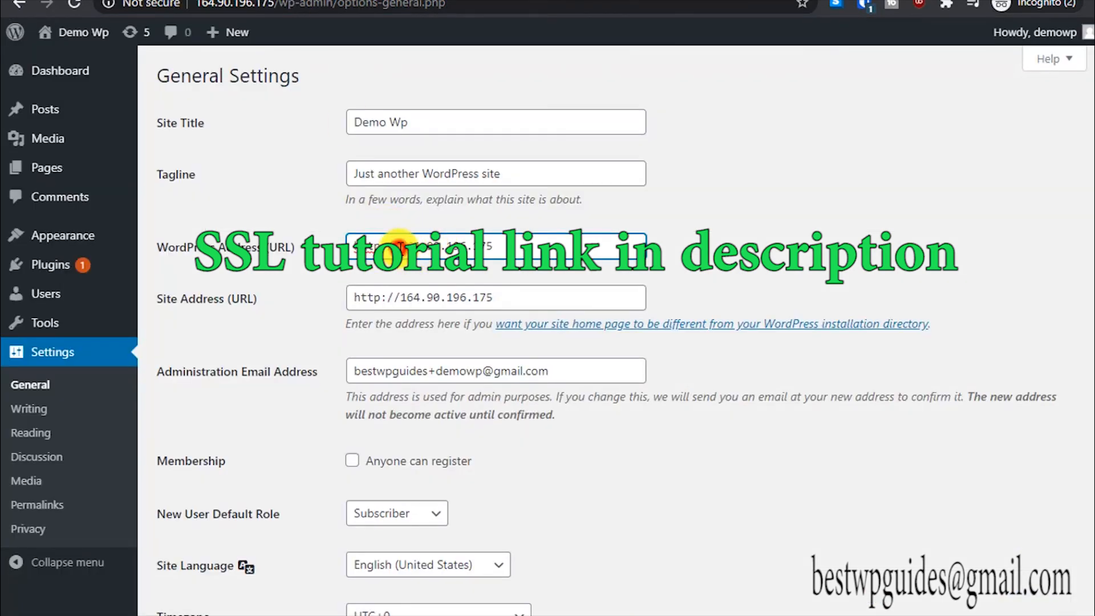